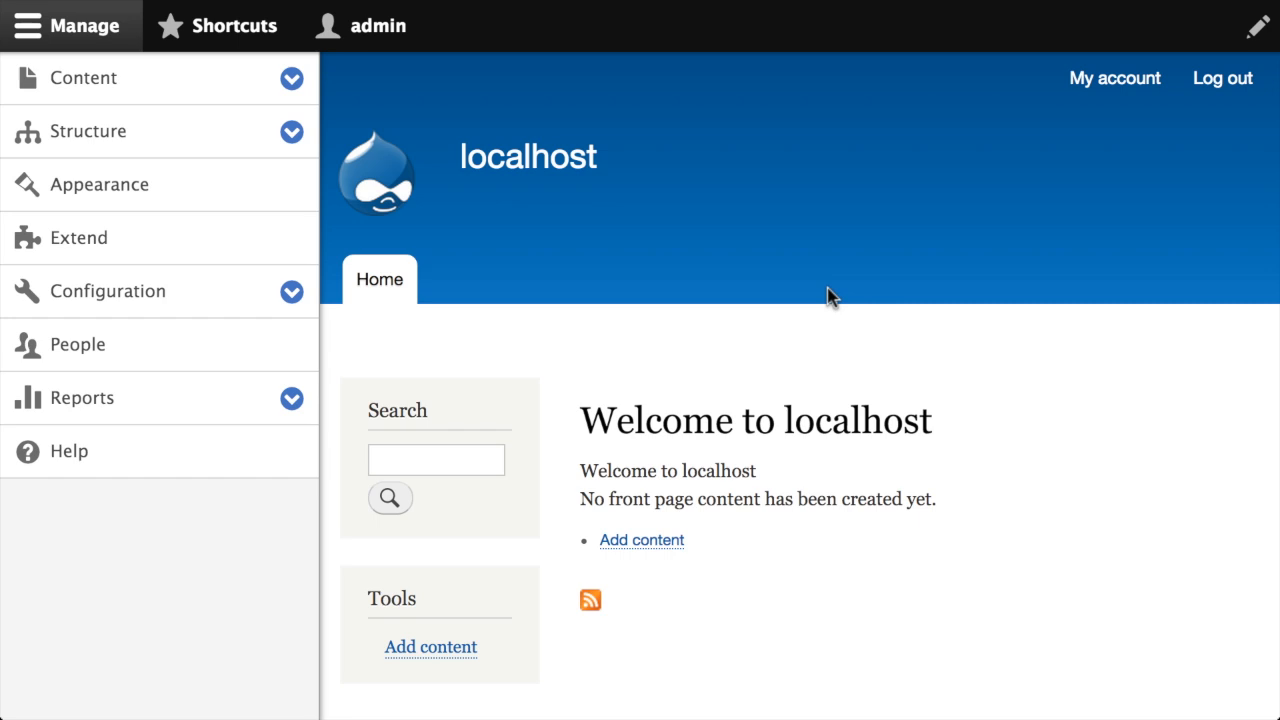
mouse_move(690, 318)
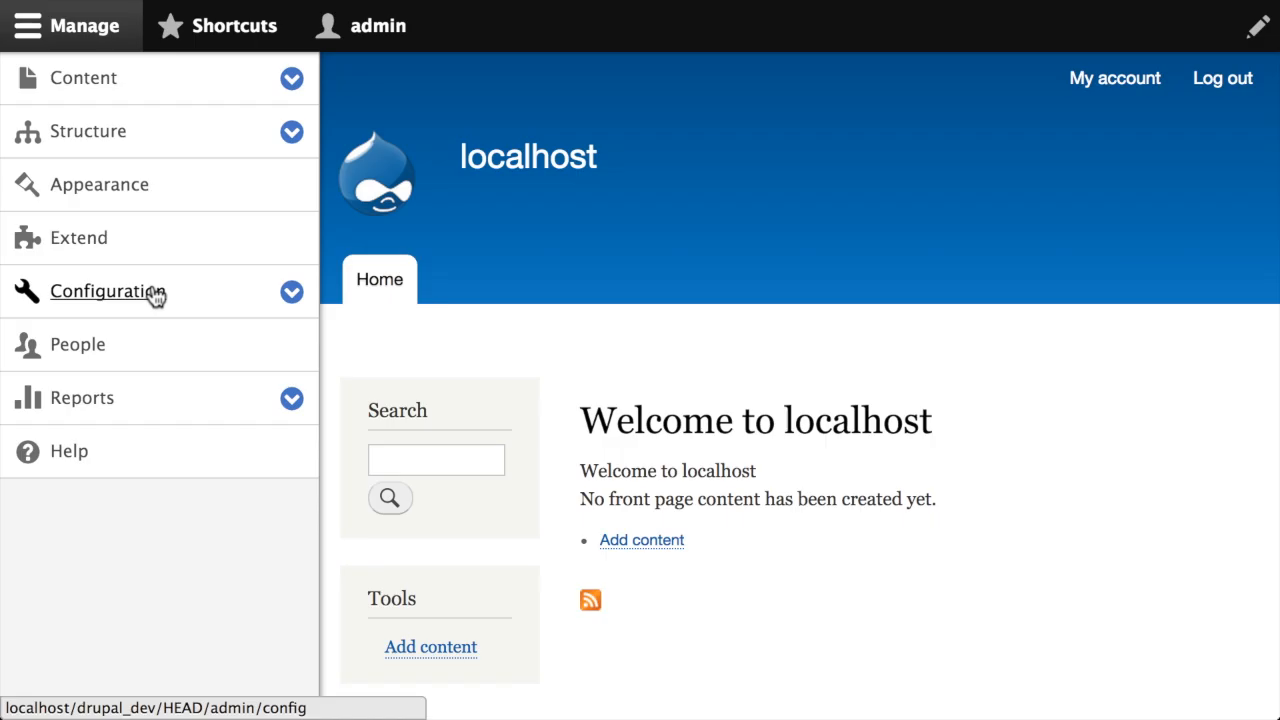
Go to Configuration > Media > Image styles, listing the Large, Medium and Thumbnail styles
click(108, 292)
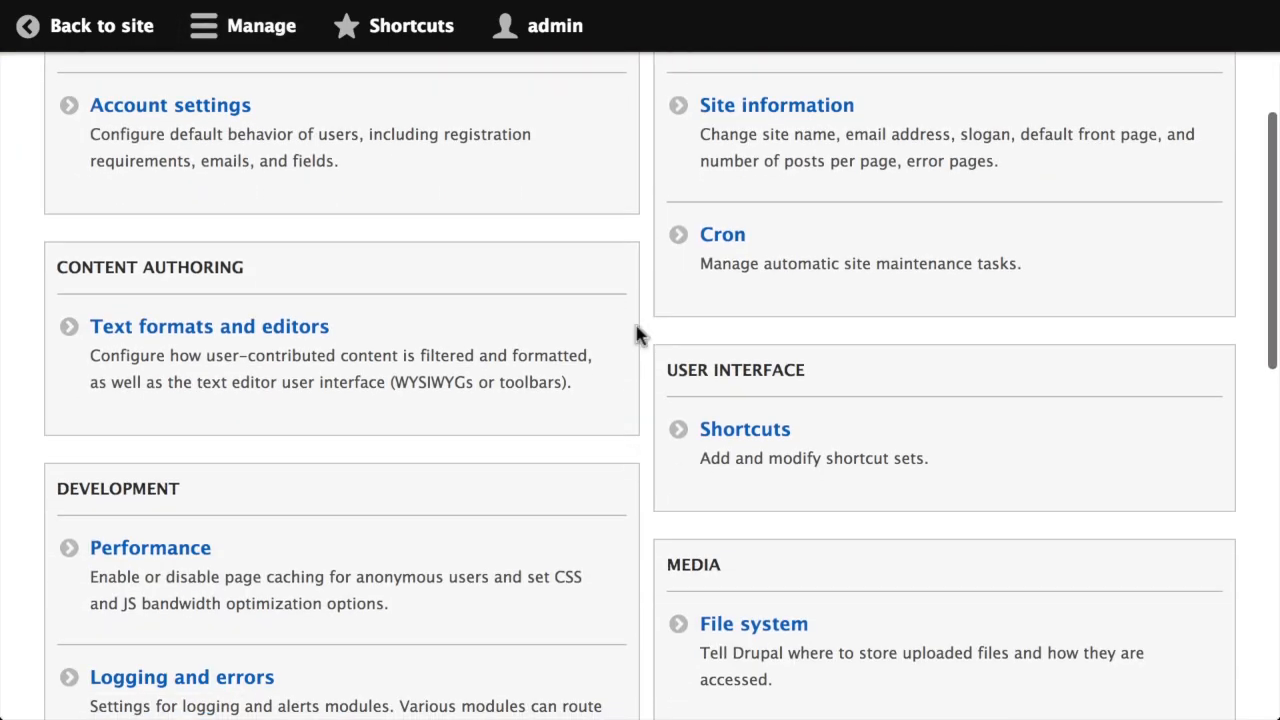
scroll(down, 3)
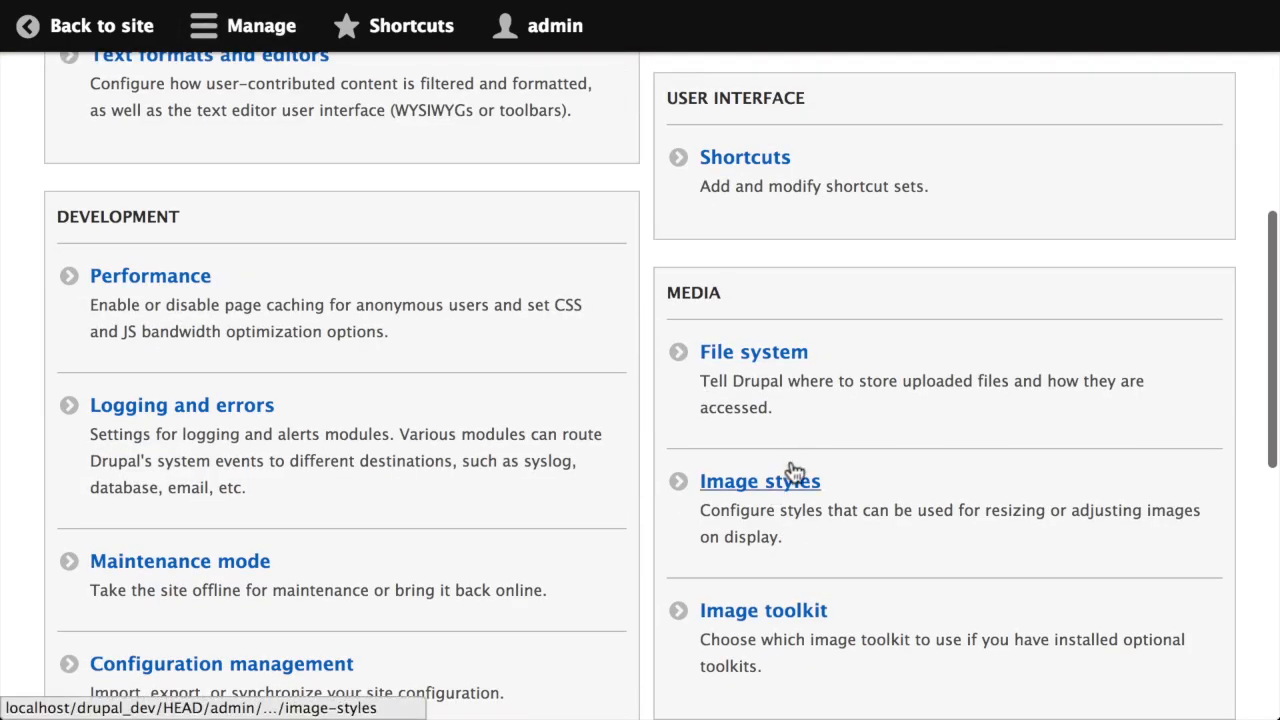
click(760, 480)
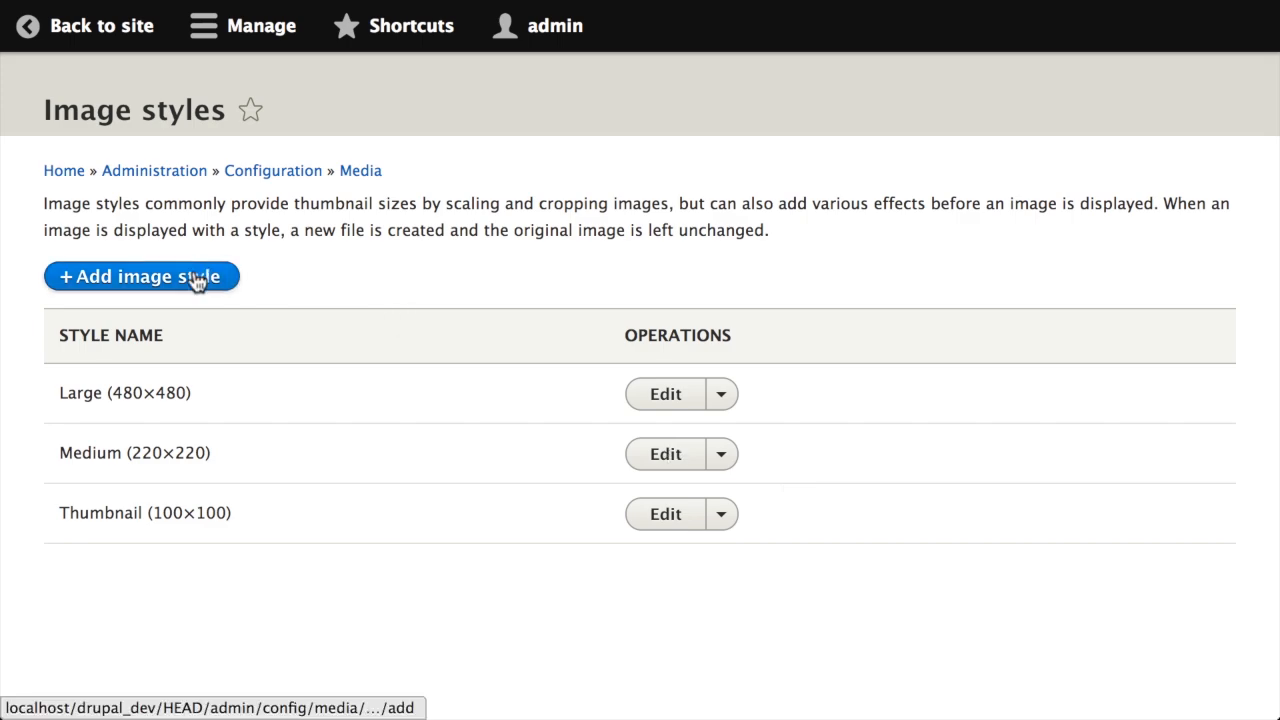
Add an image style named 'black & white' and create it with no effects
click(140, 276)
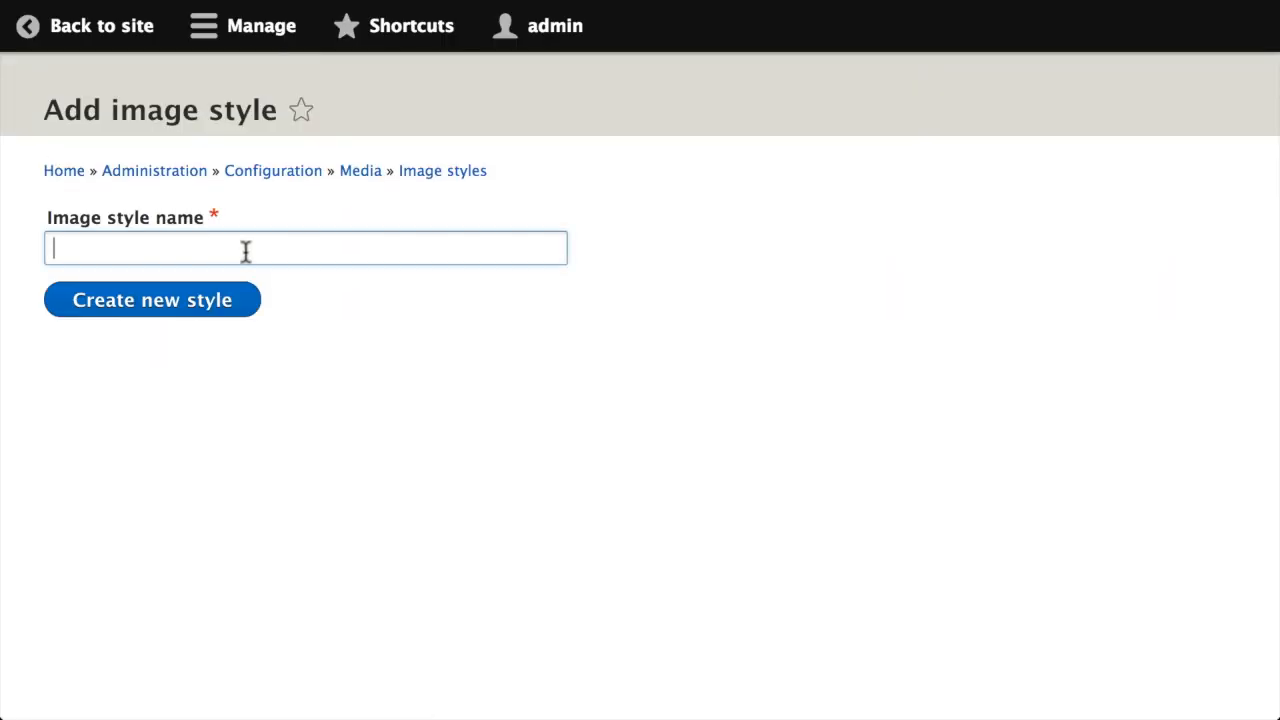
text(black)
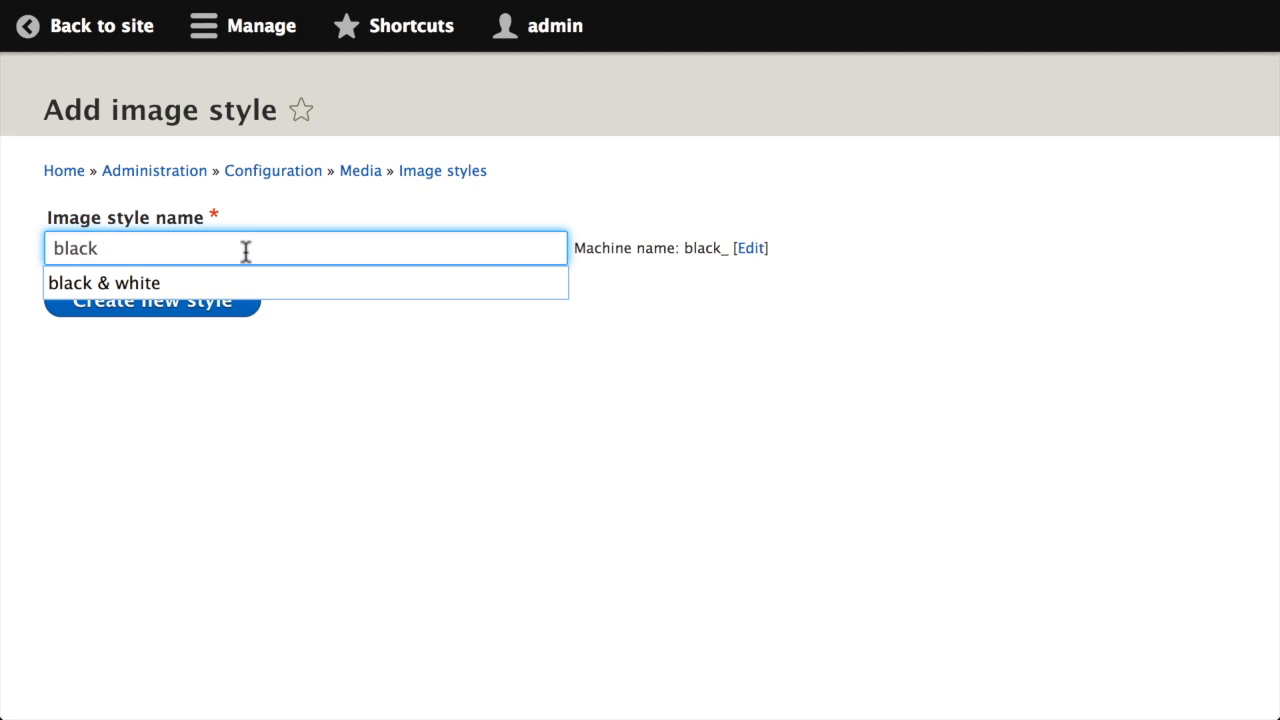
click(104, 282)
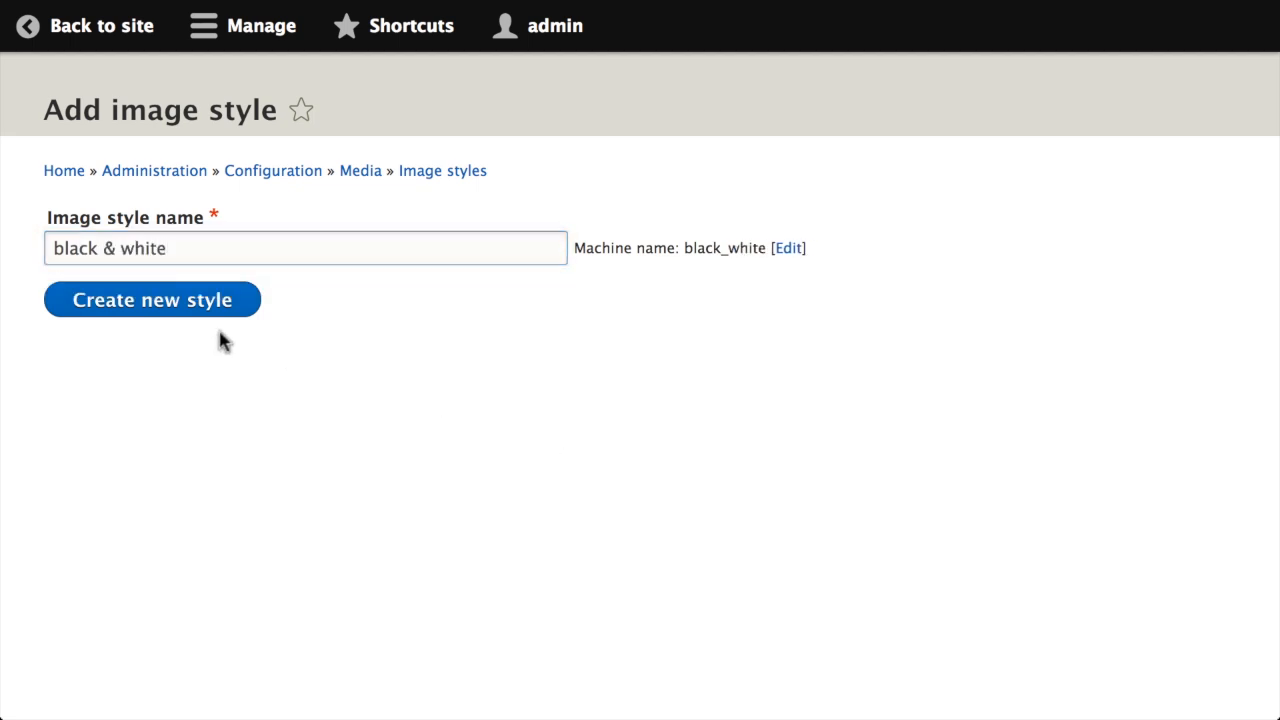
click(152, 300)
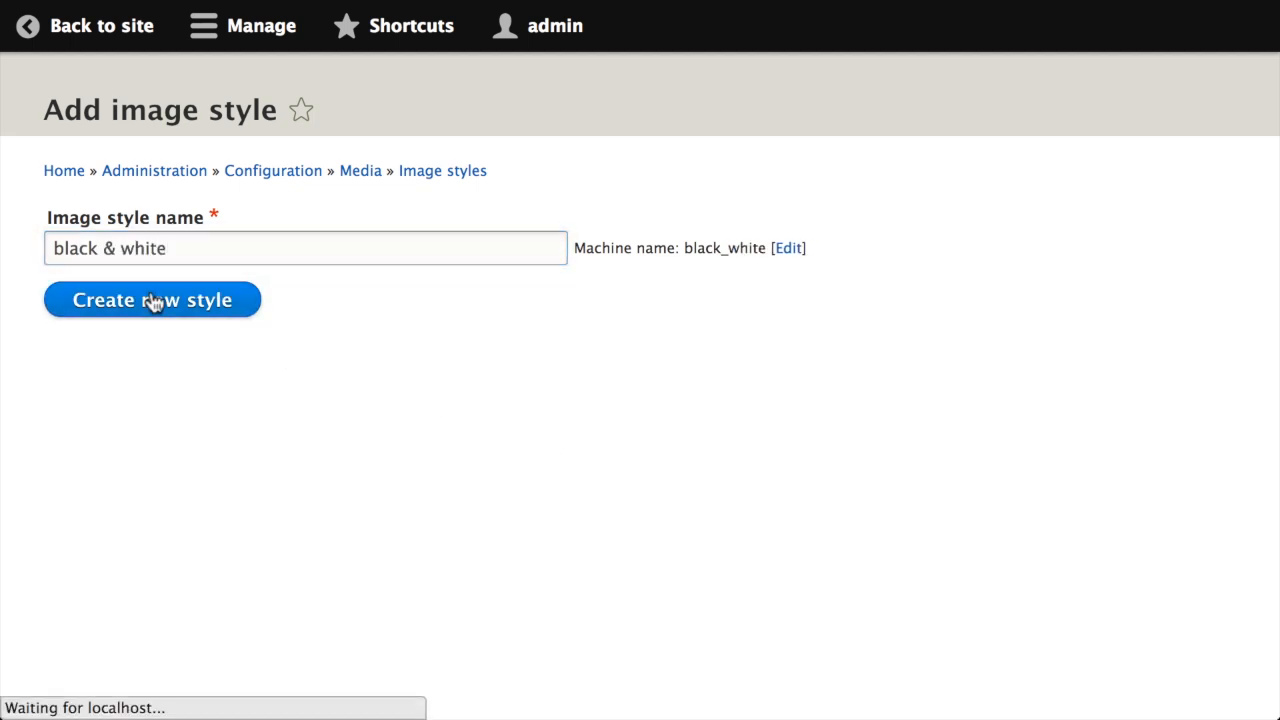
click(152, 300)
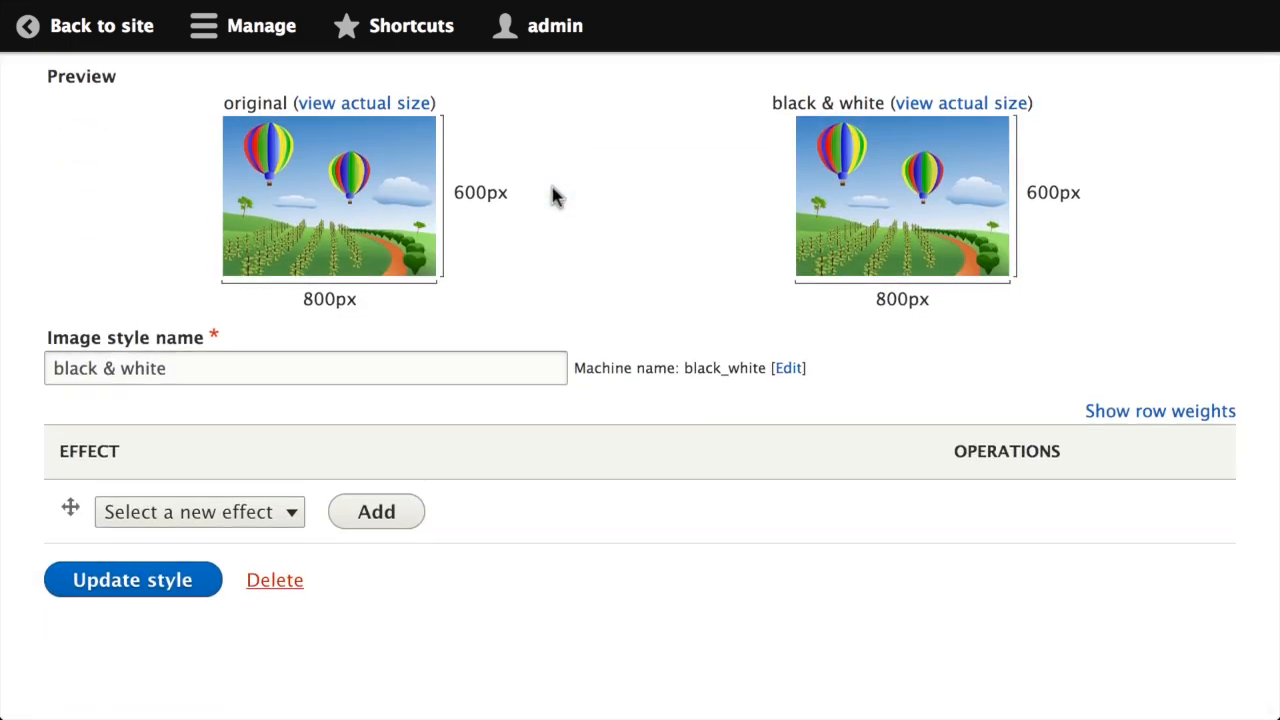
Add a Desaturate effect to the black & white style so its preview turns grayscale
click(200, 512)
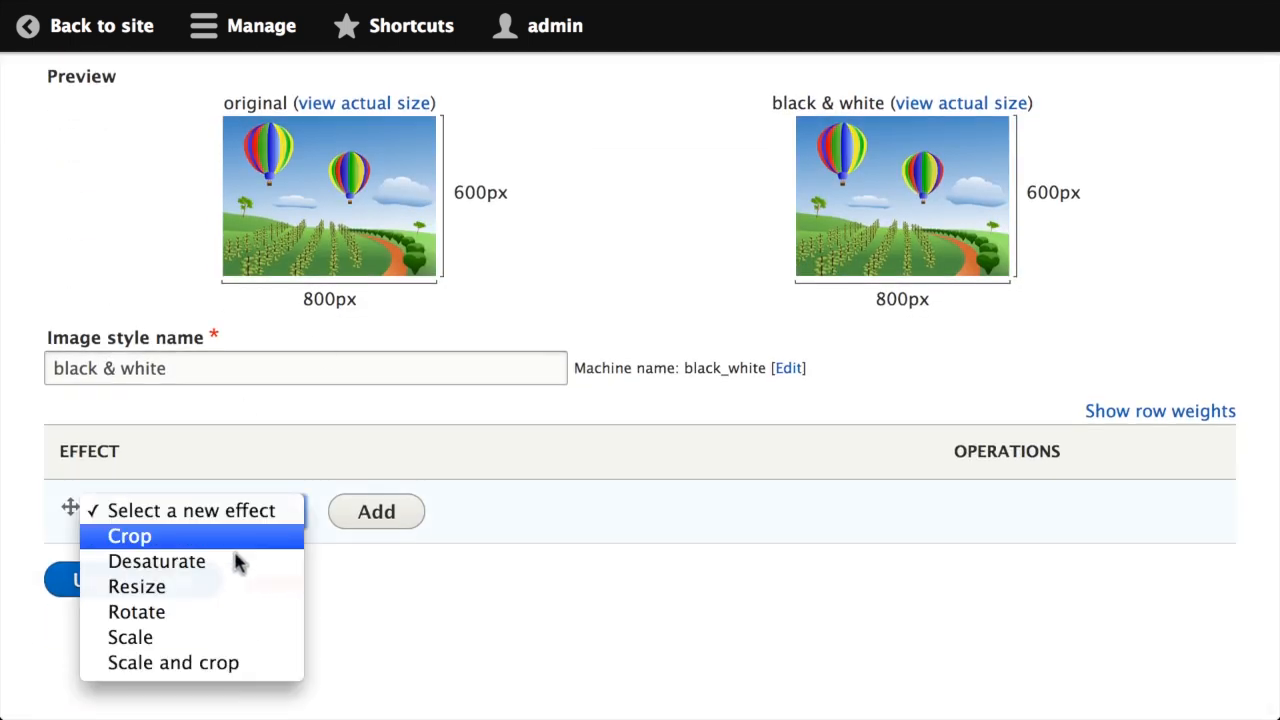
click(156, 560)
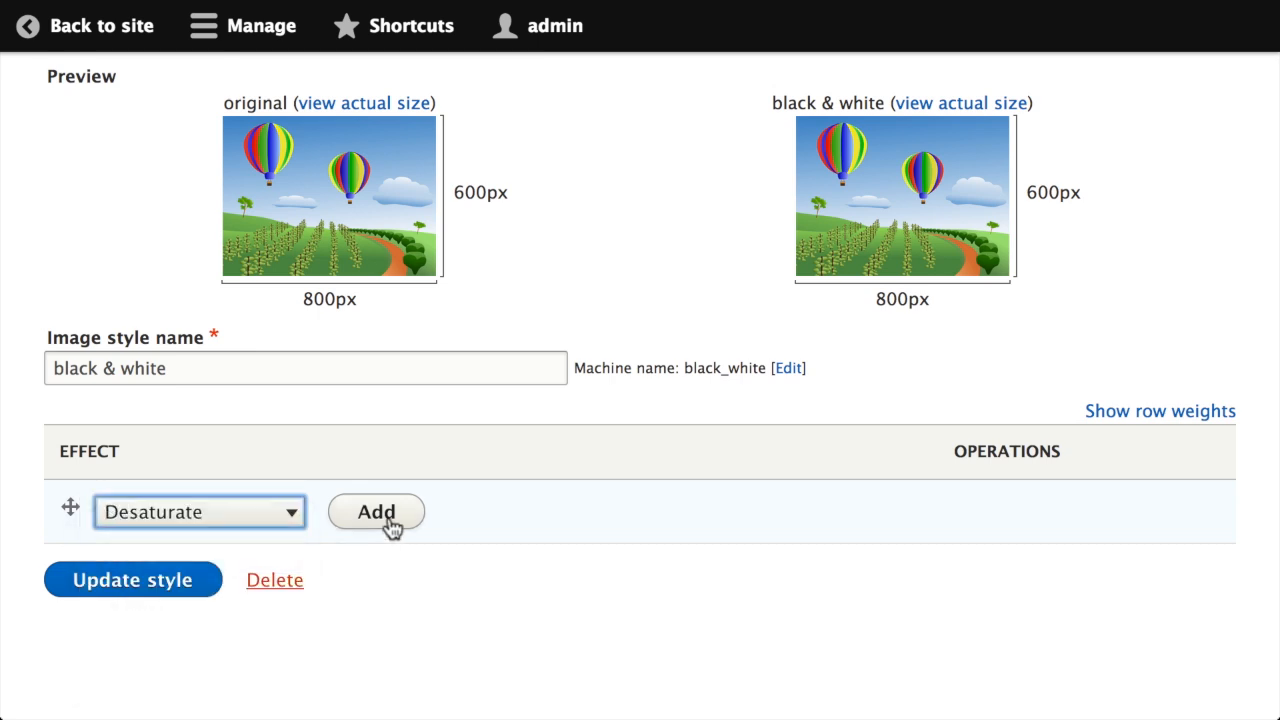
click(376, 512)
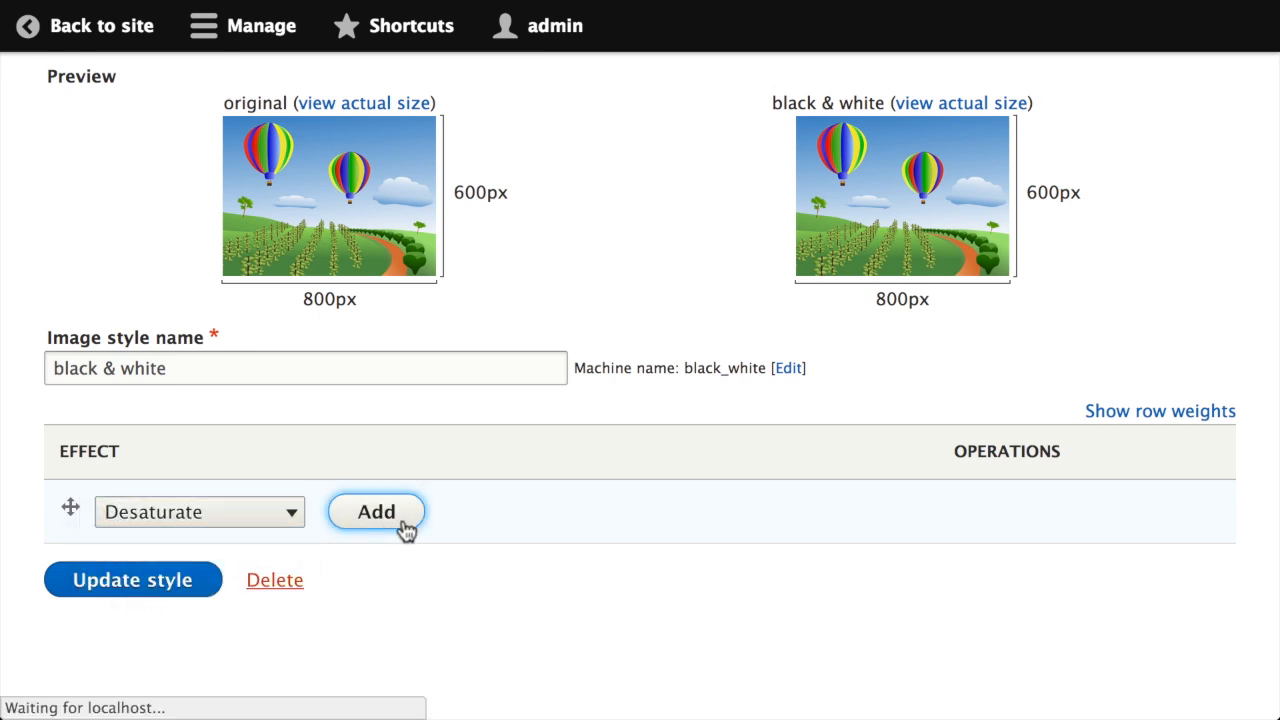
click(376, 512)
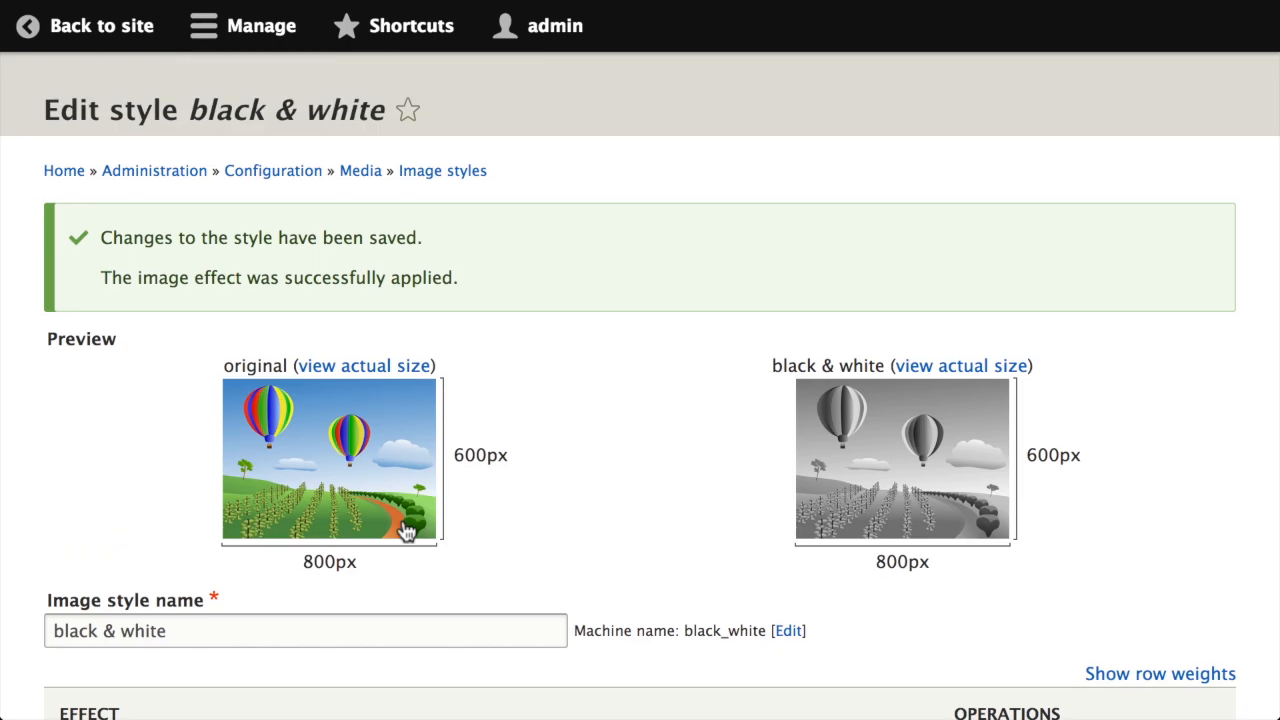
Choose Crop as the next effect to add to the style
scroll(down, 3)
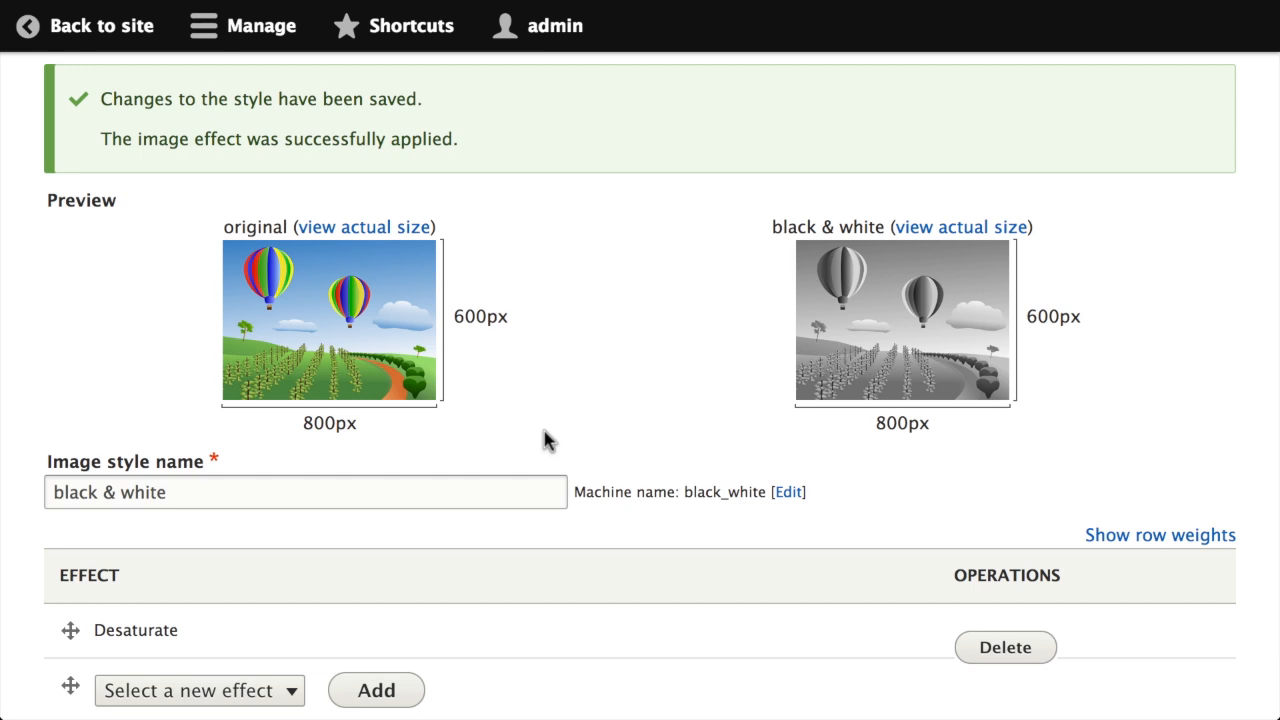
click(200, 690)
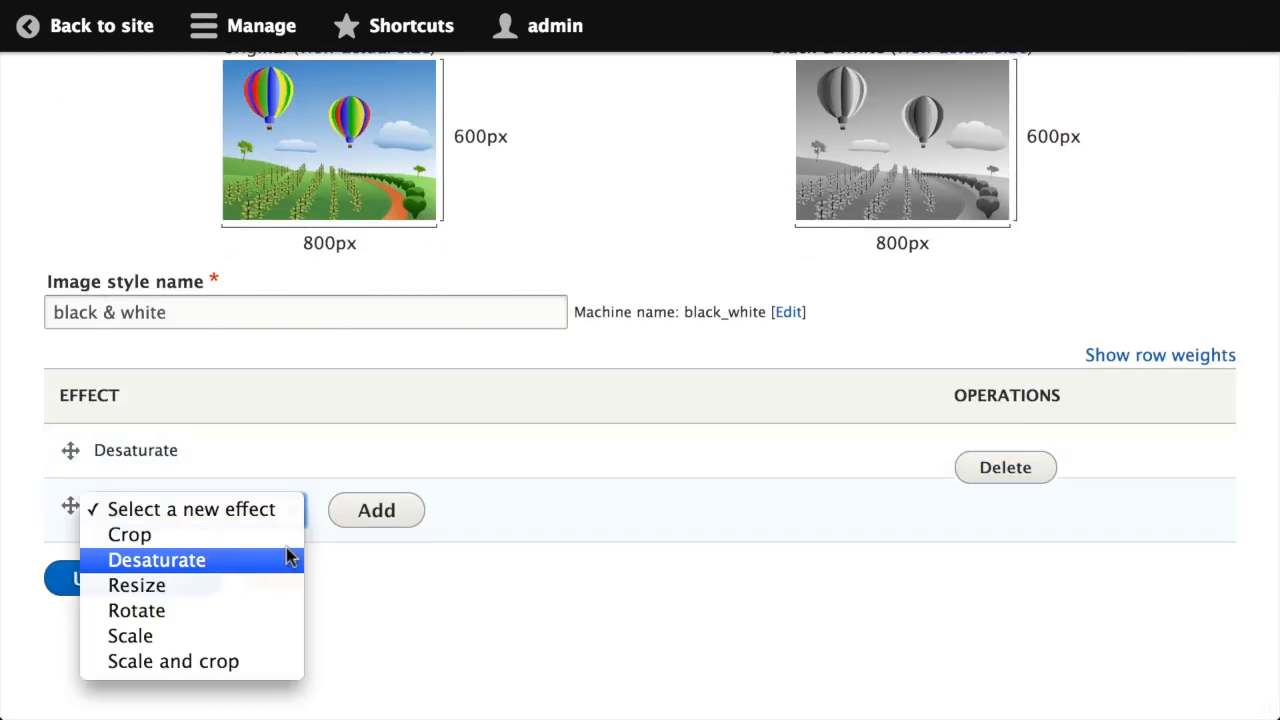
click(128, 534)
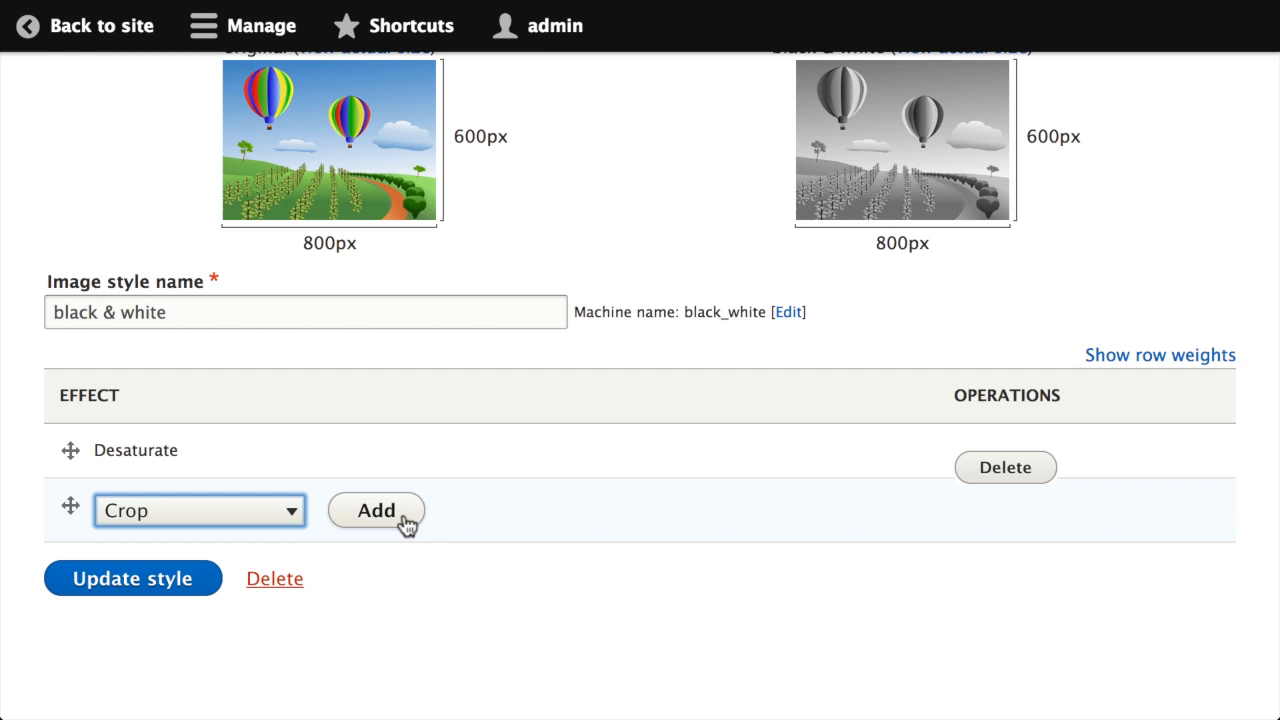
Add a 400×400 Crop effect after Desaturate and update the black & white style
click(376, 510)
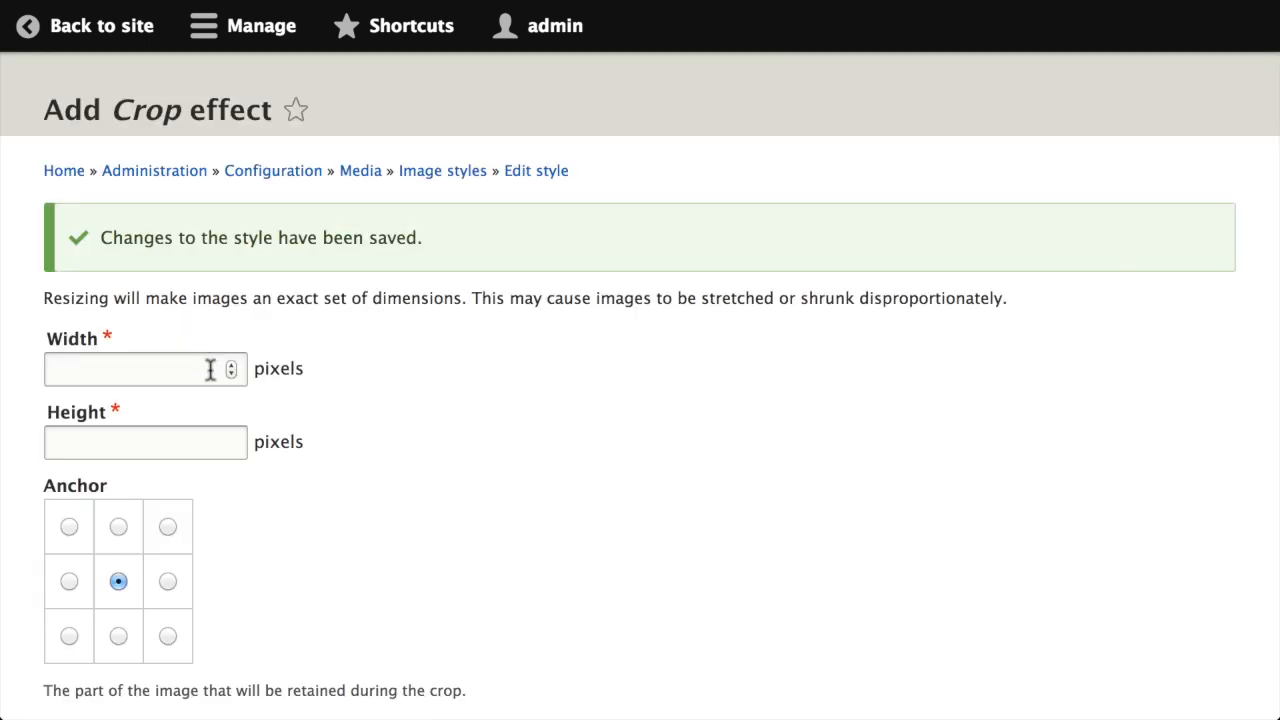
text(40)
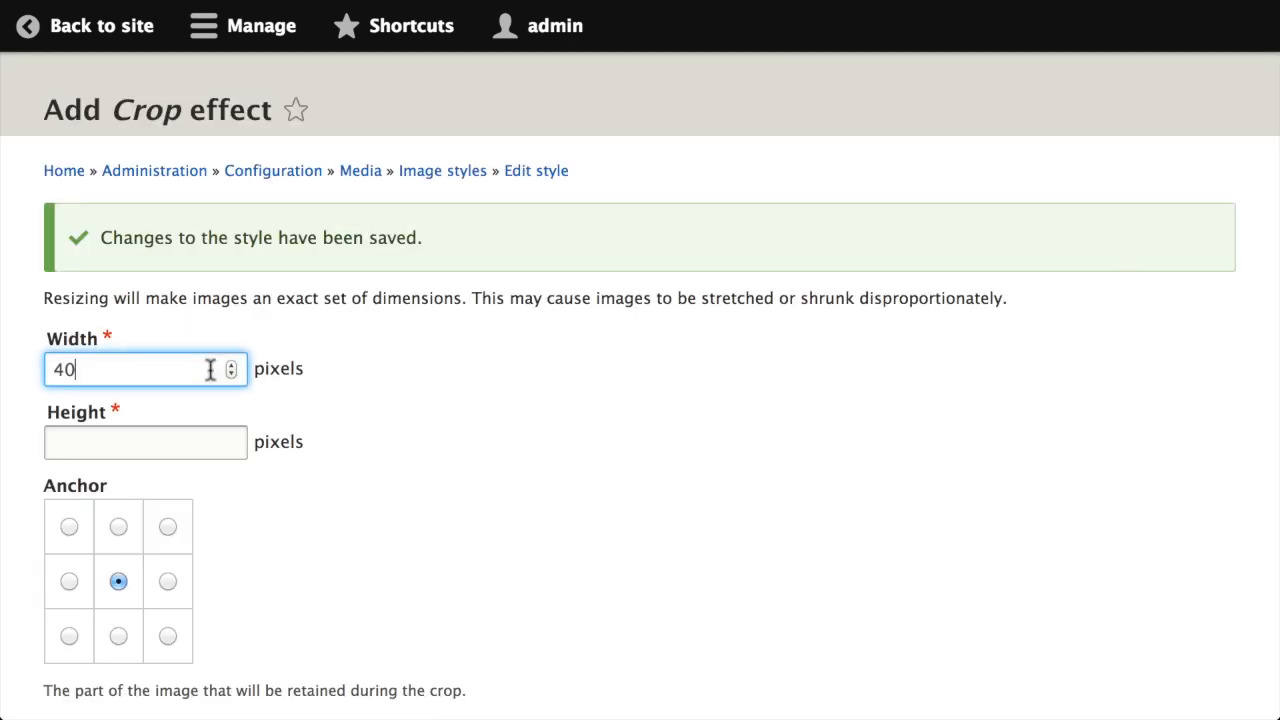
text(400)
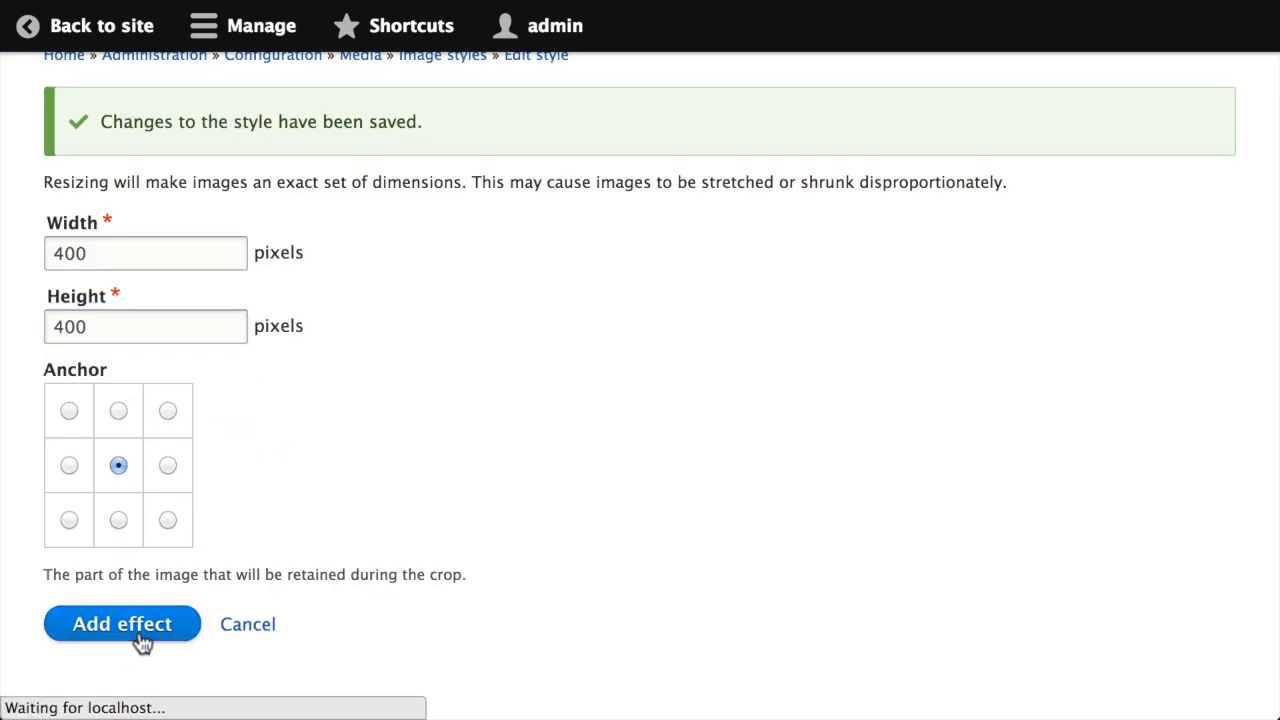
click(122, 624)
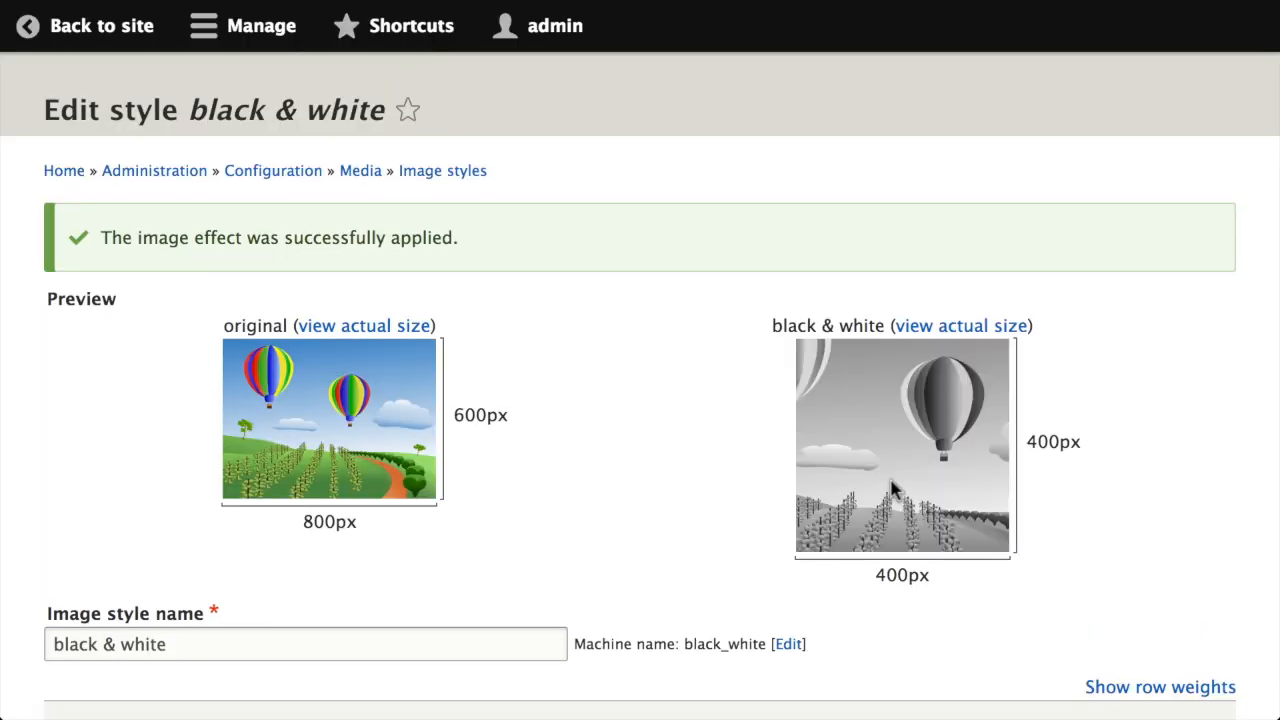
mouse_move(1084, 456)
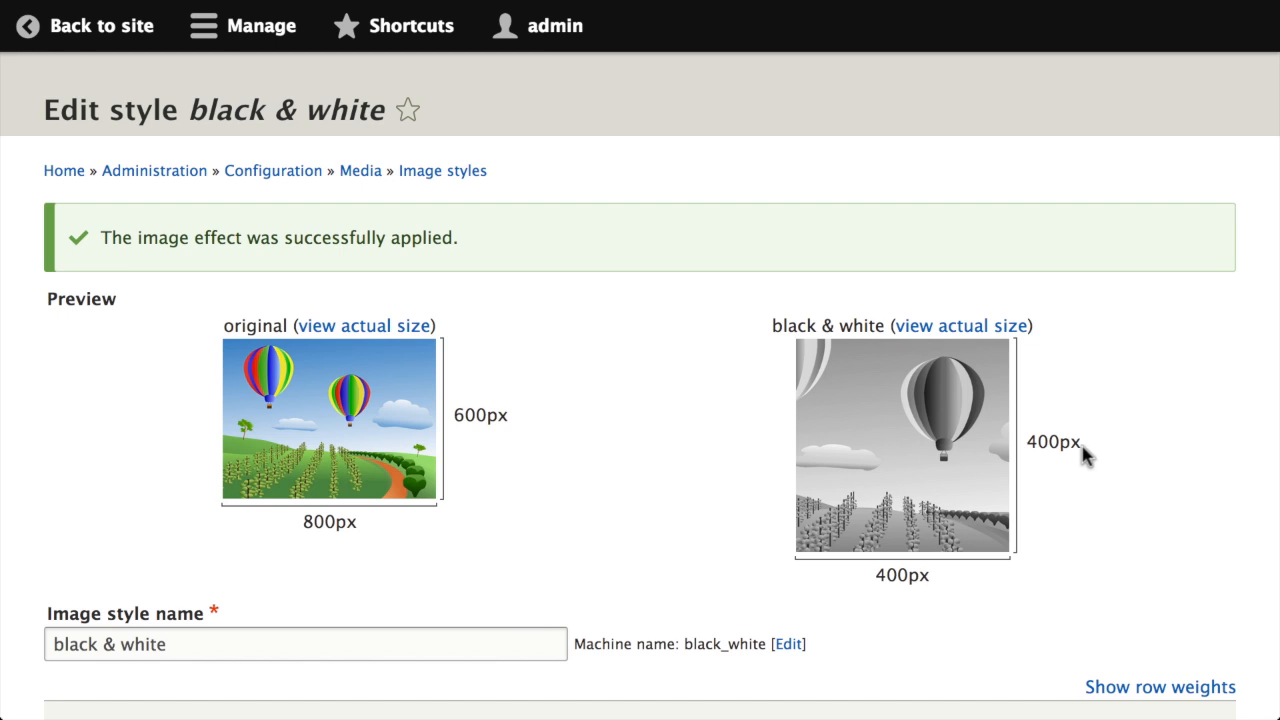
mouse_move(790, 378)
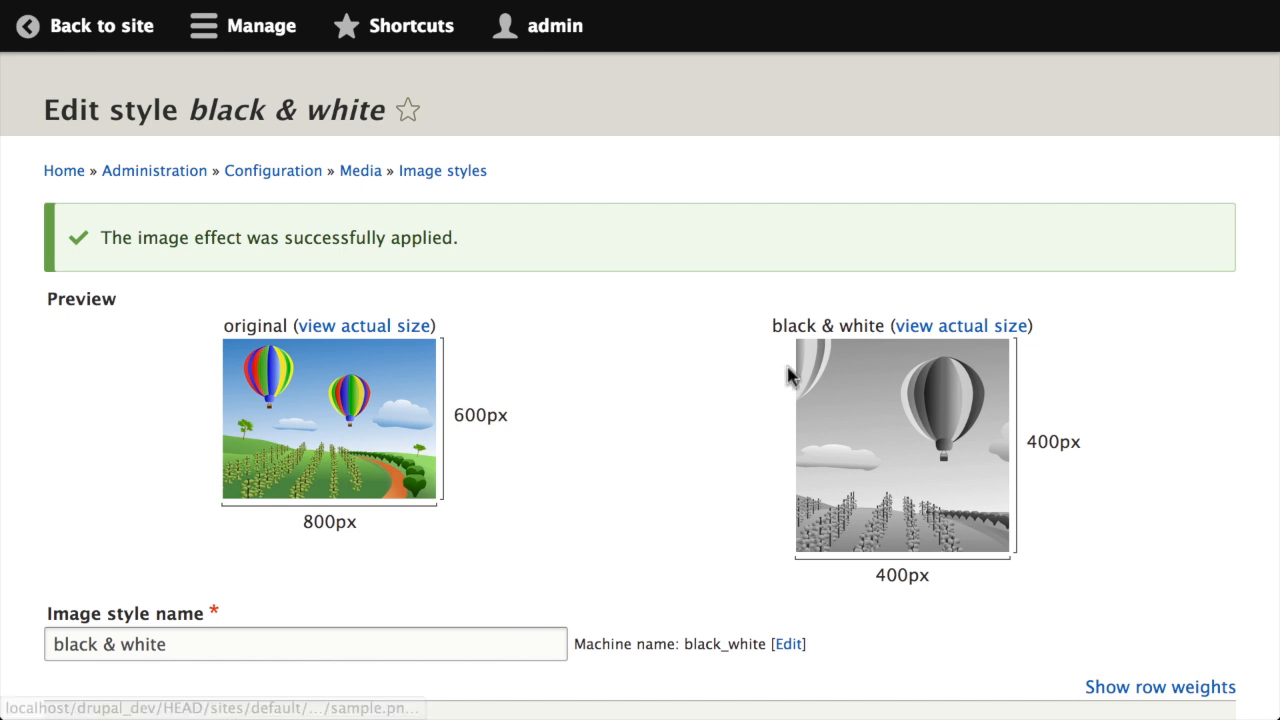
scroll(down, 3)
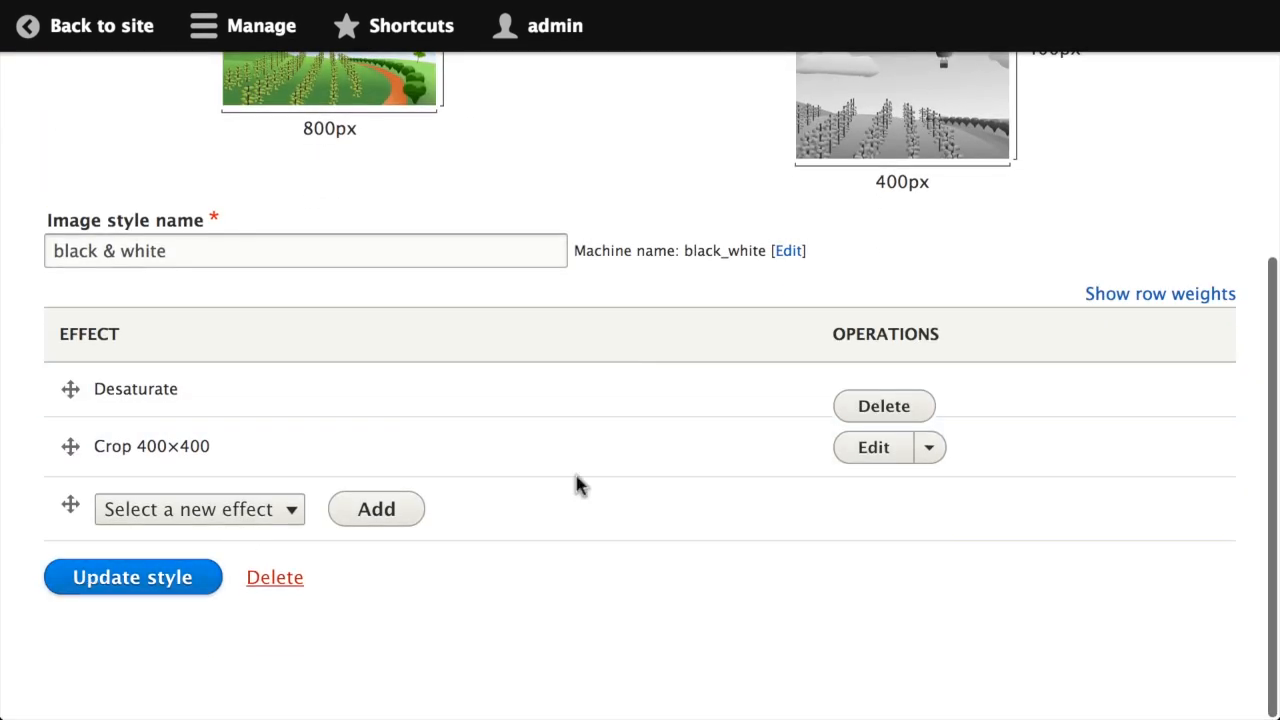
click(132, 576)
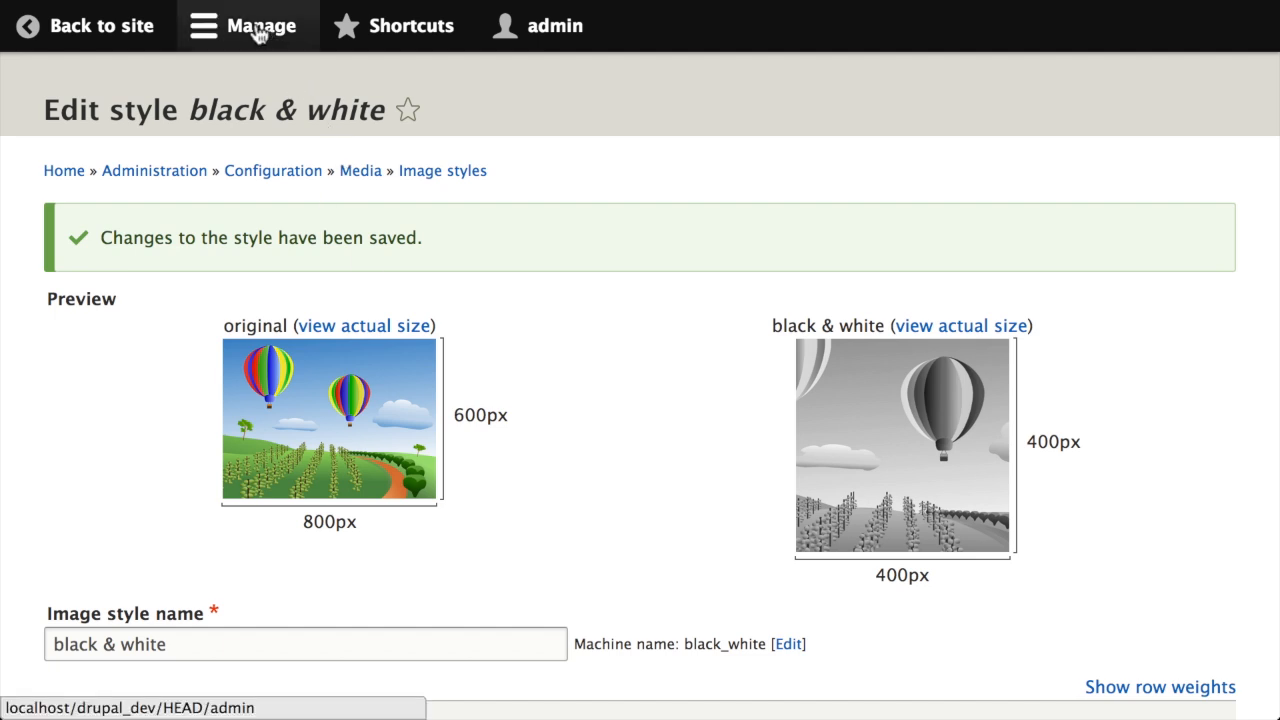
Go to Configuration > Development > Configuration management to see the changed-config warning
click(248, 24)
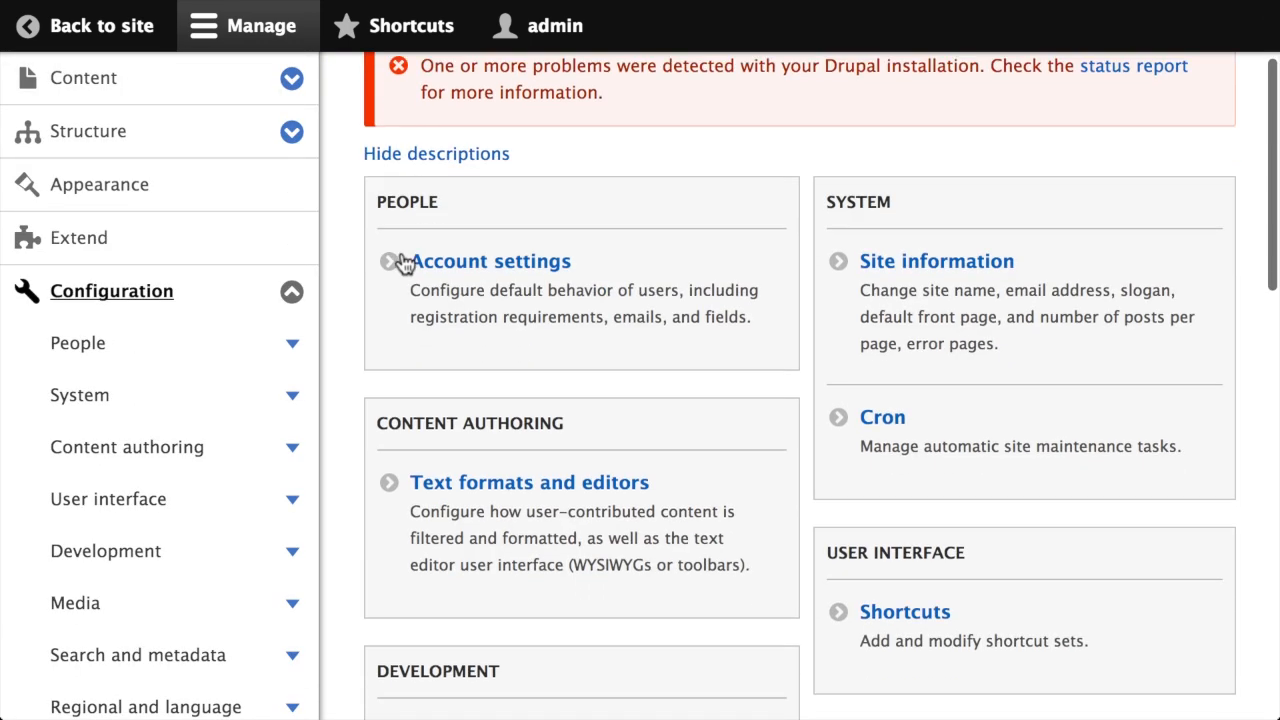
scroll(down, 3)
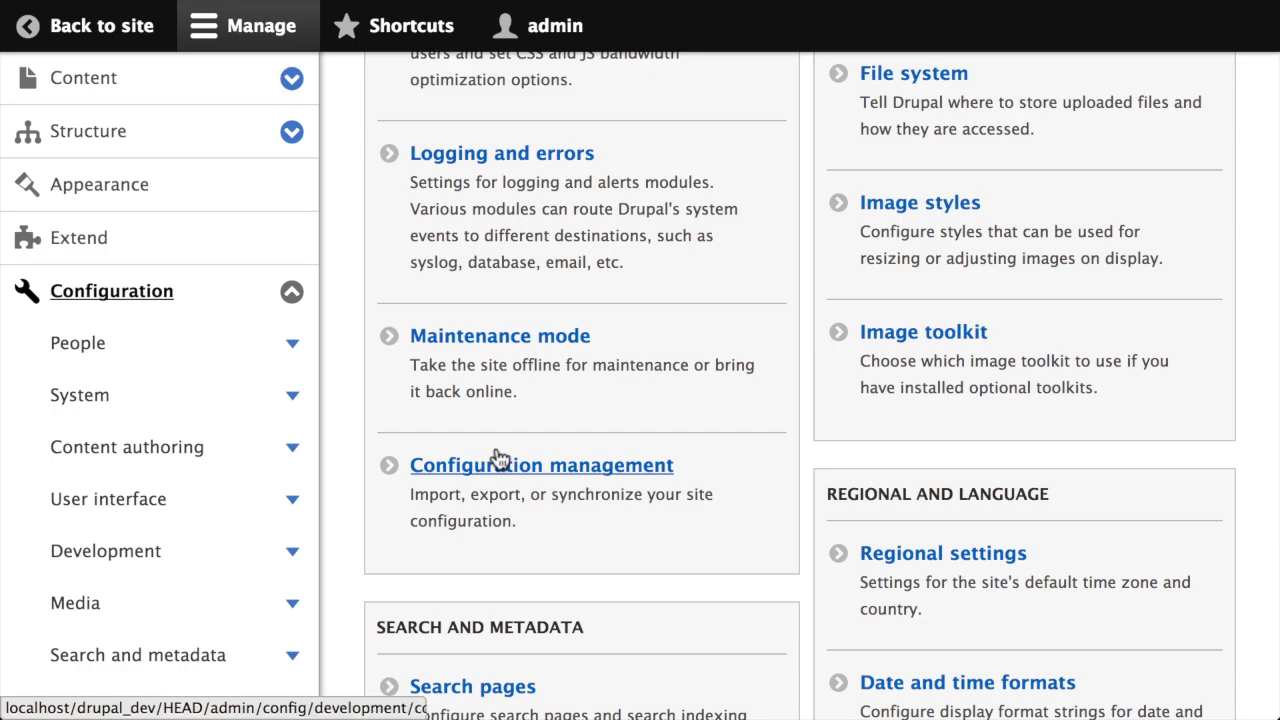
click(540, 464)
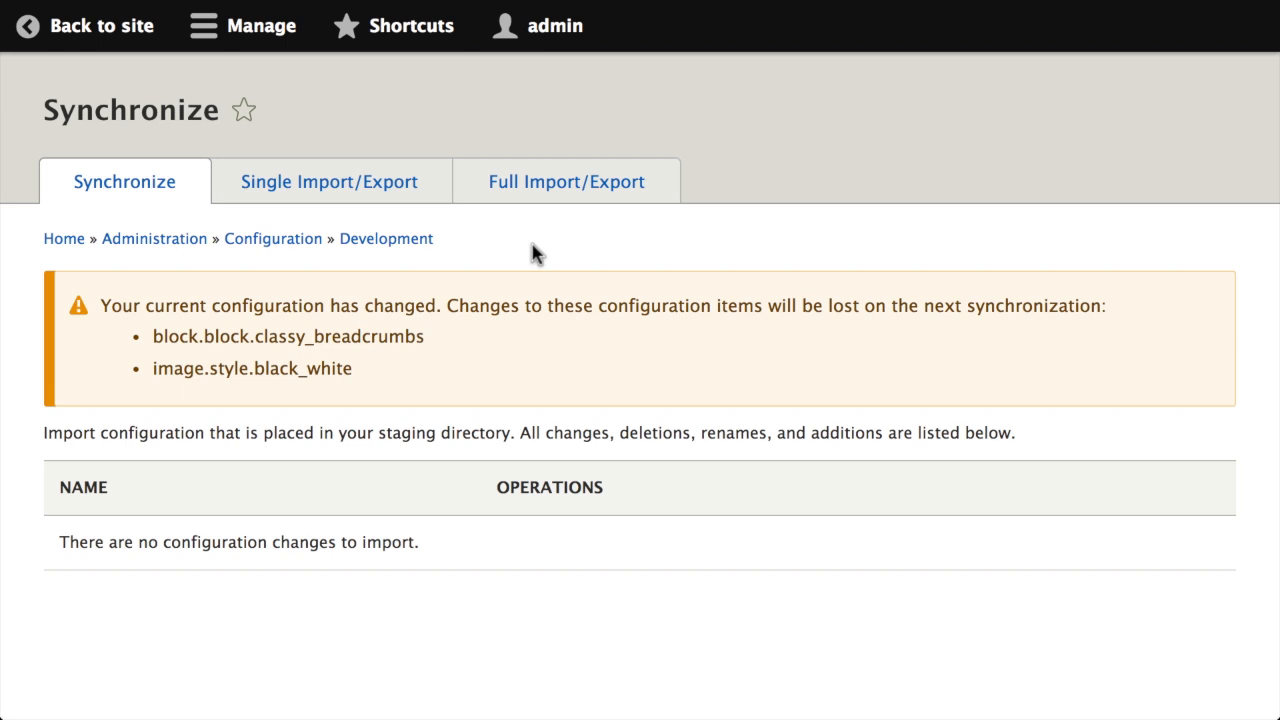
mouse_move(328, 180)
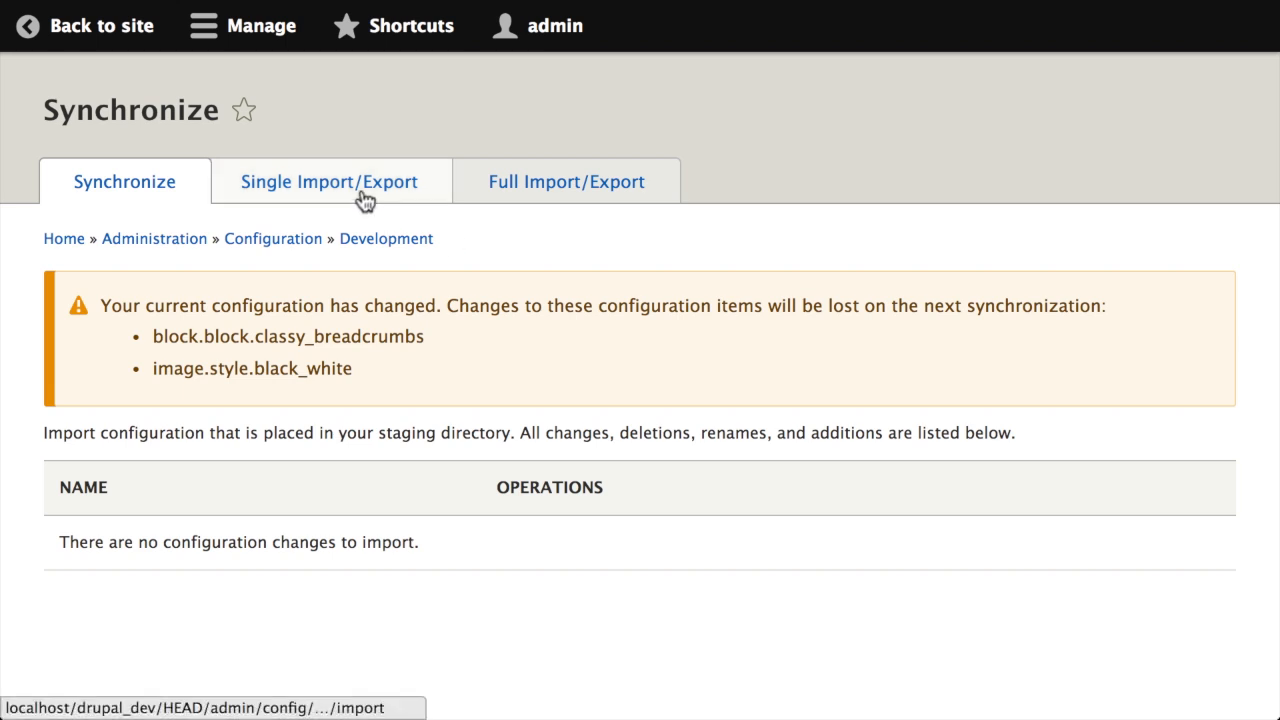
Single-export the Image style 'black & white' to display its configuration YAML
click(328, 180)
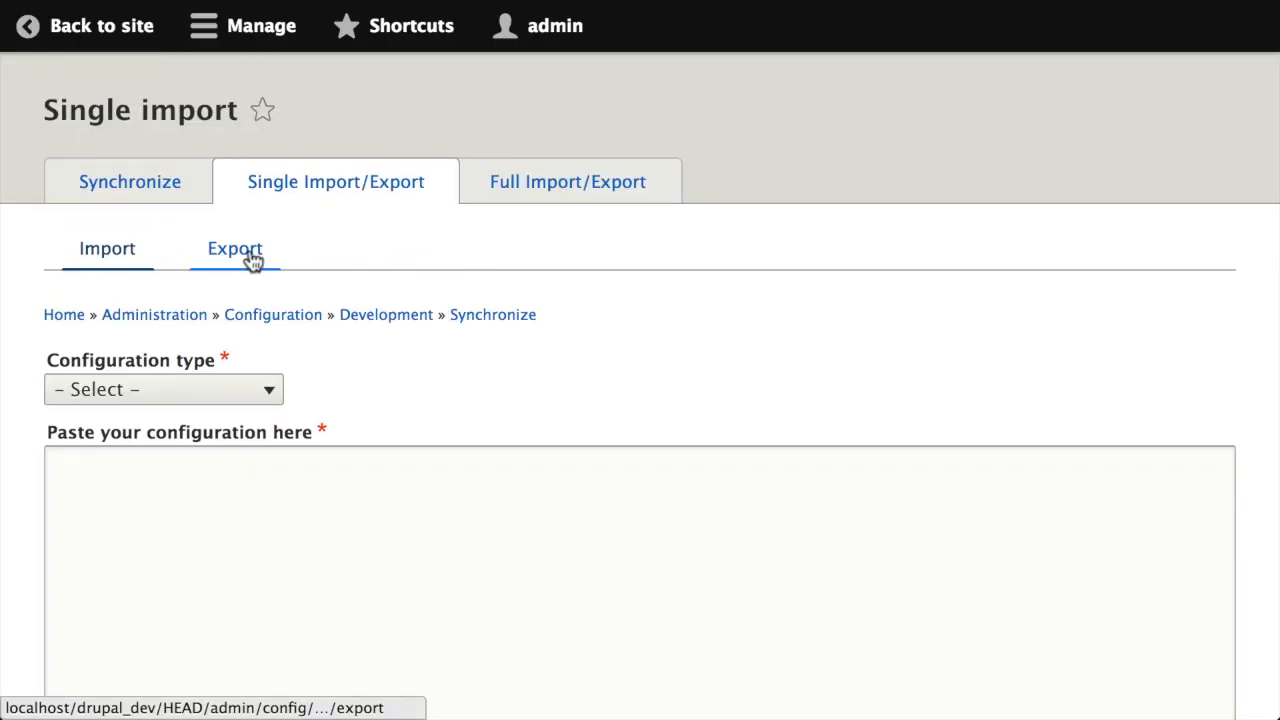
click(234, 248)
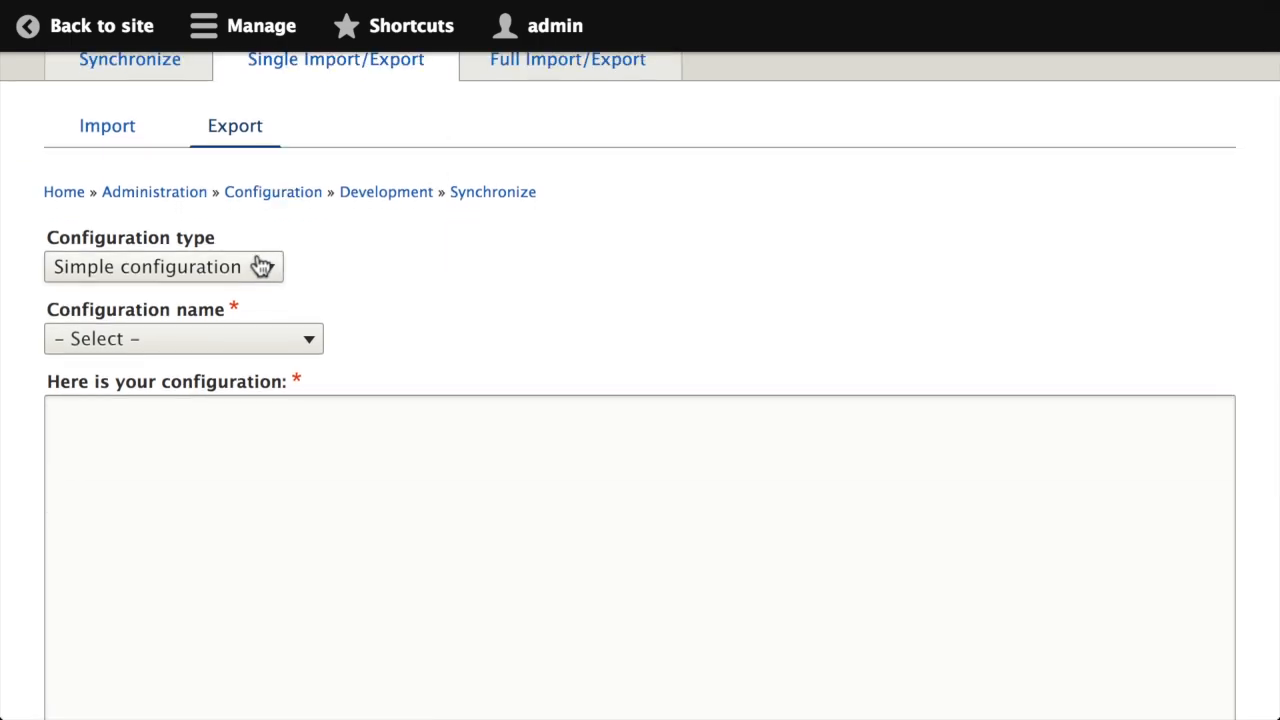
click(160, 266)
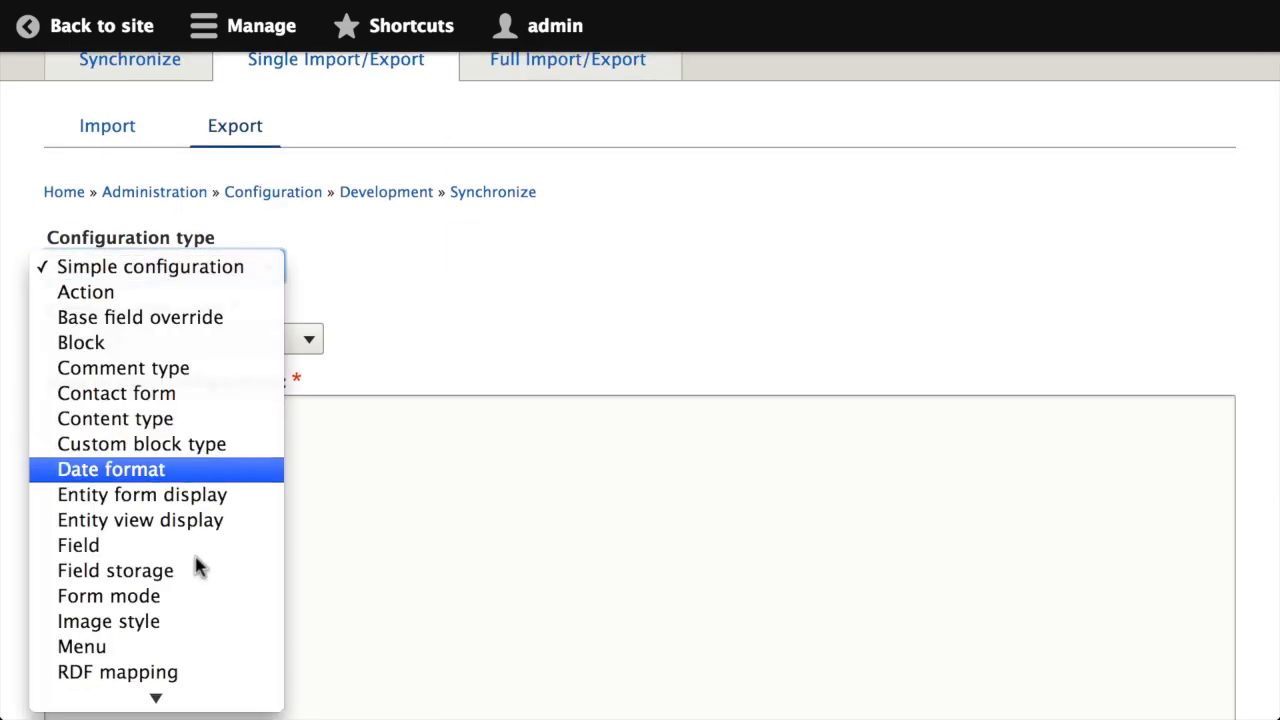
click(108, 620)
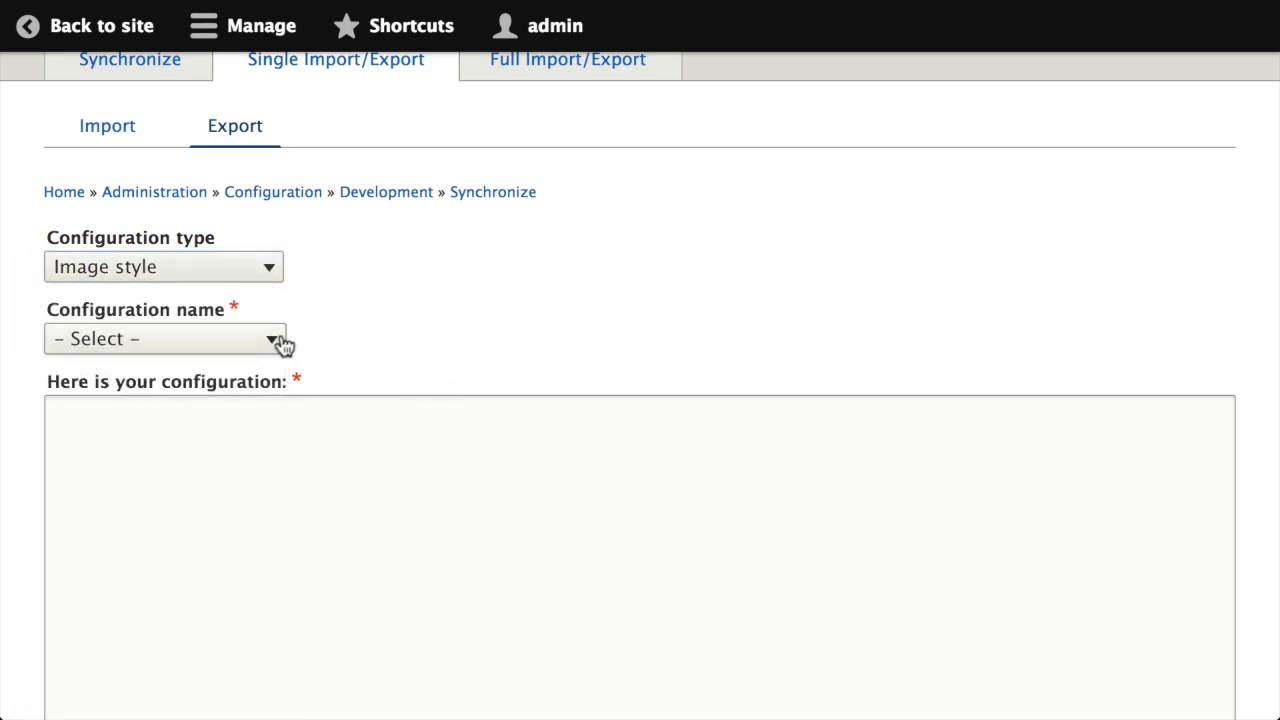
mouse_move(276, 344)
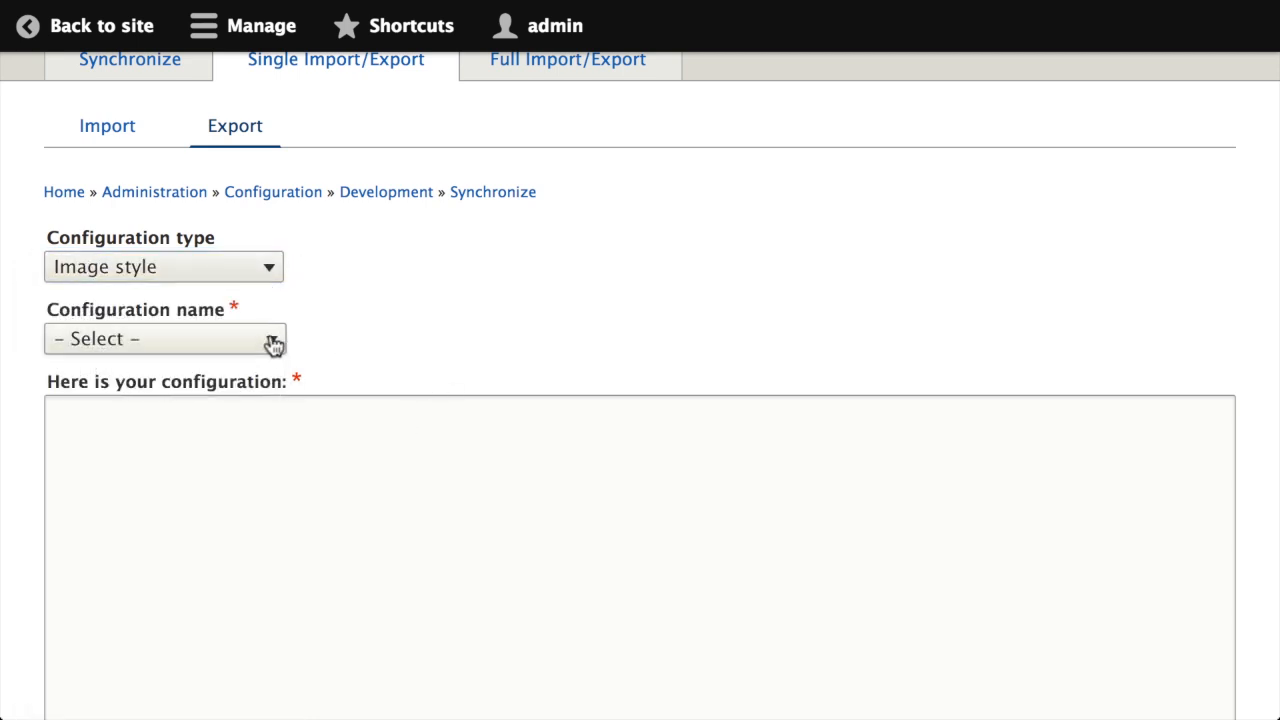
click(164, 338)
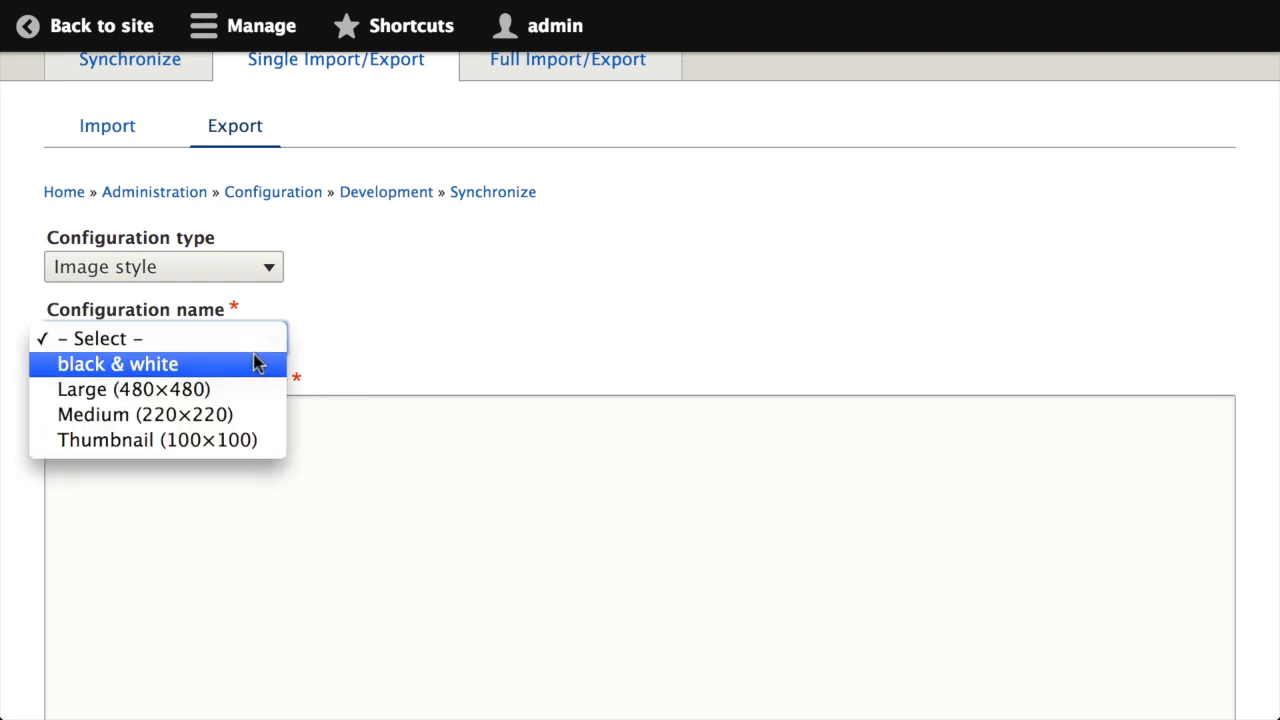
click(116, 364)
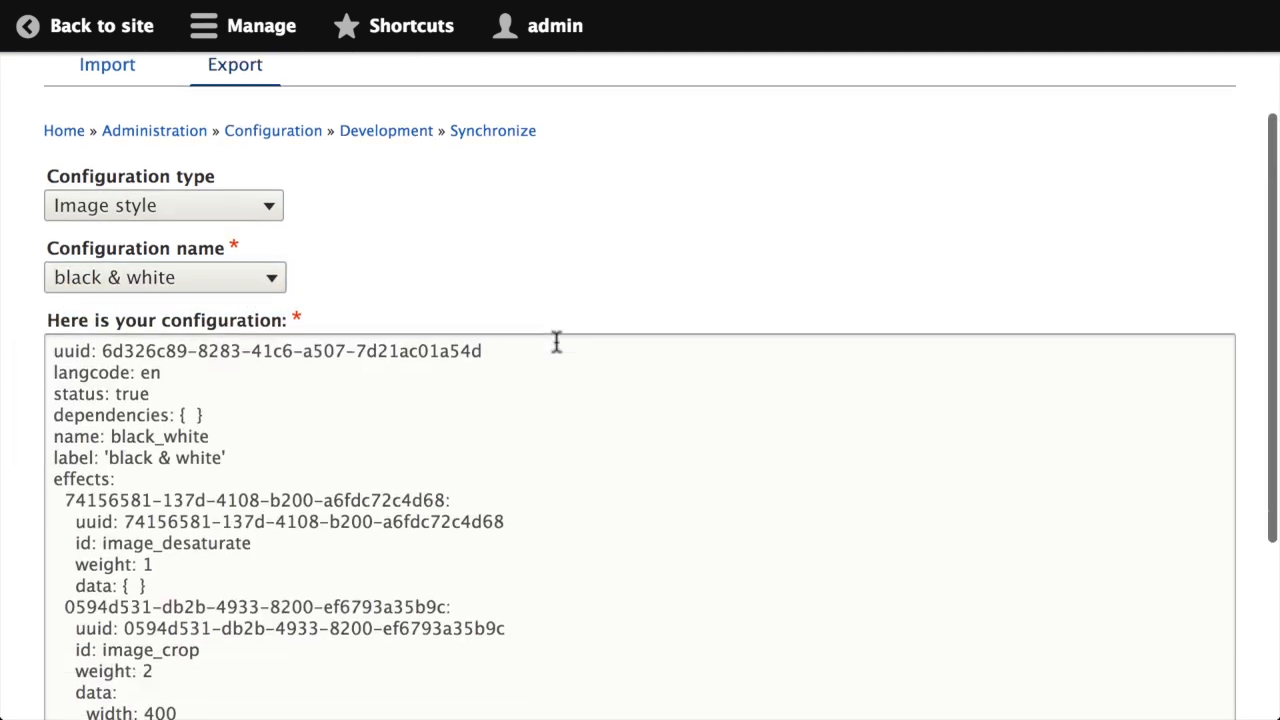
scroll(down, 3)
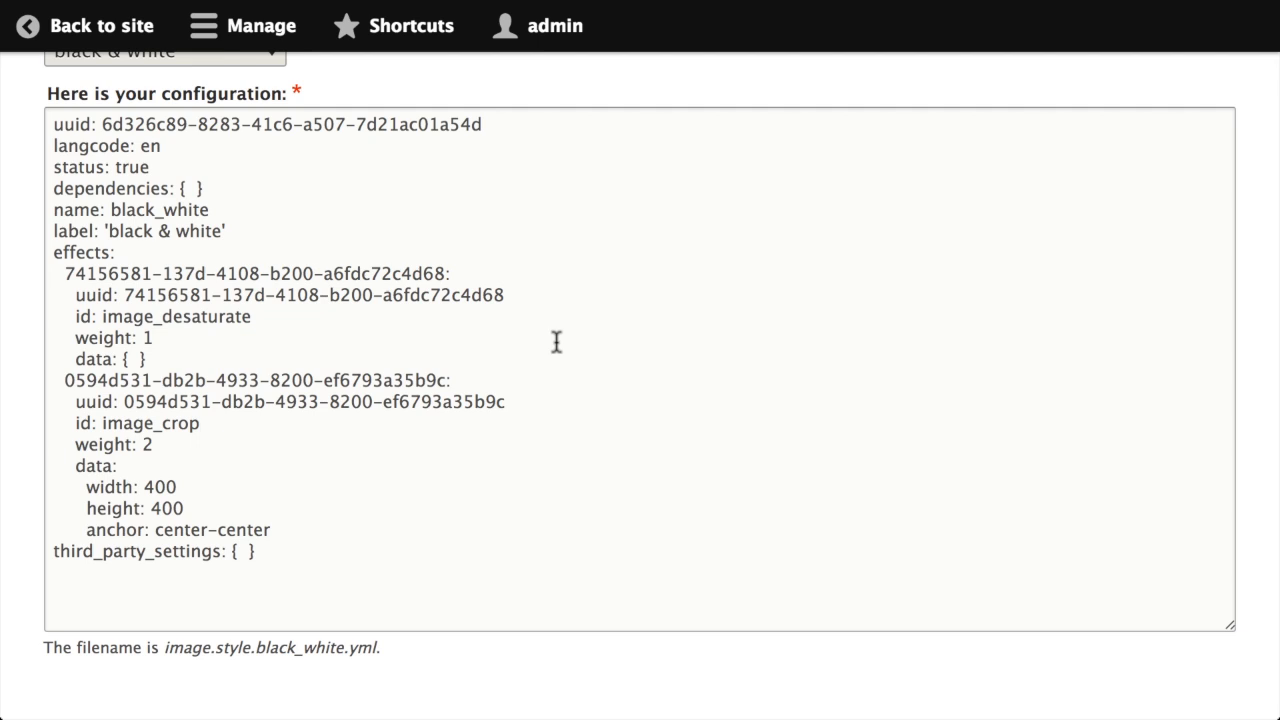
mouse_move(160, 206)
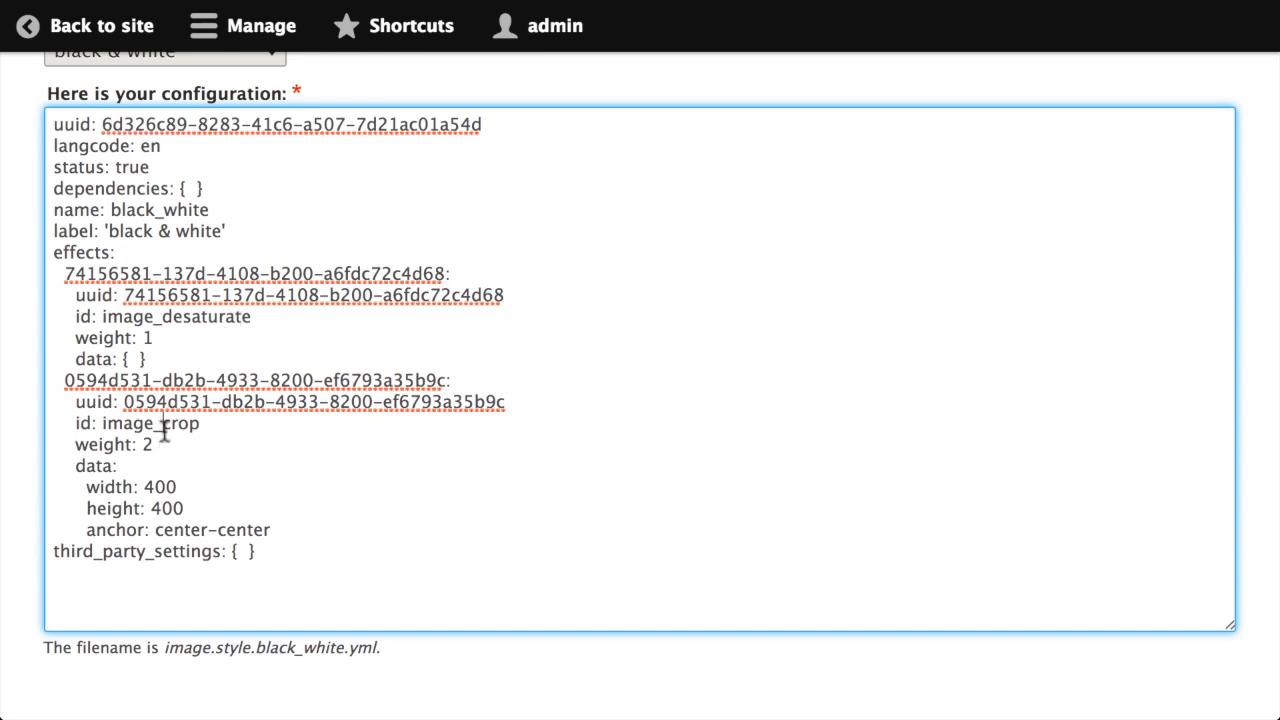
double_click(150, 424)
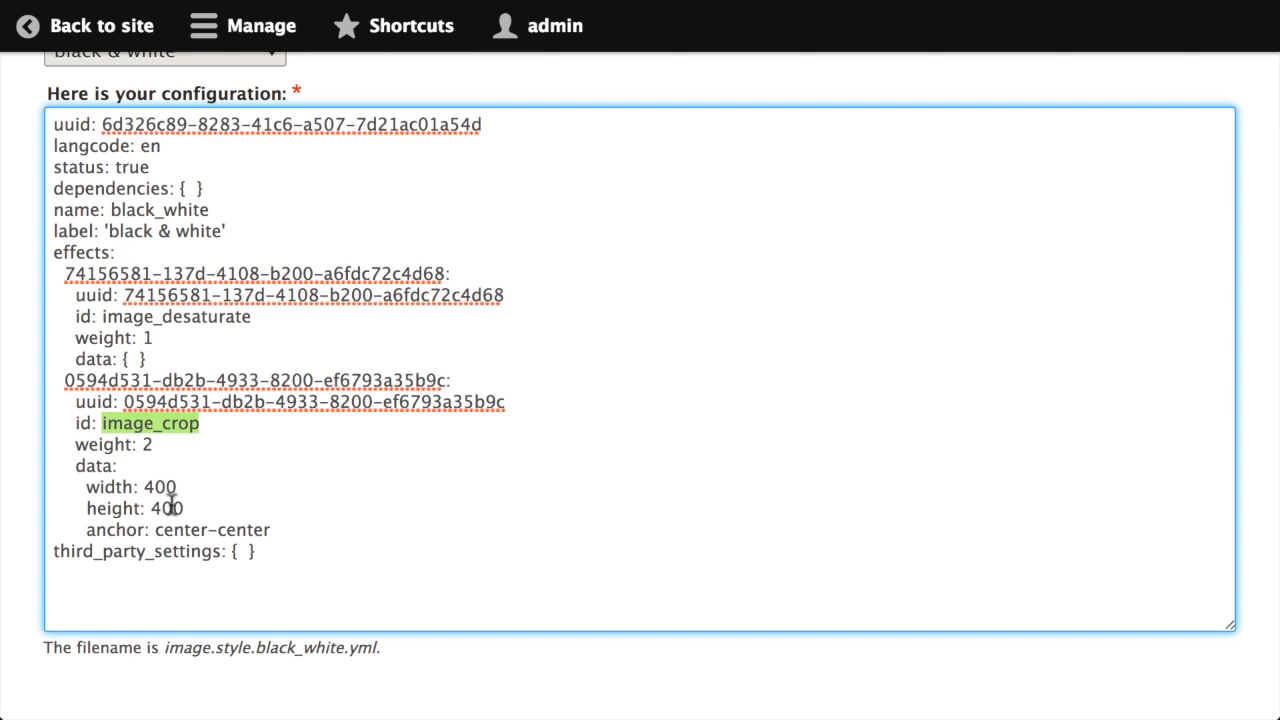
mouse_move(364, 556)
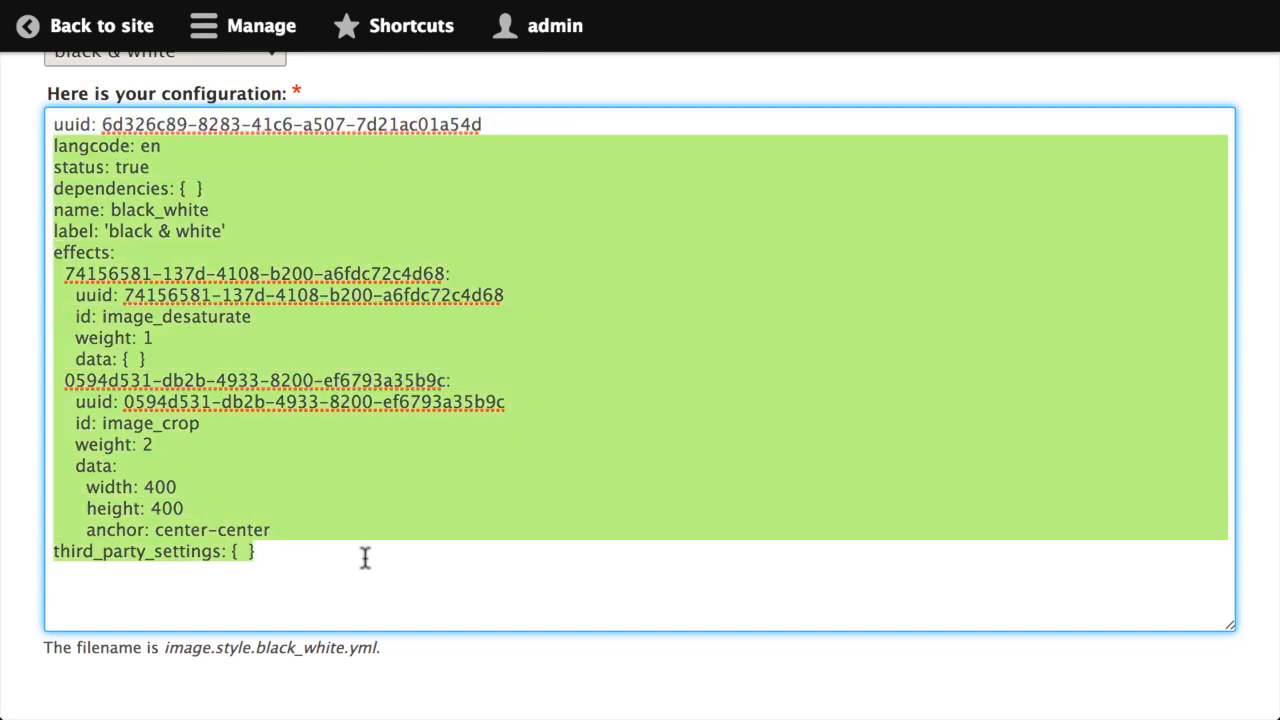
mouse_move(490, 418)
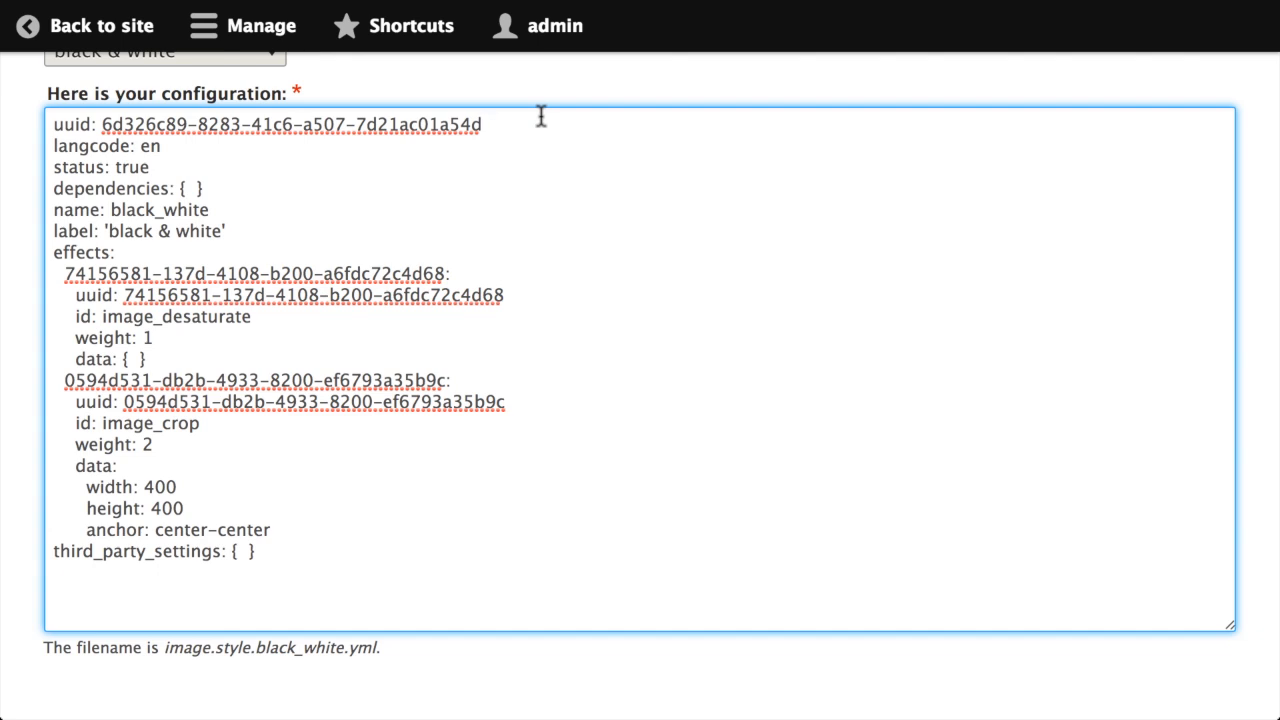
mouse_move(242, 276)
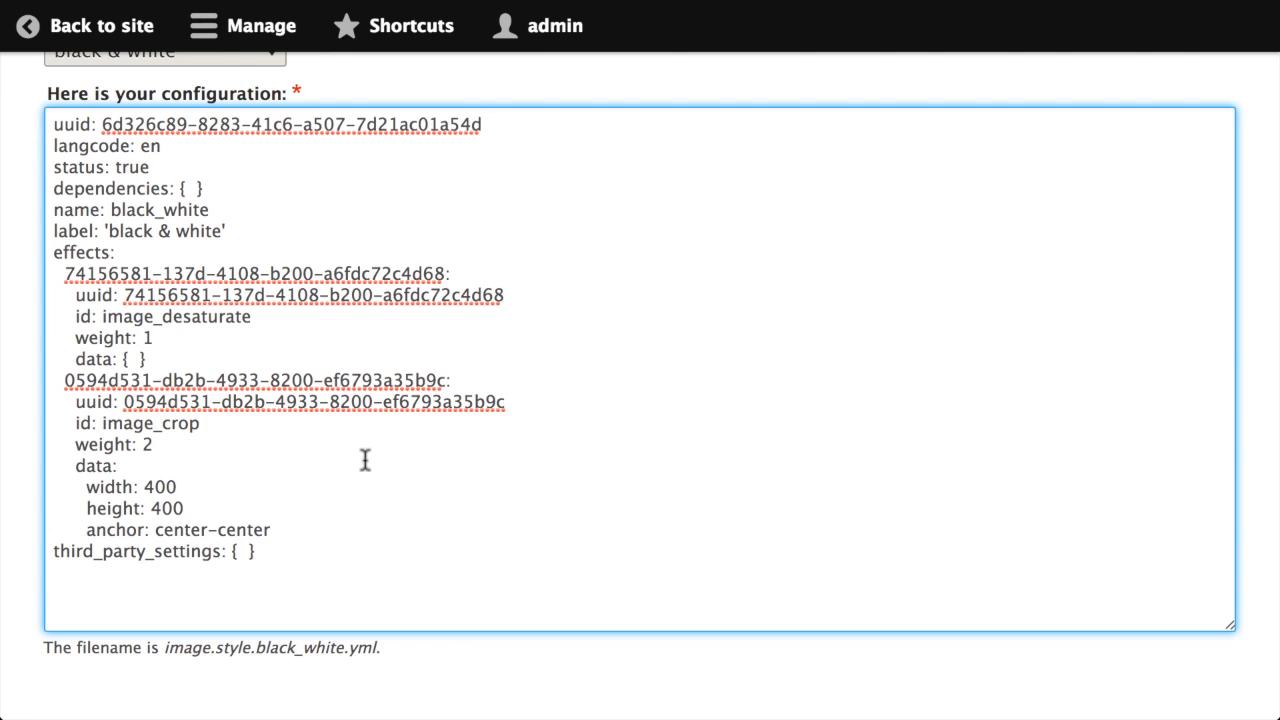
mouse_move(428, 676)
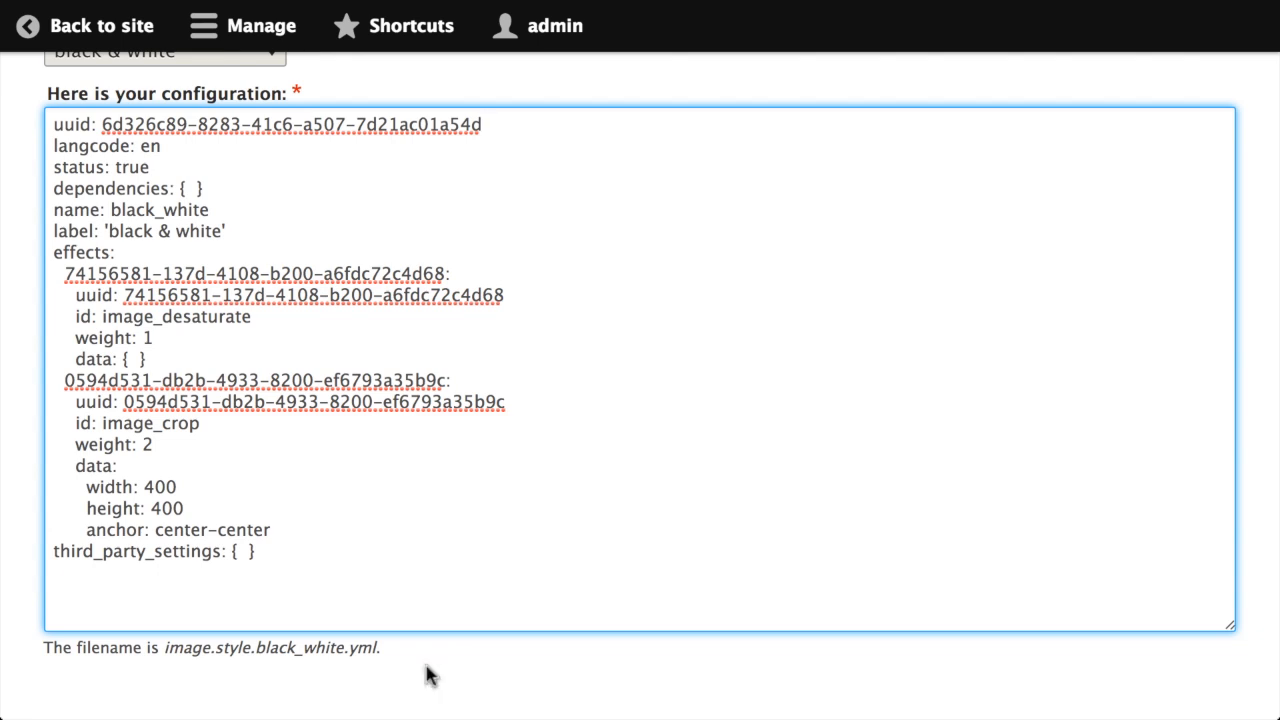
mouse_move(216, 642)
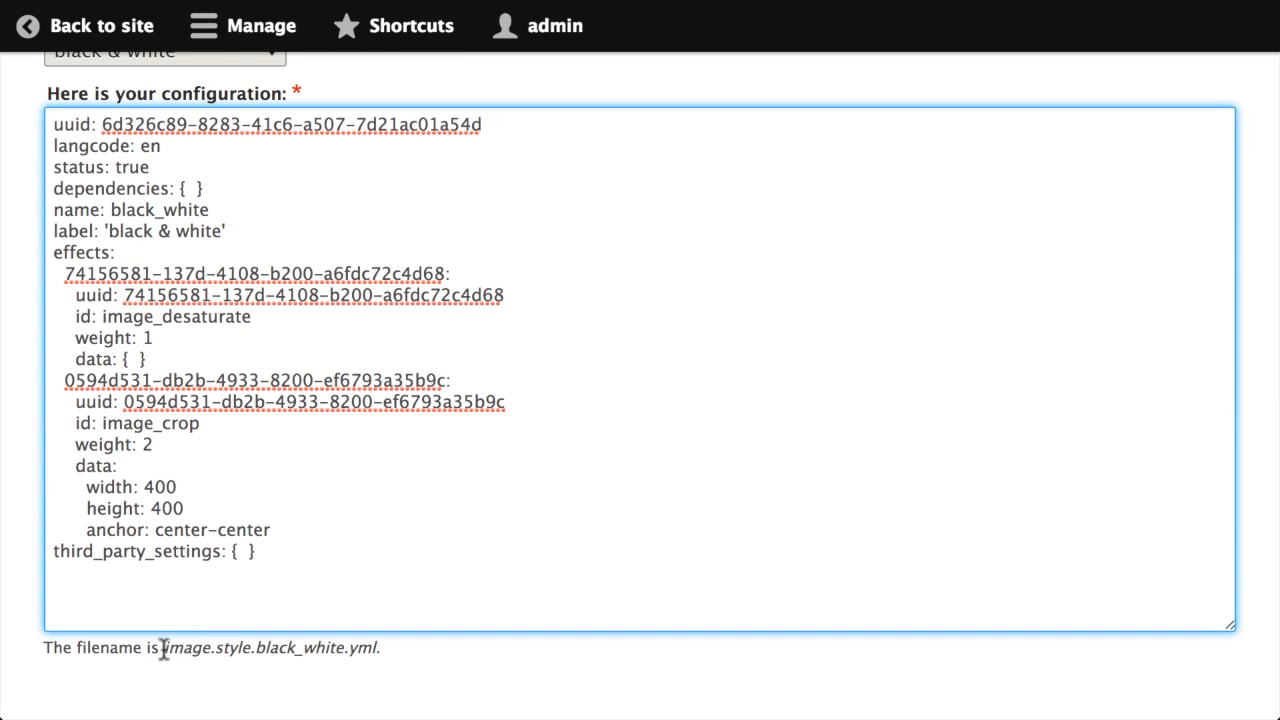
mouse_move(218, 652)
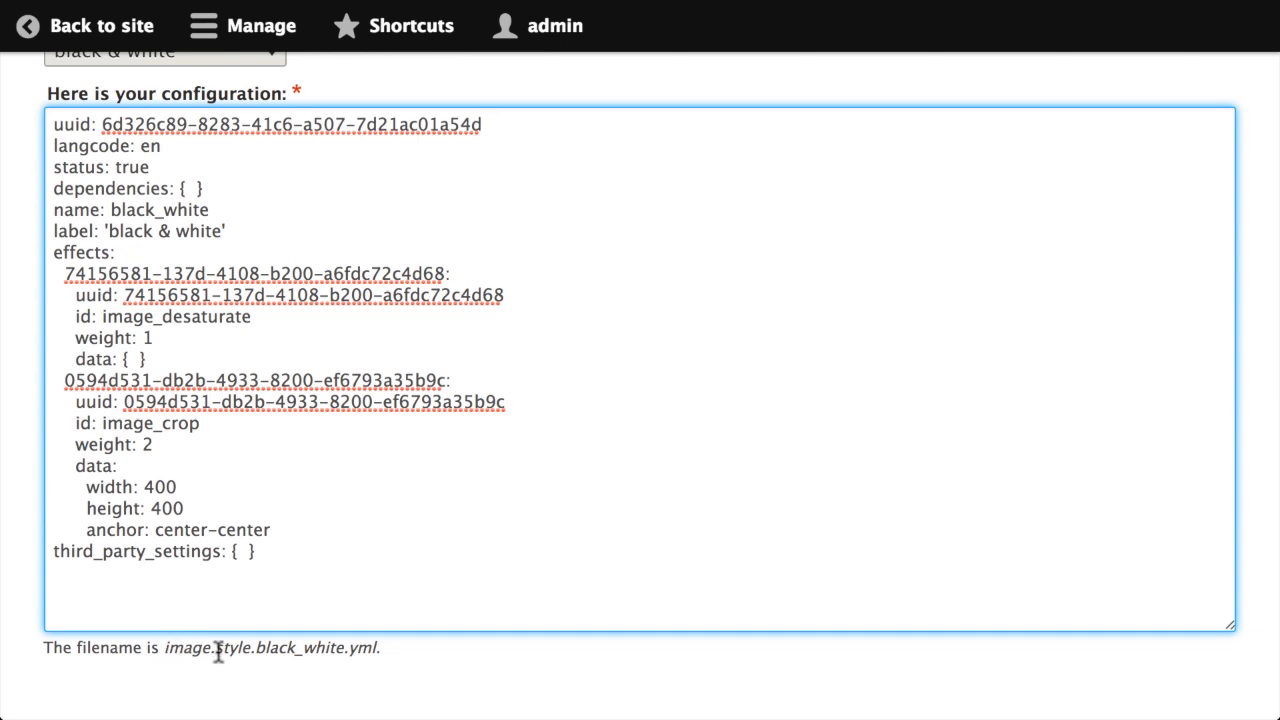
mouse_move(264, 652)
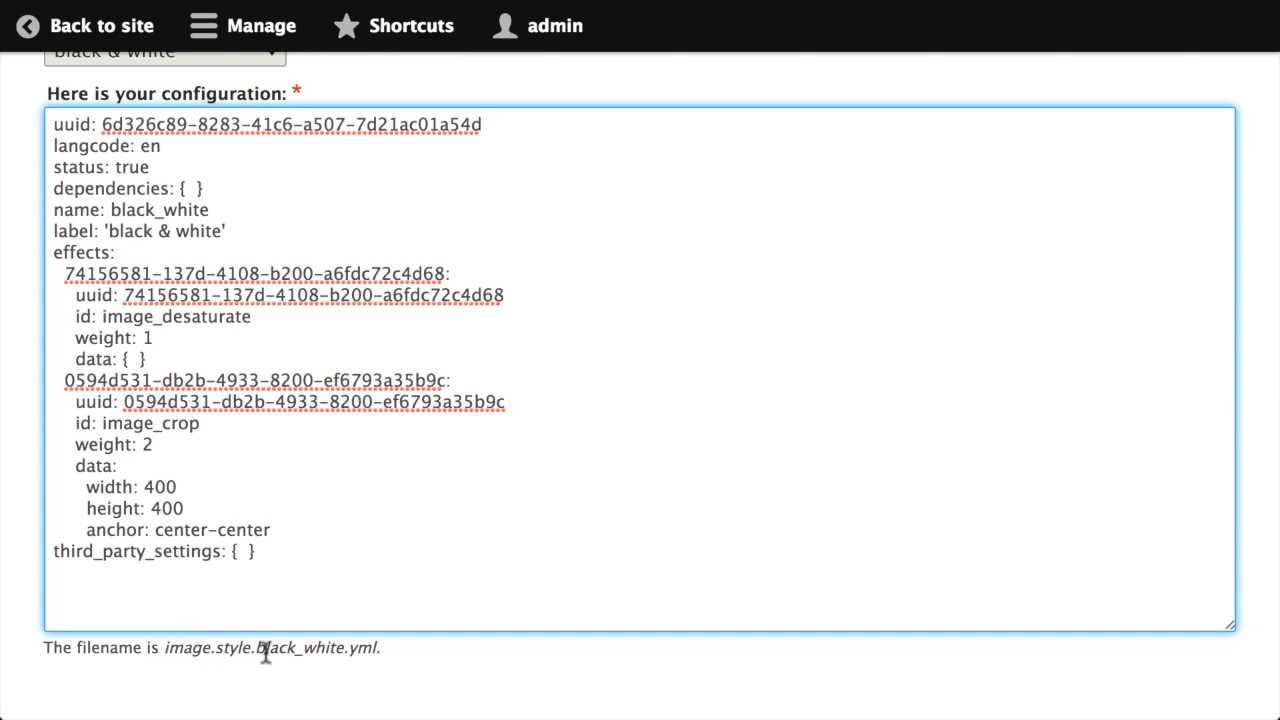
mouse_move(392, 658)
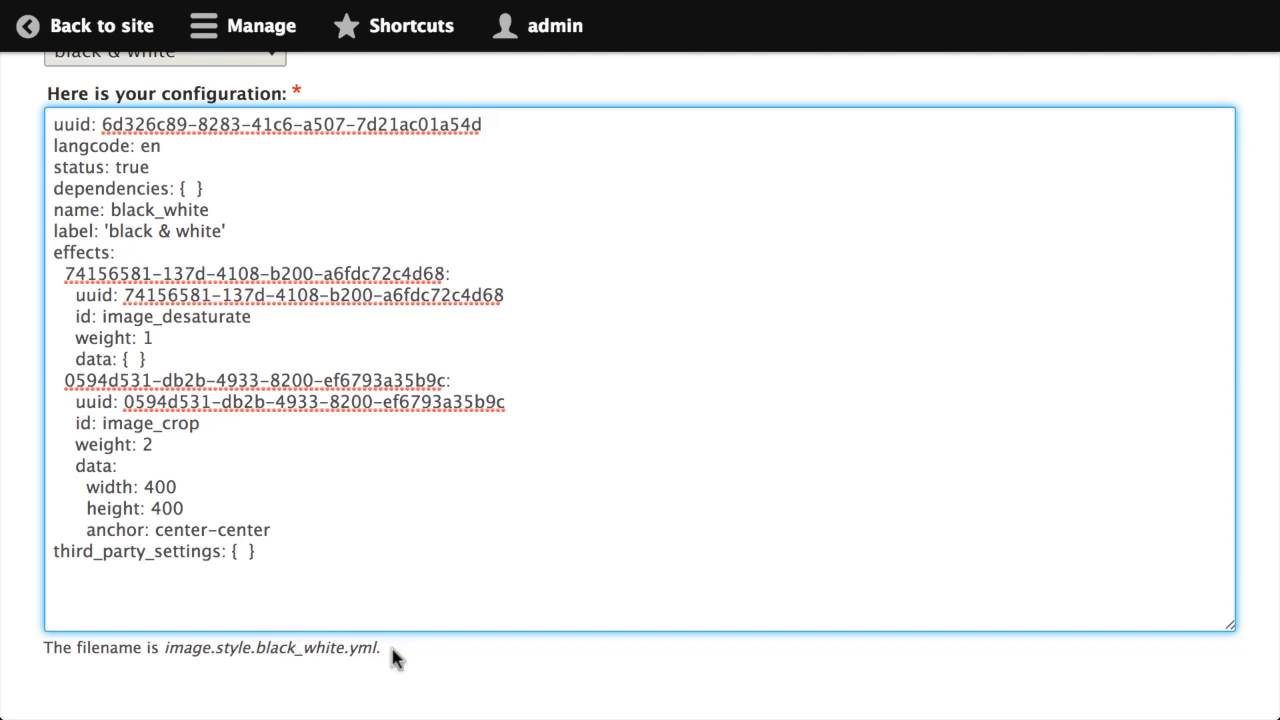
mouse_move(264, 648)
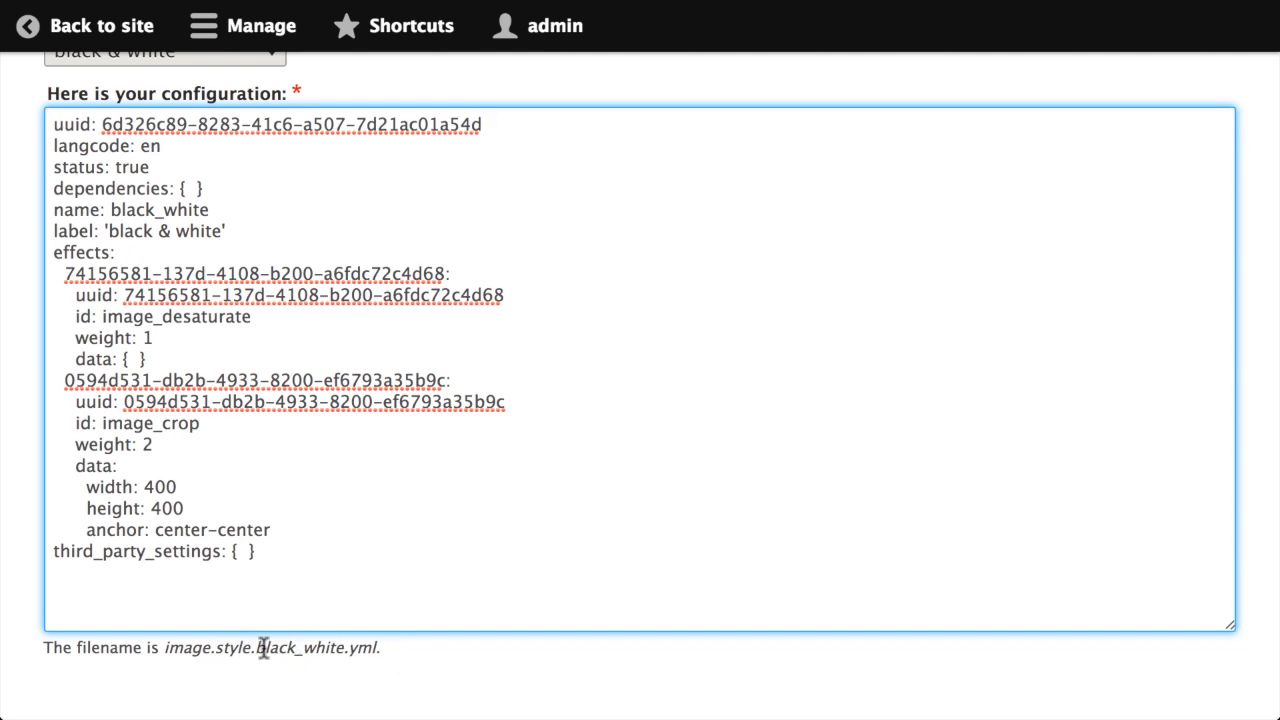
mouse_move(608, 474)
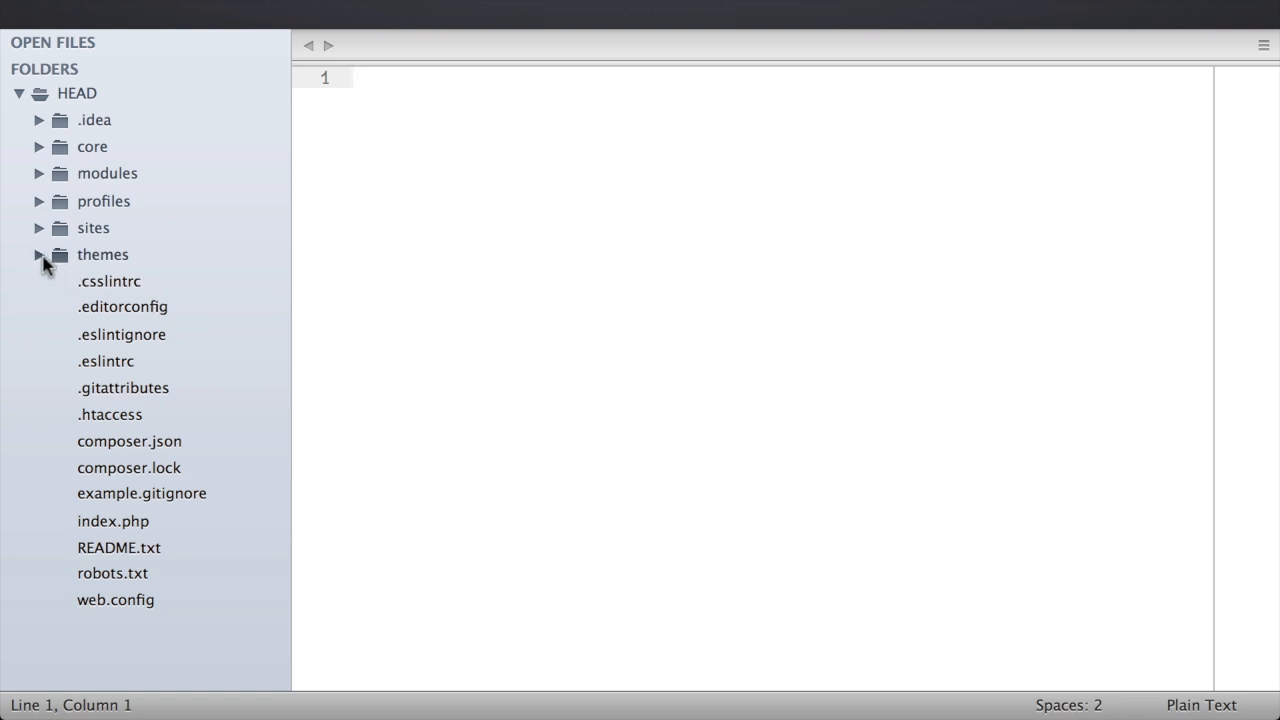
Create a 'config' folder inside themes/robots in the sidebar
click(40, 254)
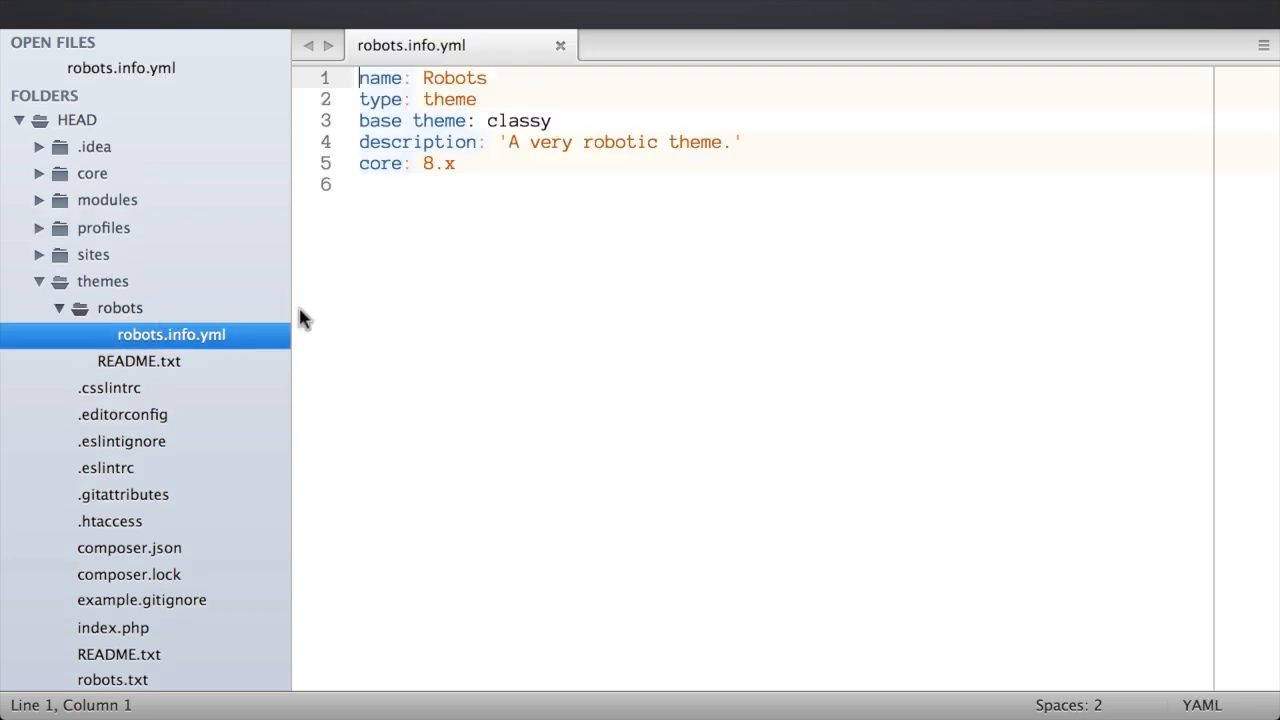
mouse_move(500, 324)
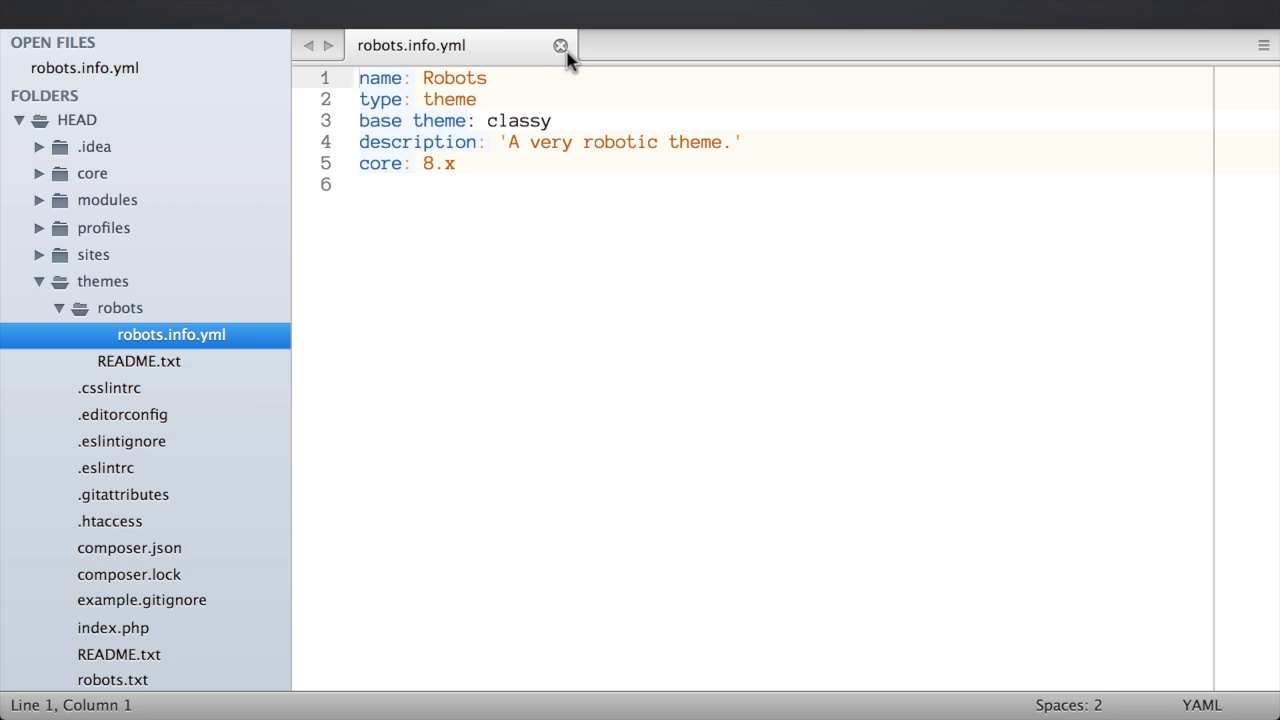
click(560, 46)
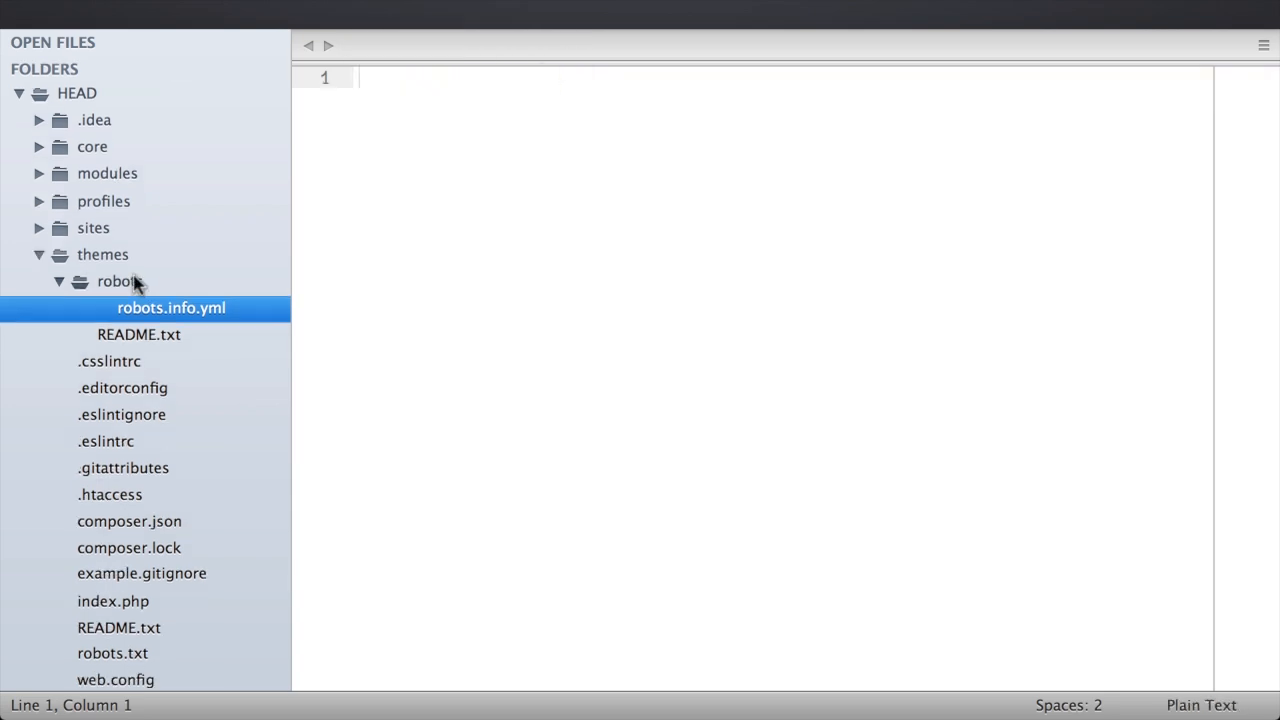
mouse_move(136, 284)
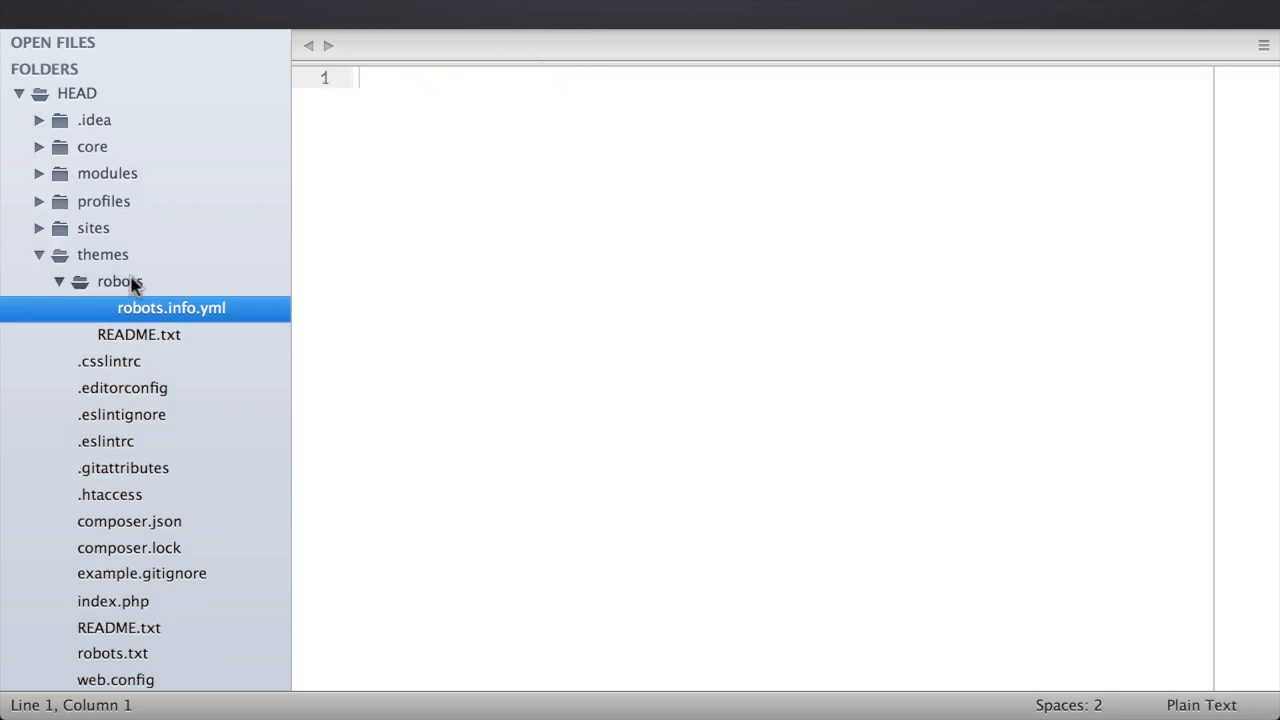
right_click(120, 280)
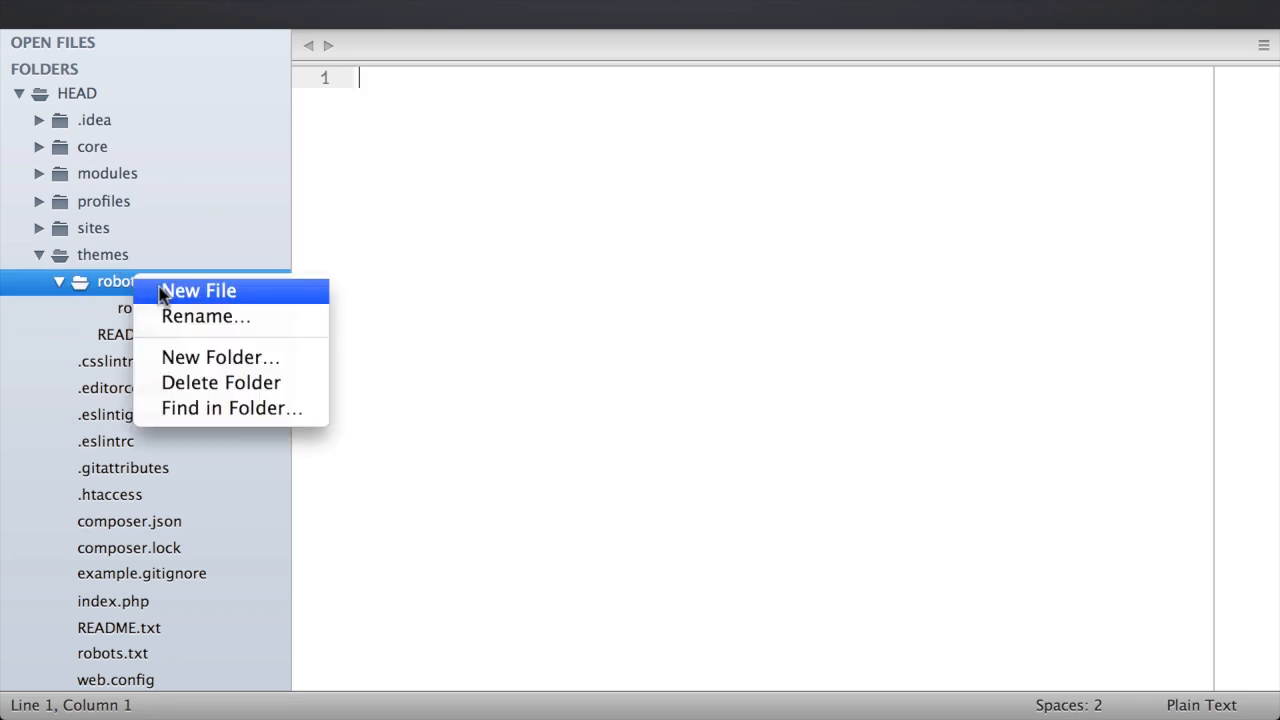
click(220, 356)
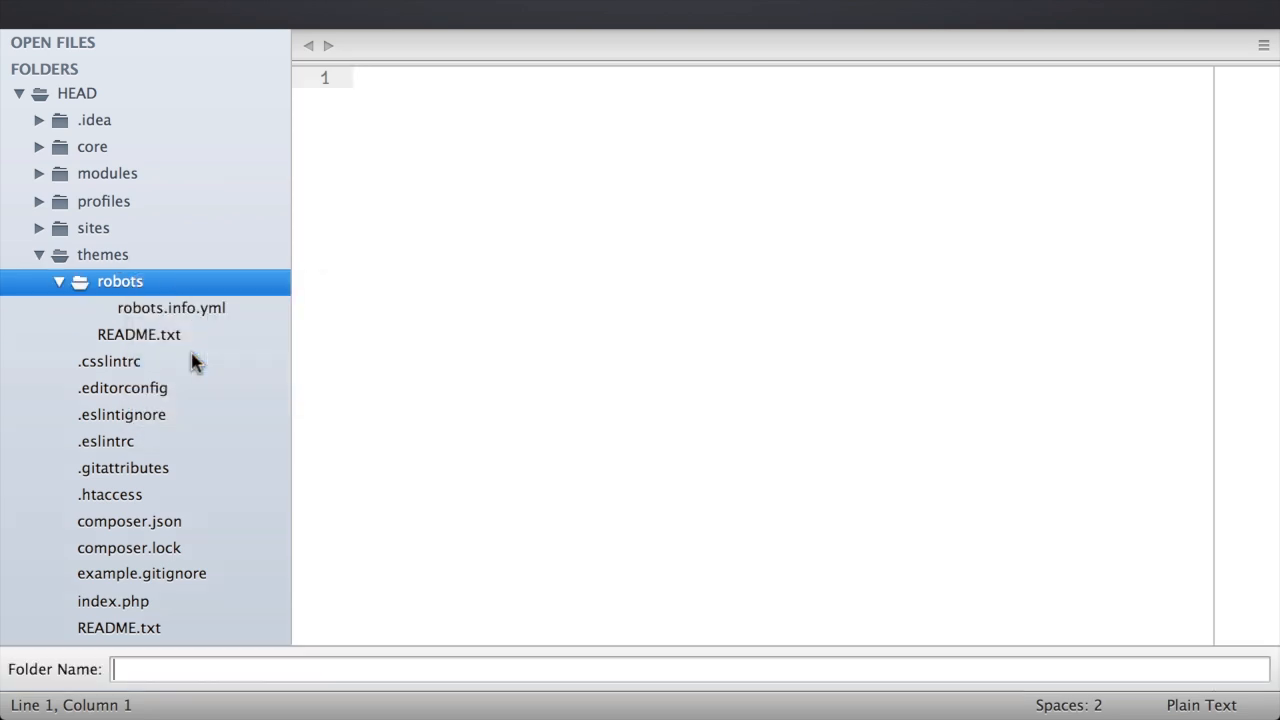
text(config)
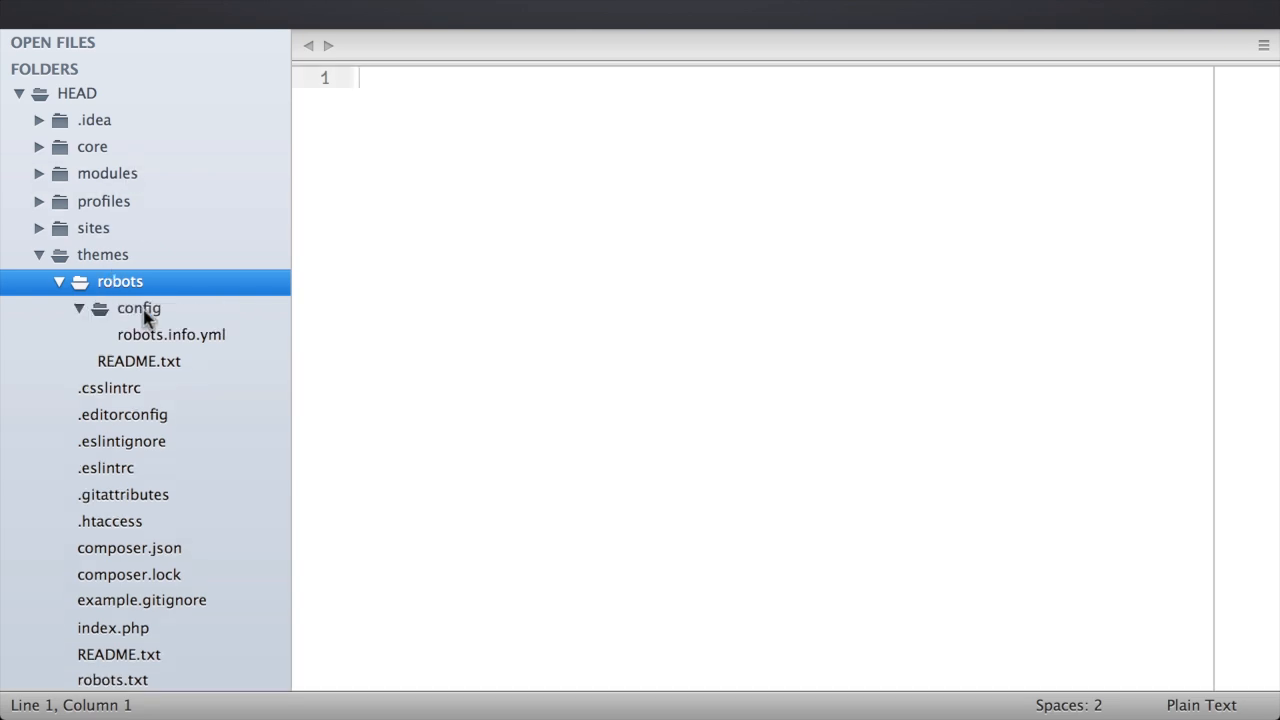
Create a nested 'install' folder inside config and expand it
right_click(138, 308)
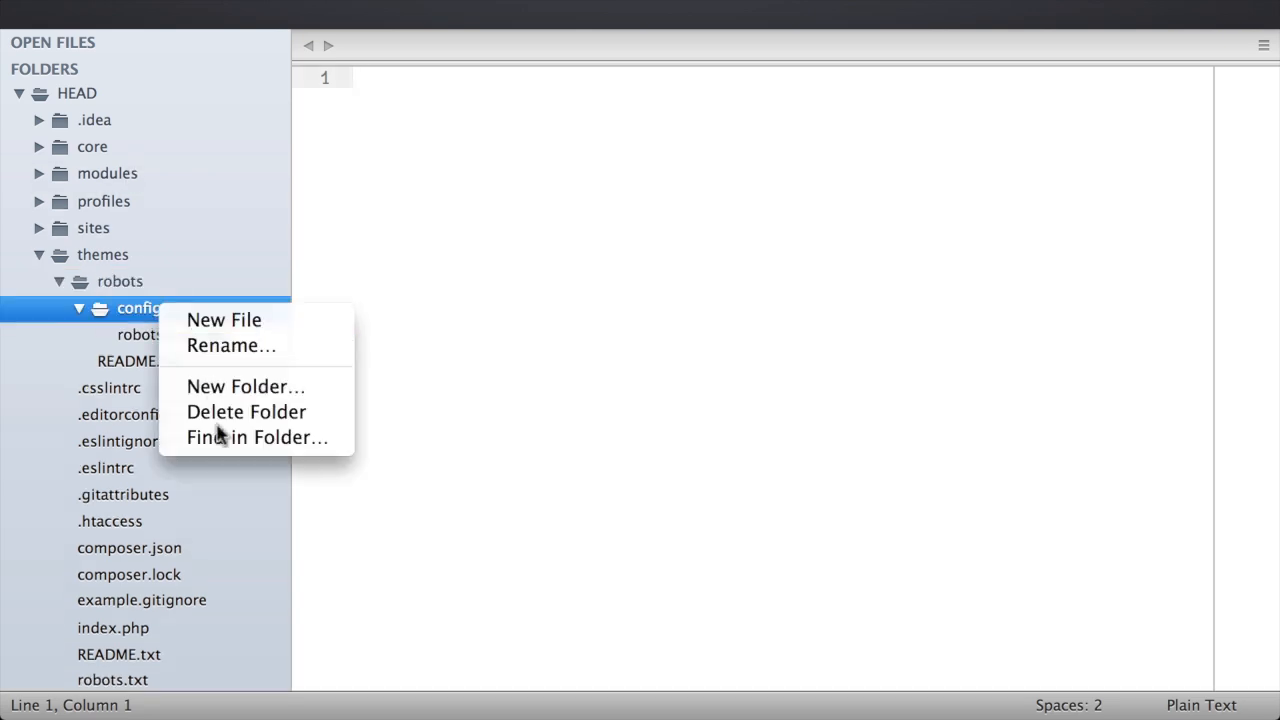
click(244, 388)
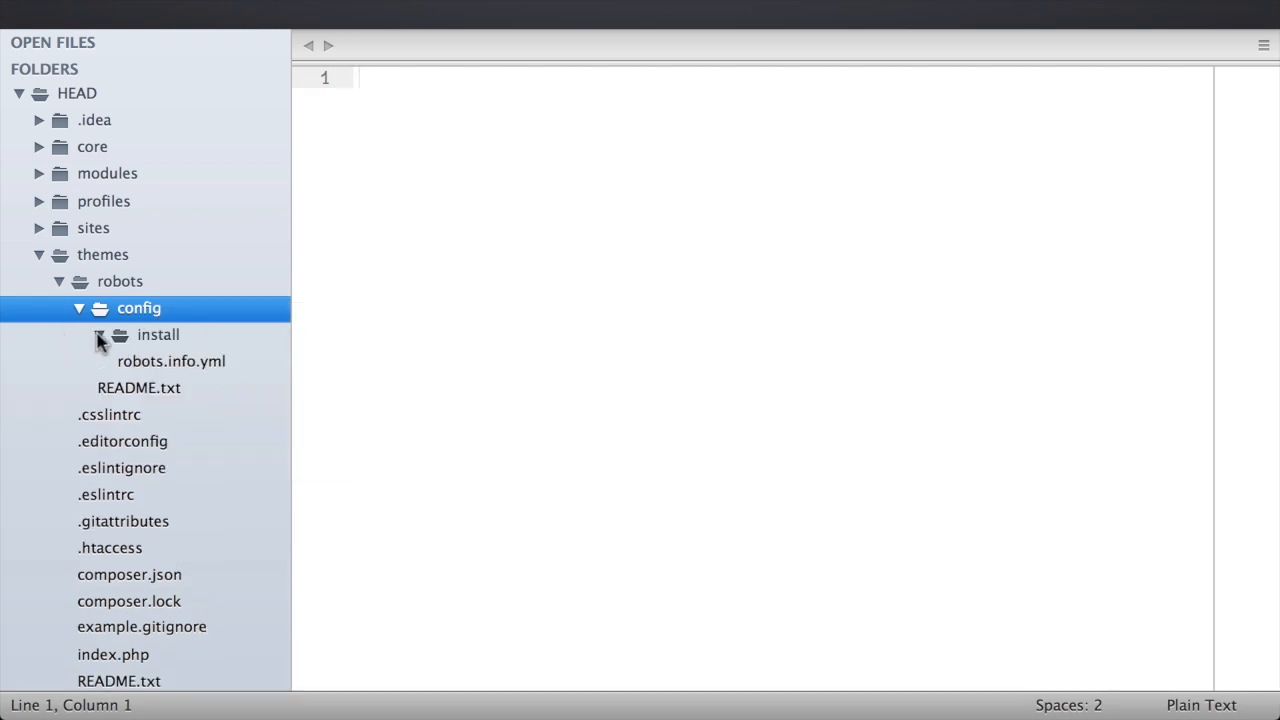
click(100, 336)
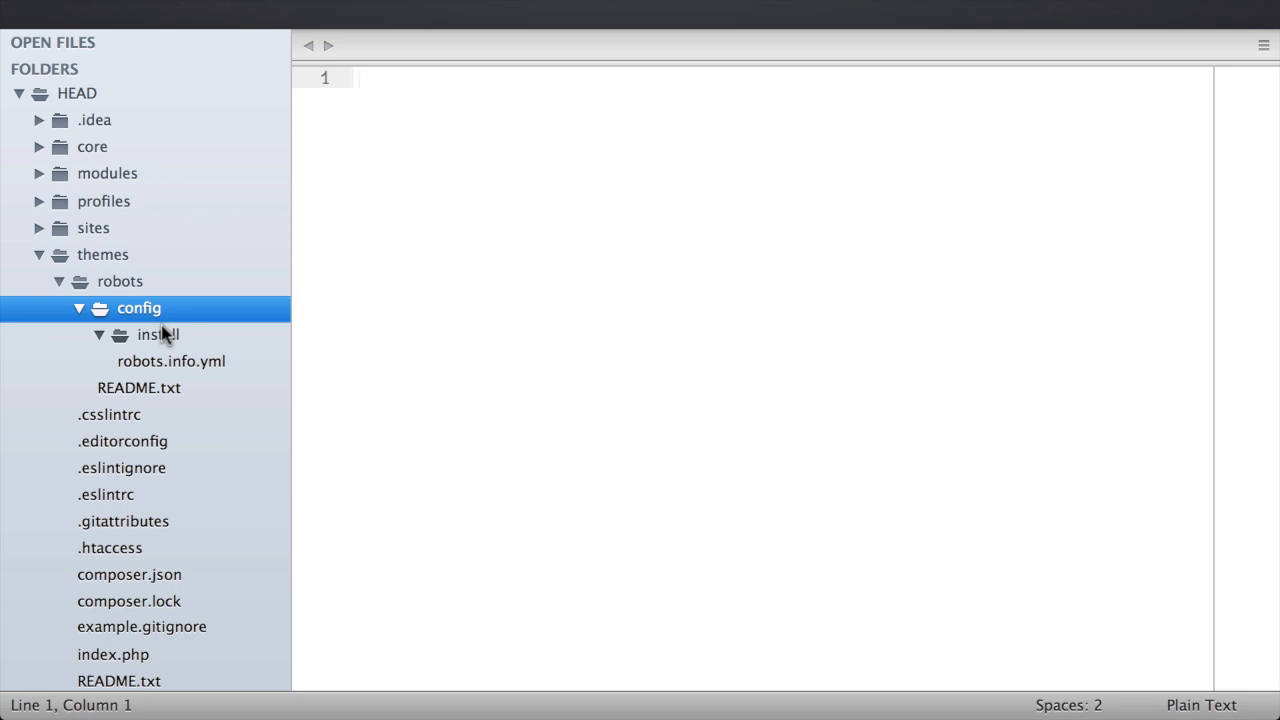
mouse_move(172, 338)
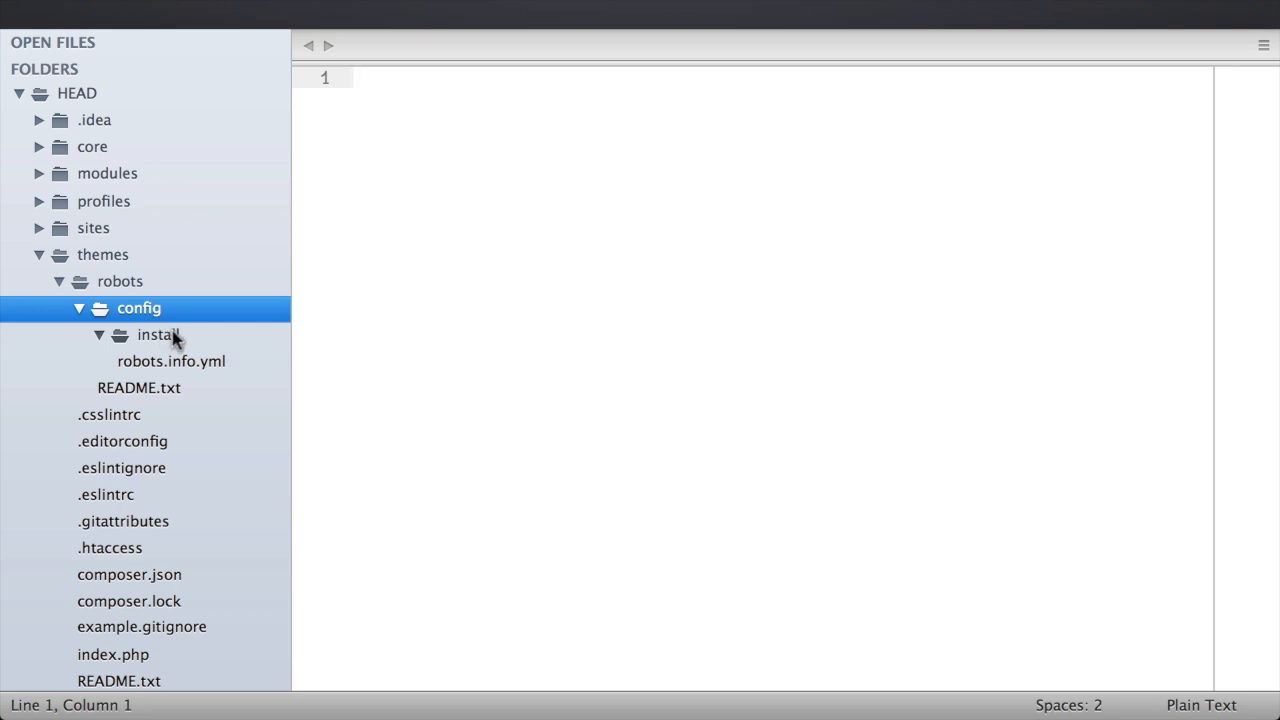
Save the pasted style YAML as image.style.black_white.yml in the install folder
right_click(156, 334)
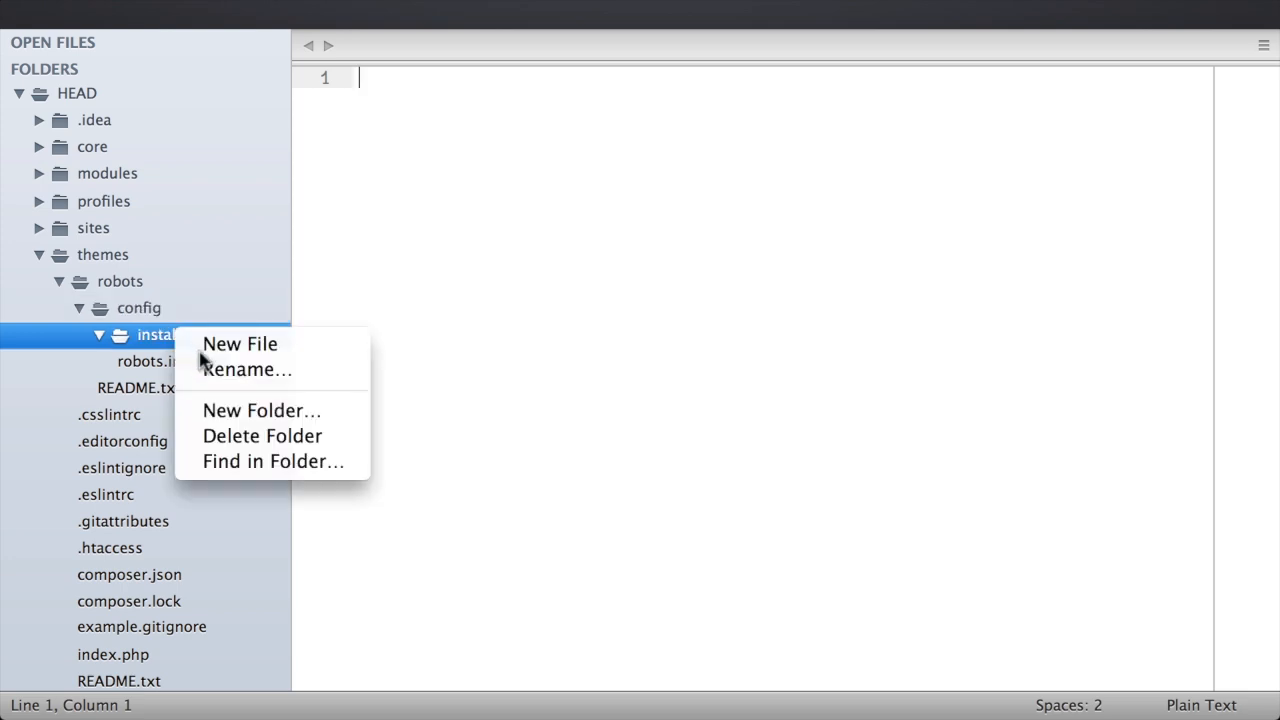
click(240, 344)
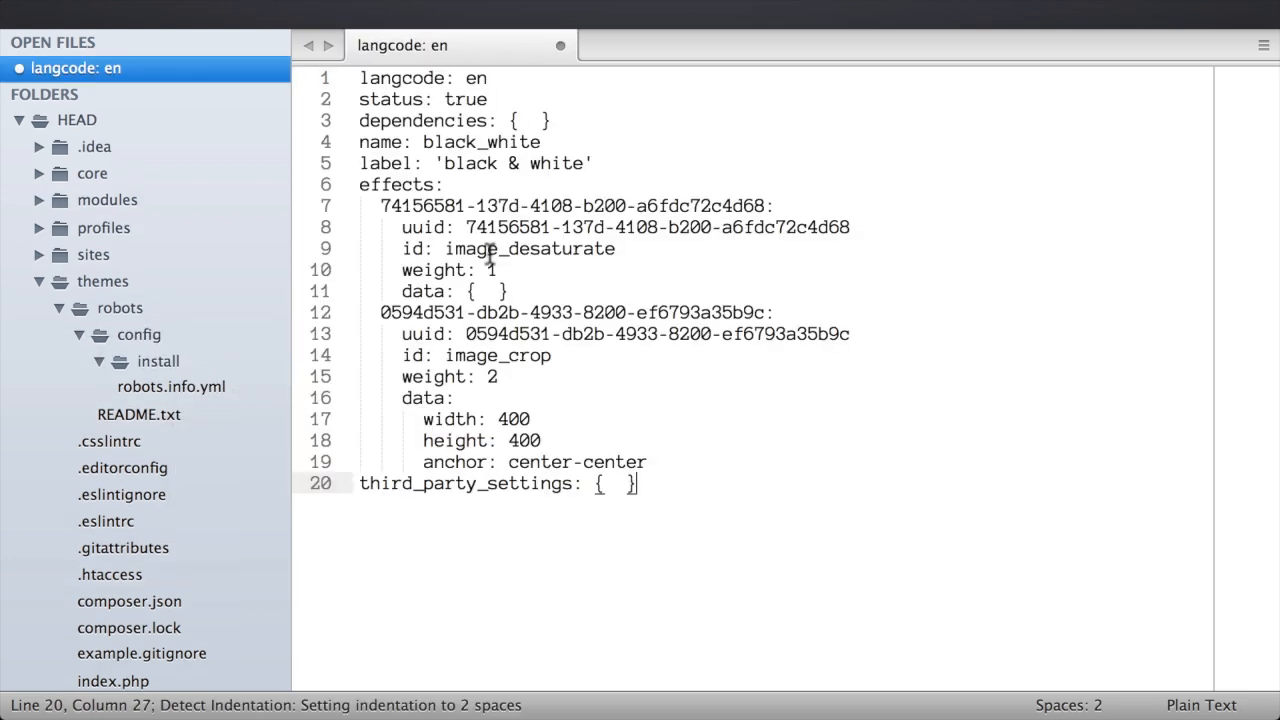
key(cmd+s)
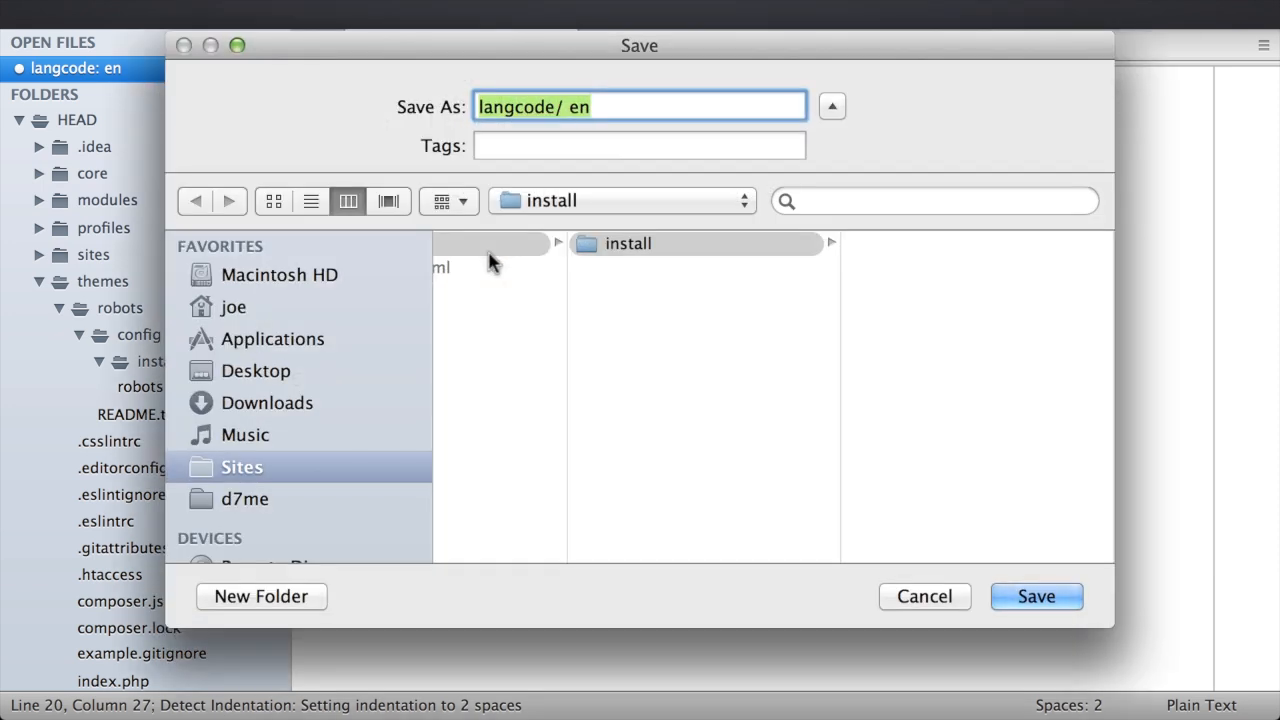
text(image.s)
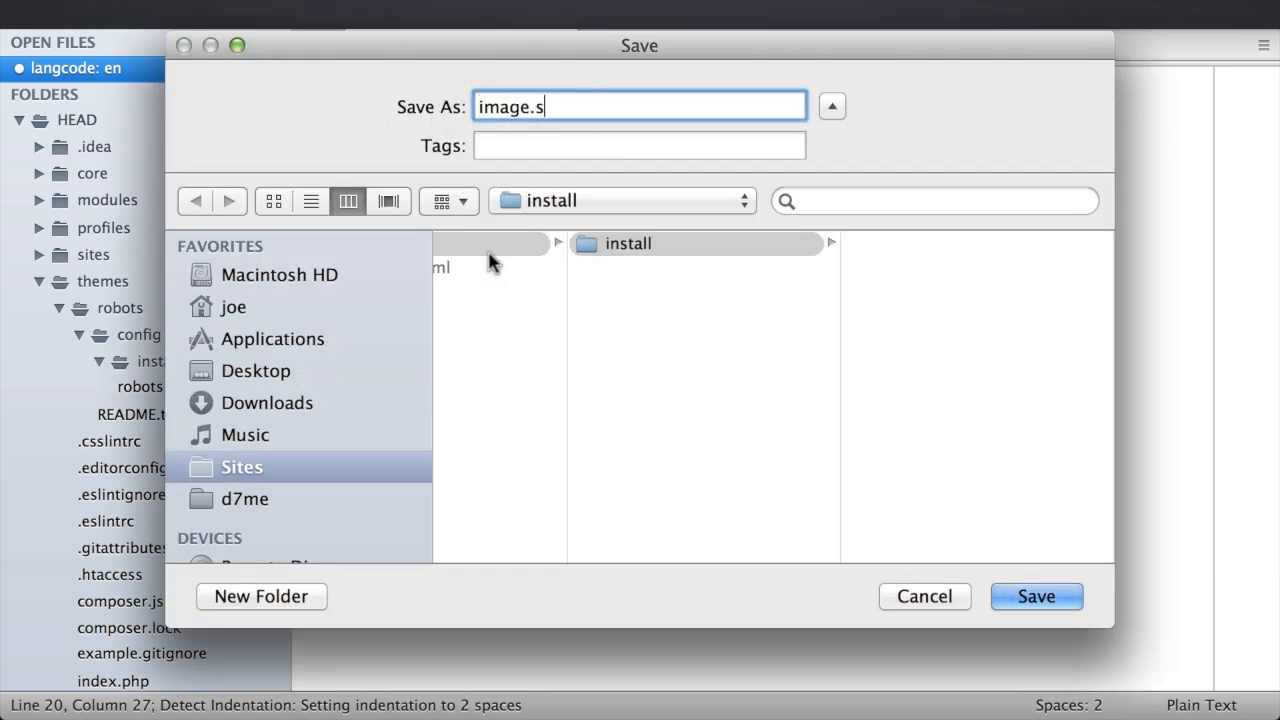
text(tyle.black_white.yml)
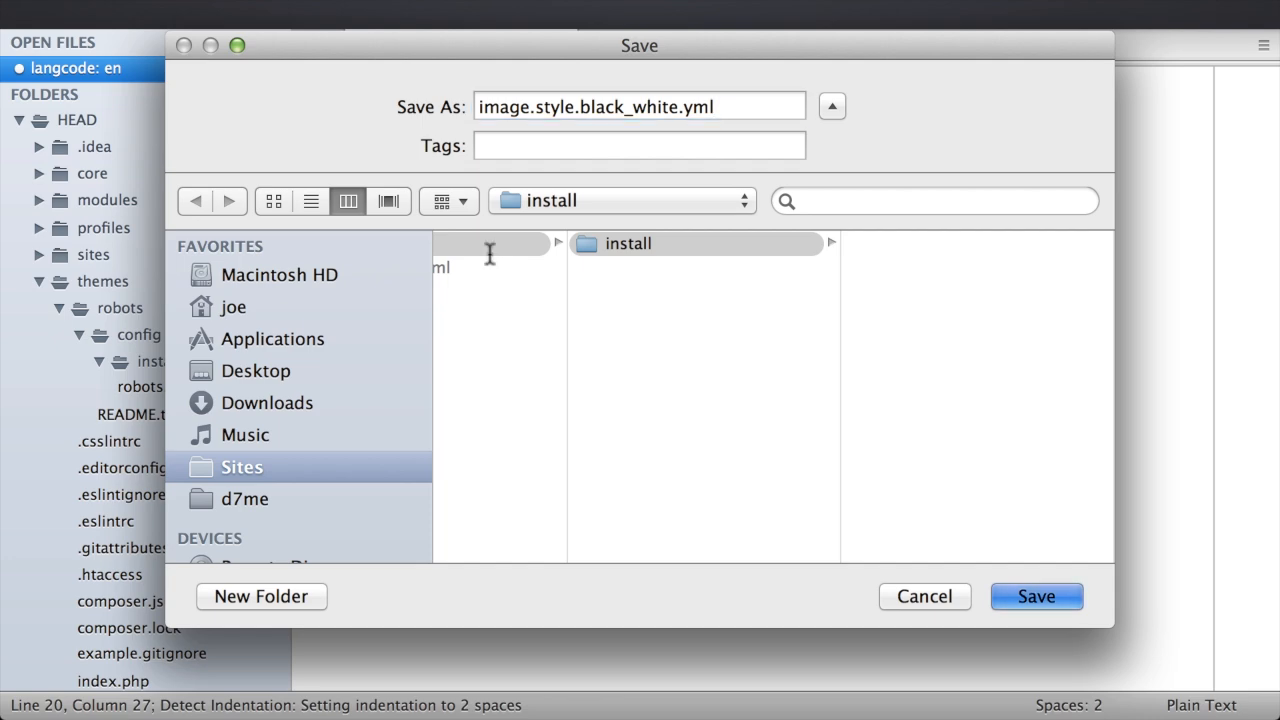
click(1036, 596)
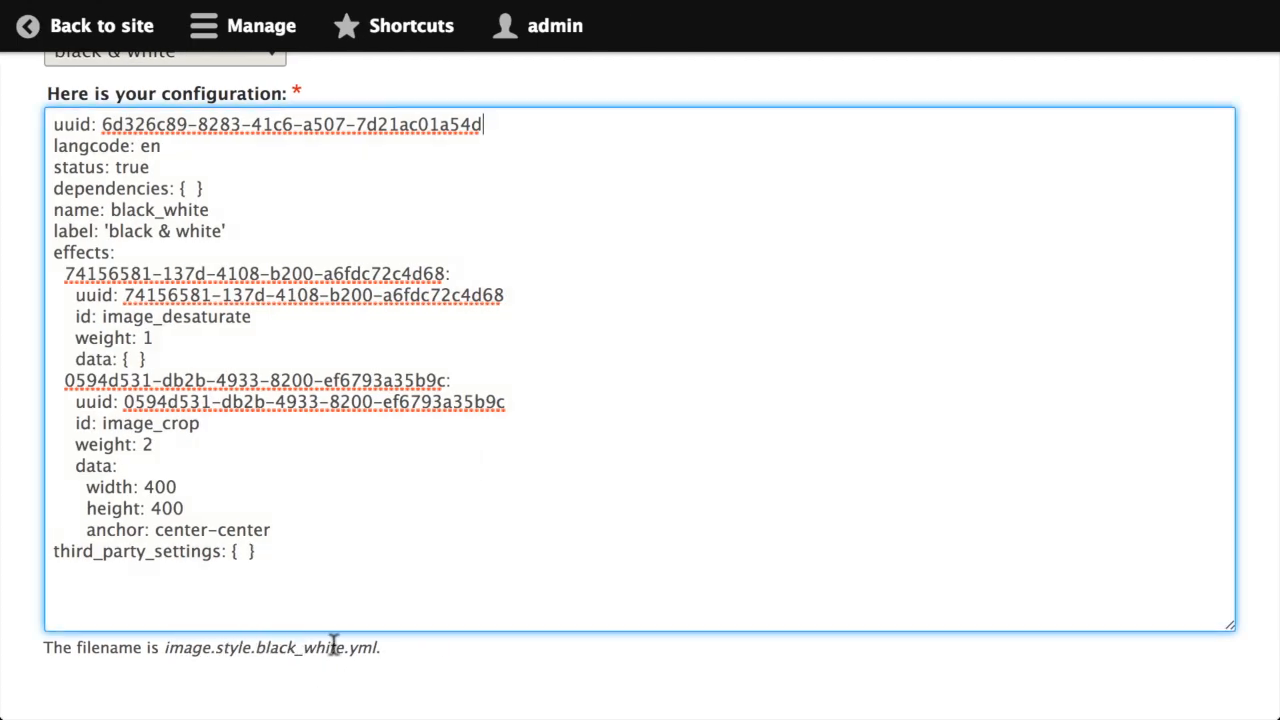
mouse_move(396, 652)
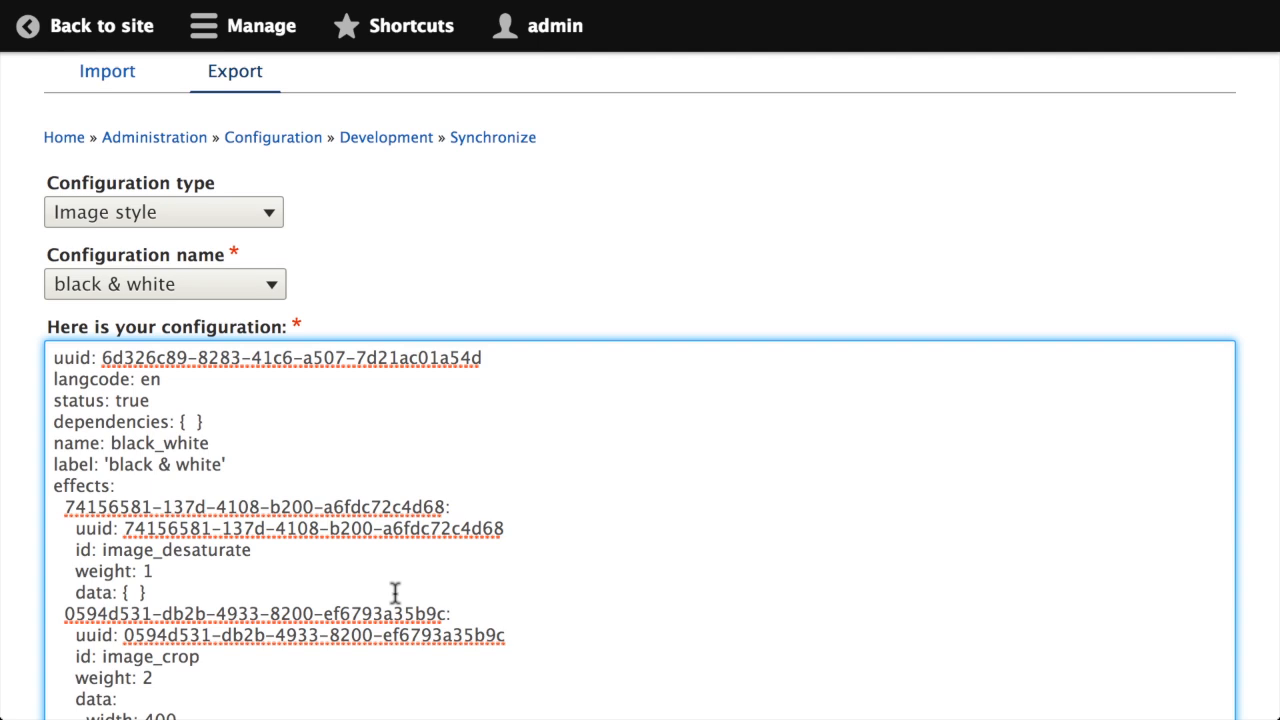
scroll(down, 3)
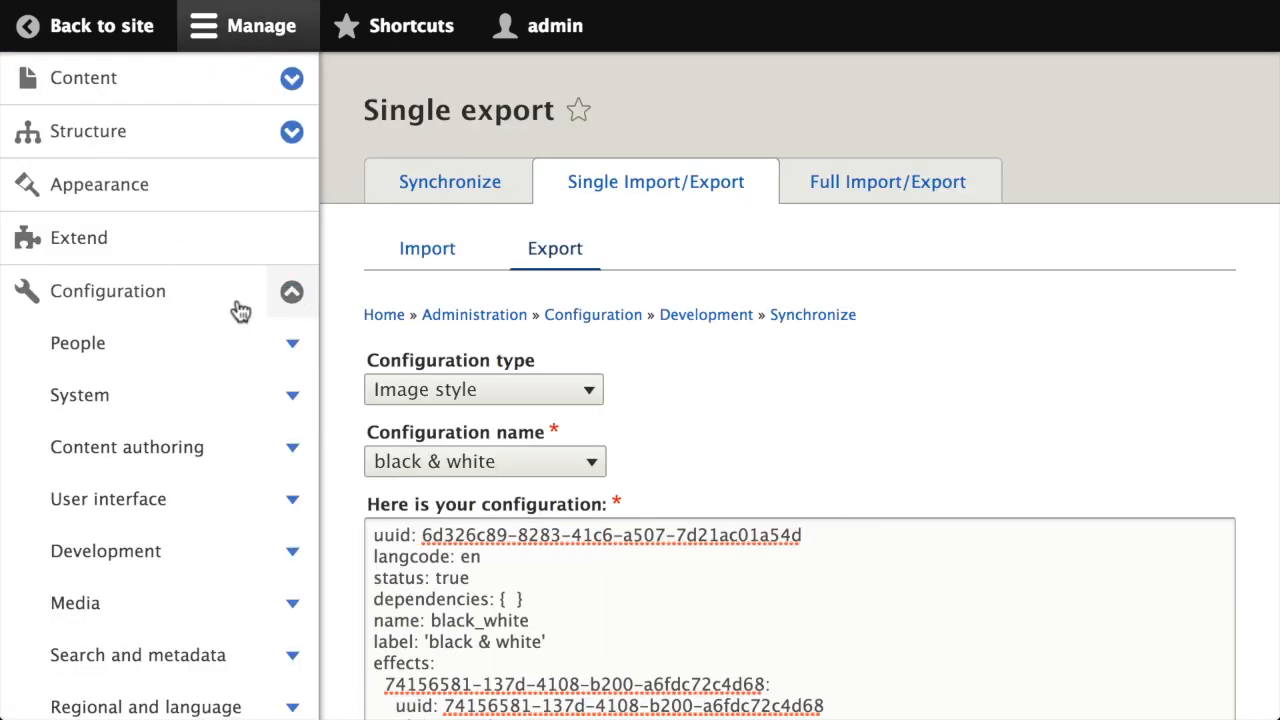
Delete the black & white image style, leaving only Large, Medium and Thumbnail
scroll(down, 3)
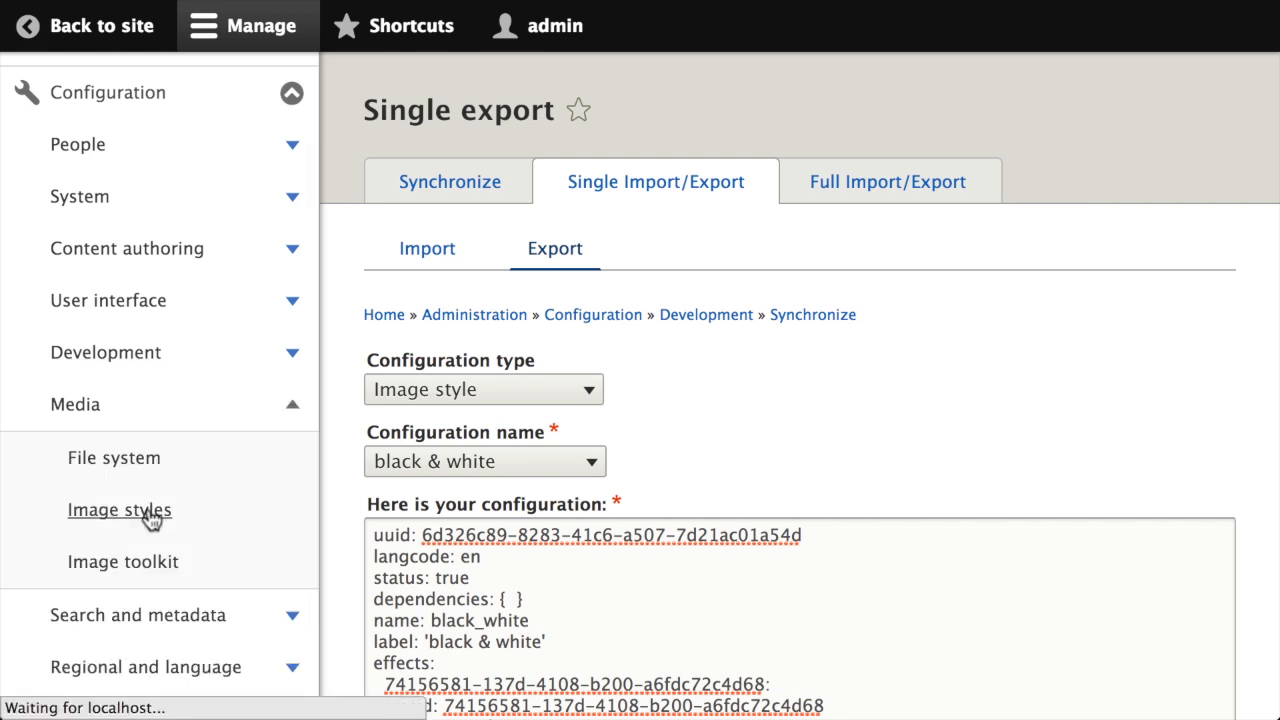
click(120, 510)
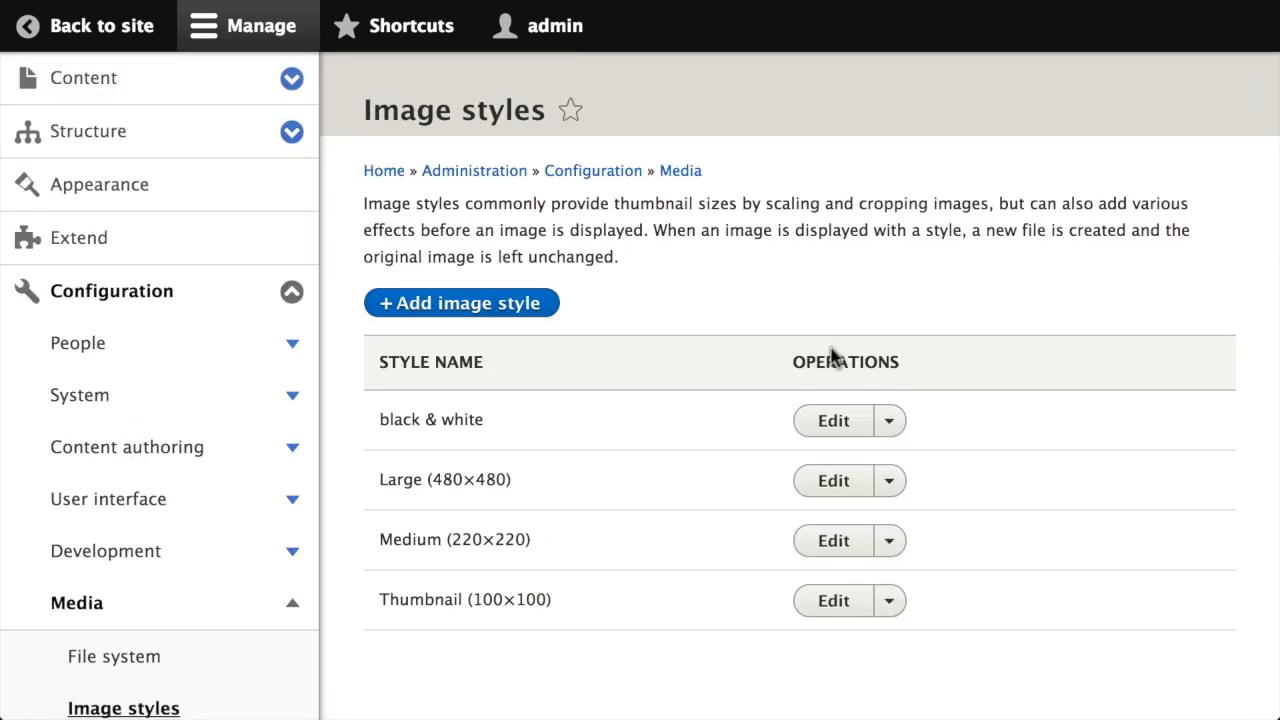
click(888, 420)
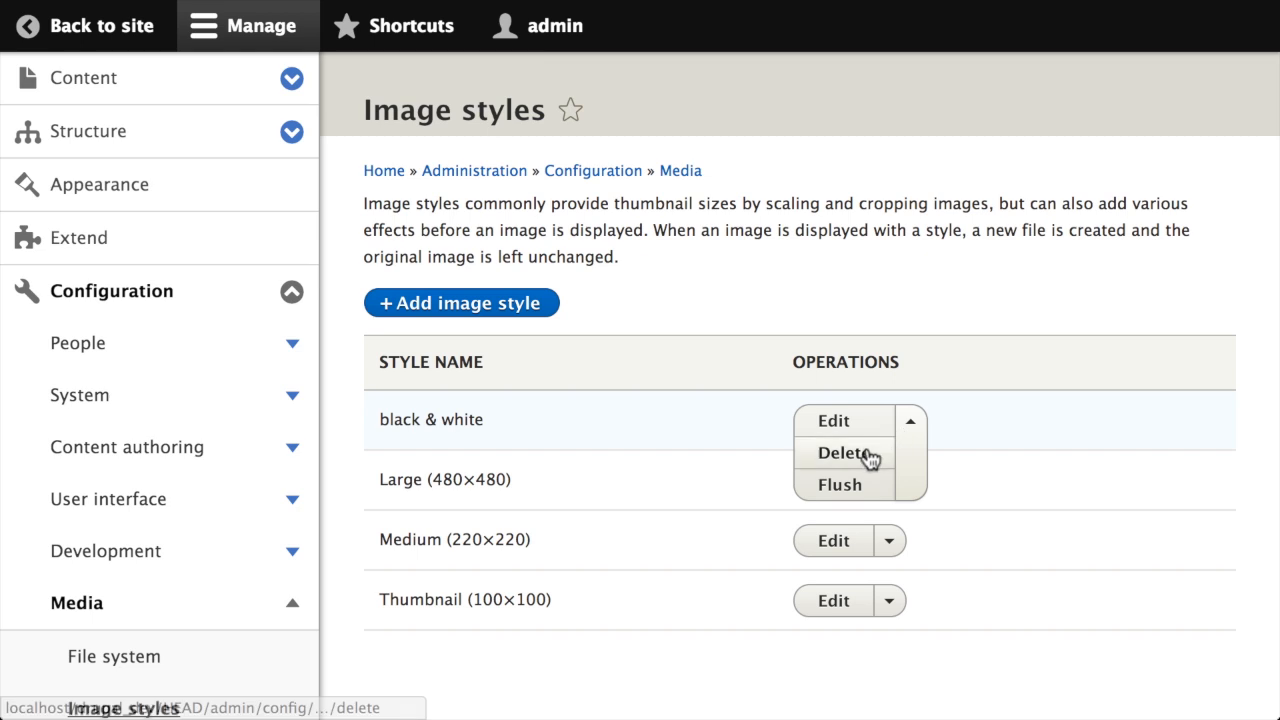
click(840, 452)
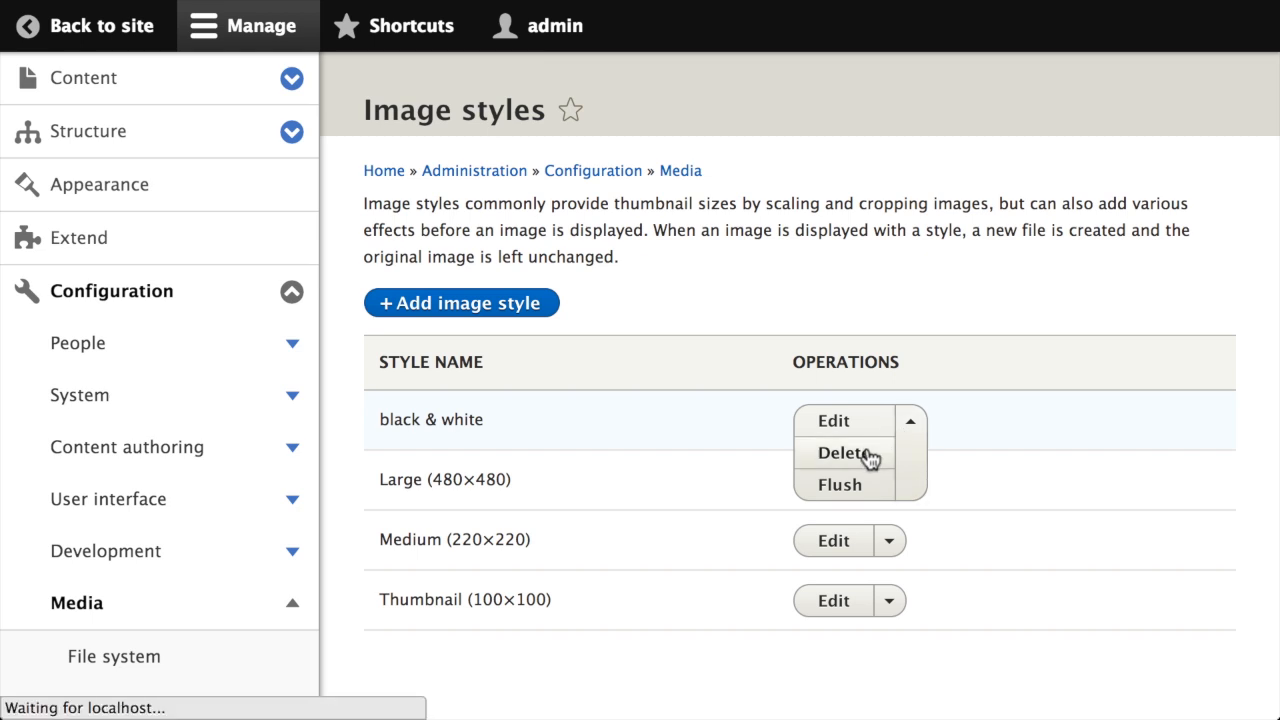
click(844, 452)
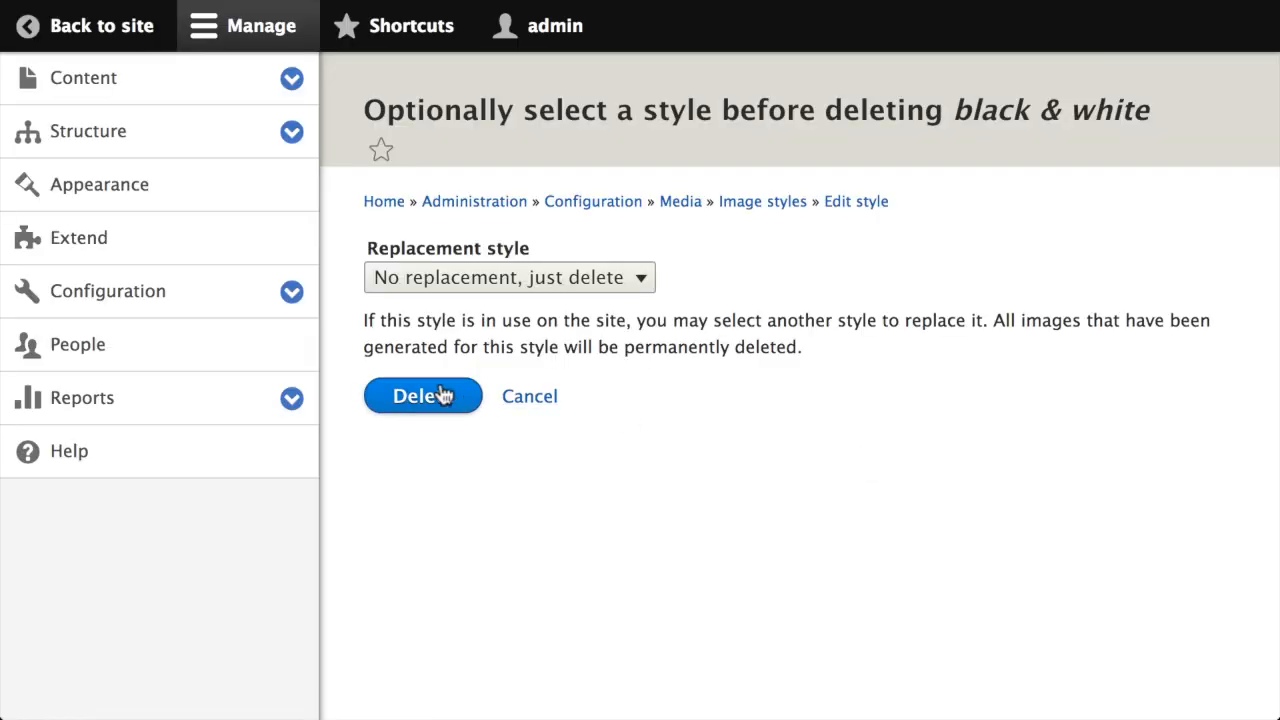
click(422, 396)
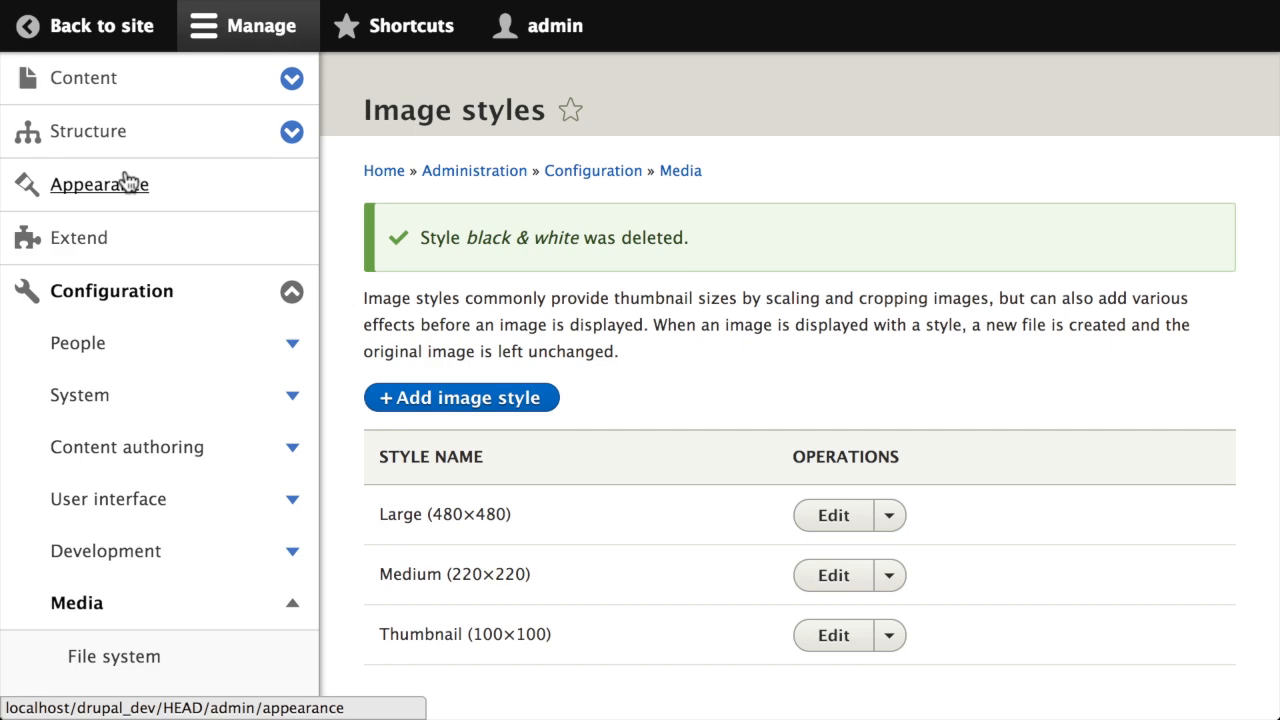
On Appearance, install the Robots theme and set it as the default
click(100, 184)
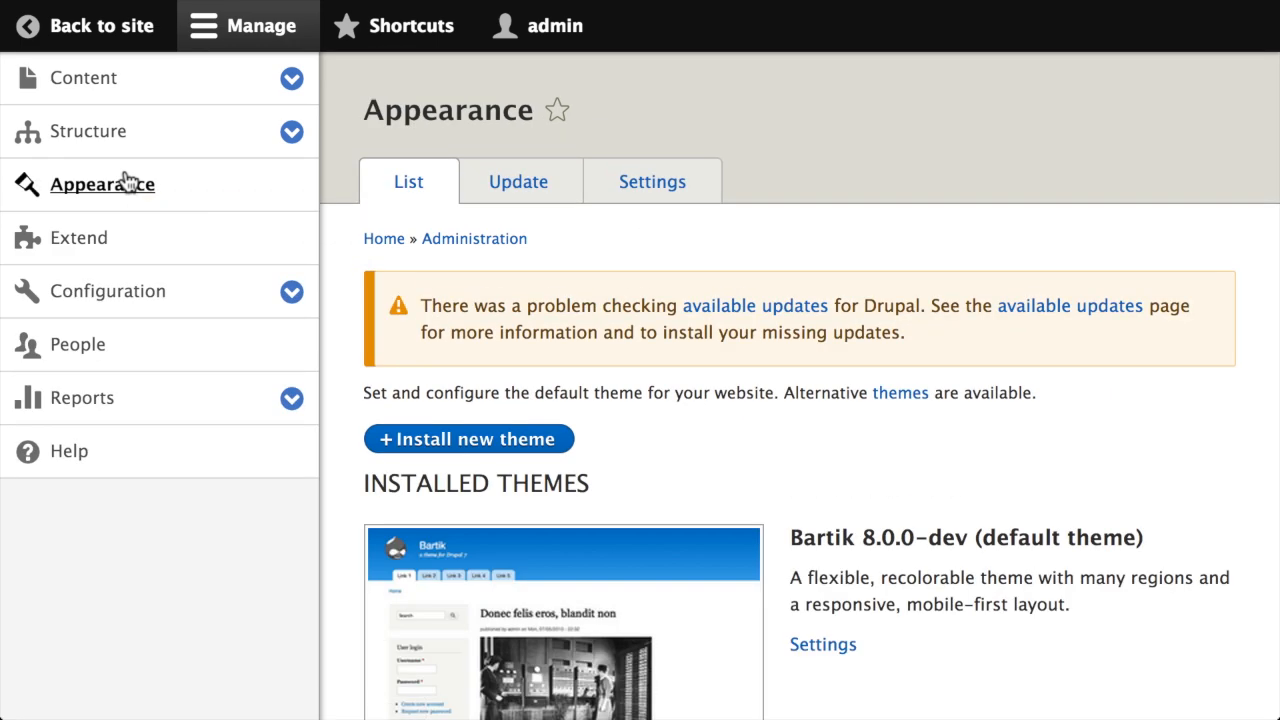
scroll(down, 3)
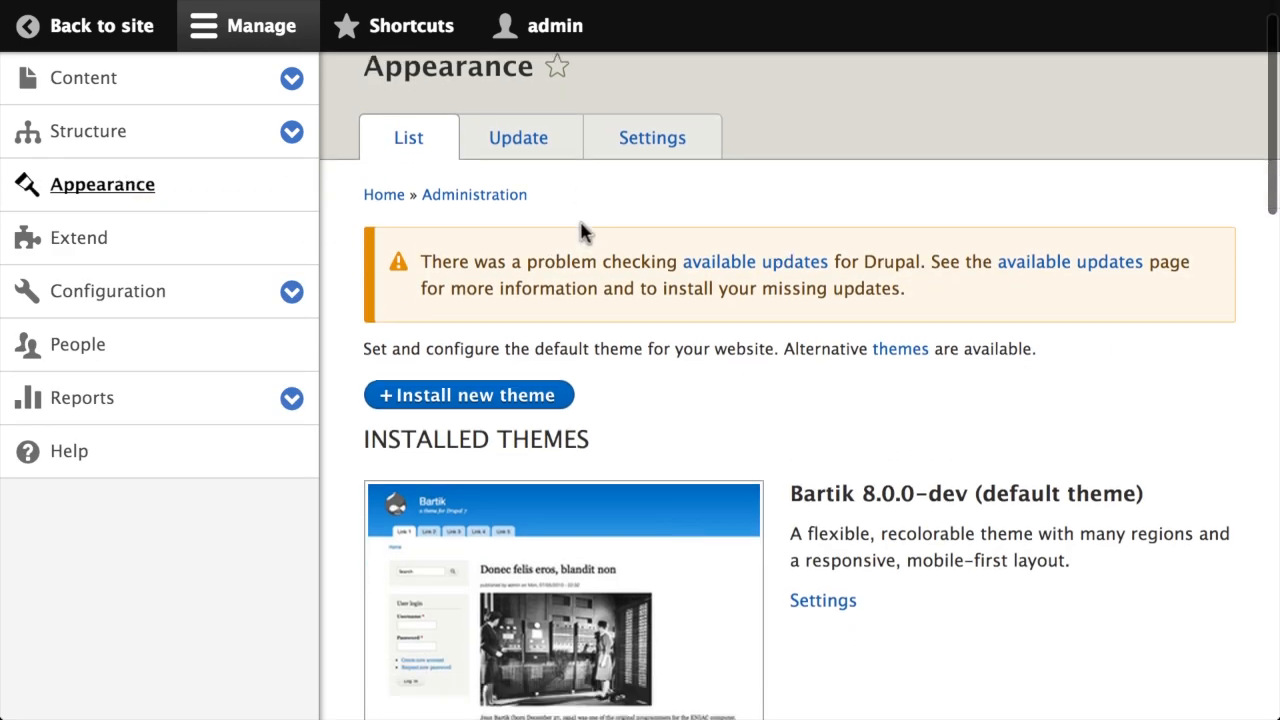
scroll(down, 3)
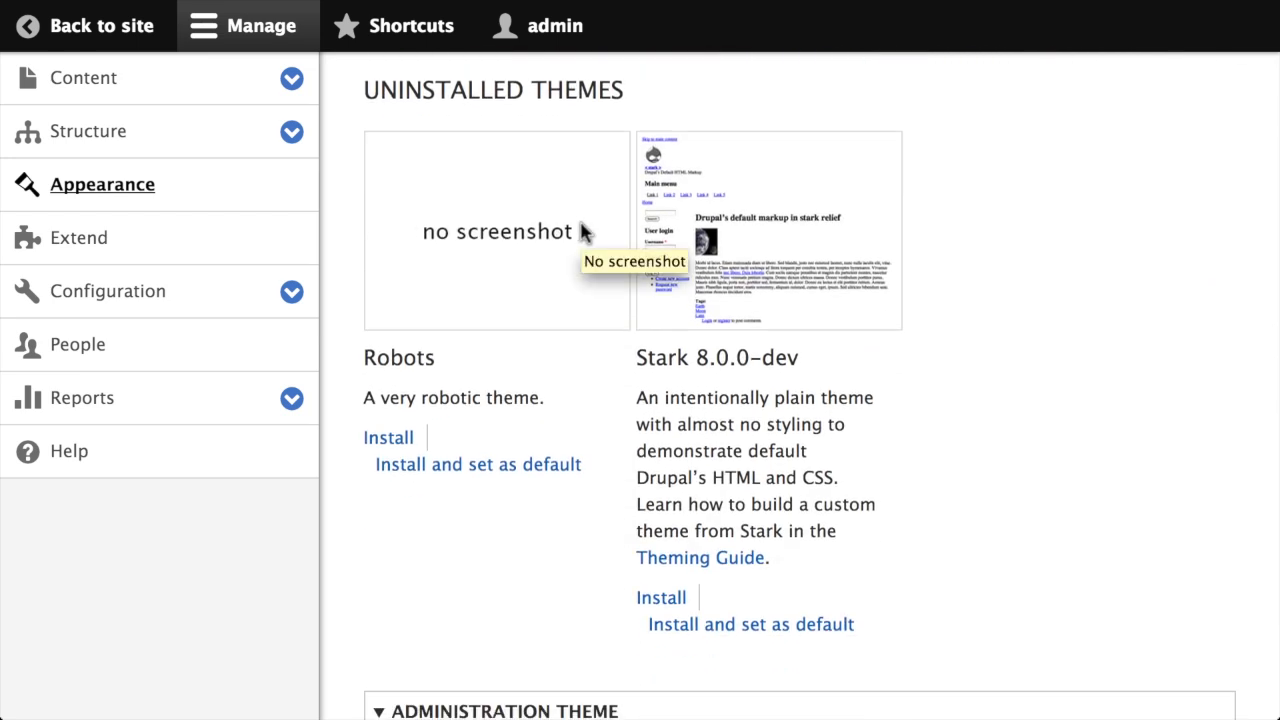
mouse_move(578, 296)
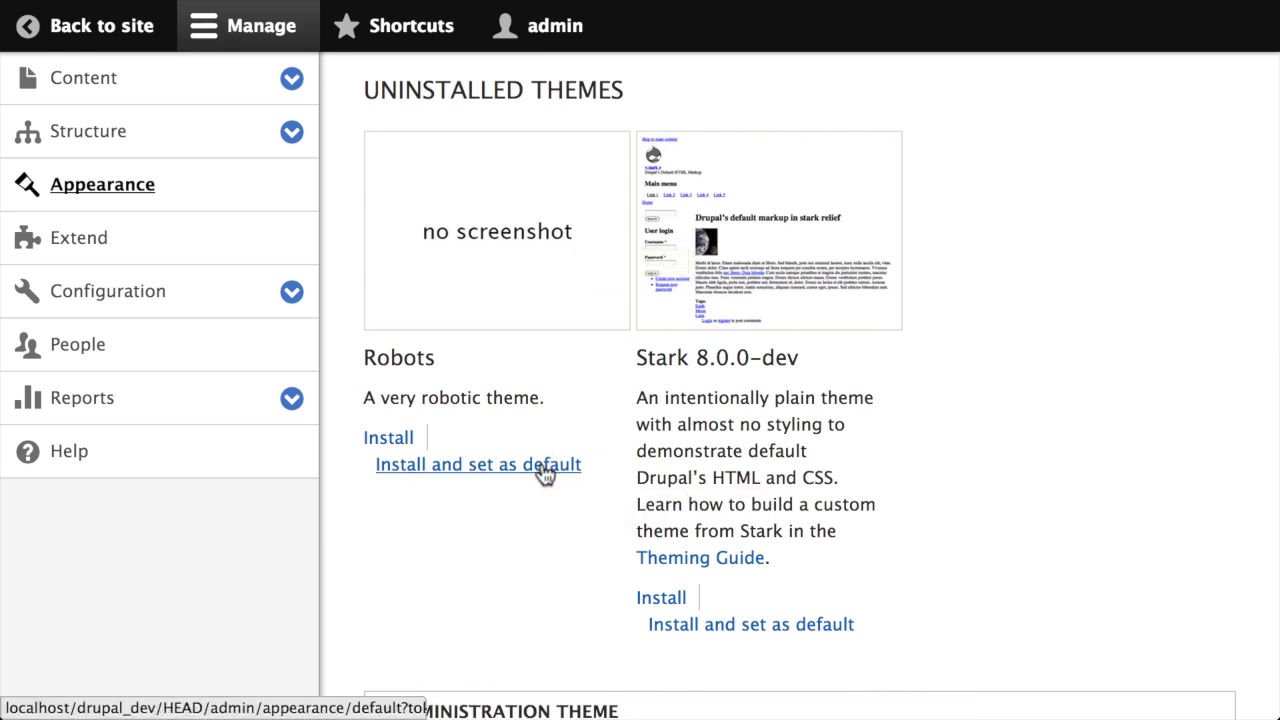
click(480, 464)
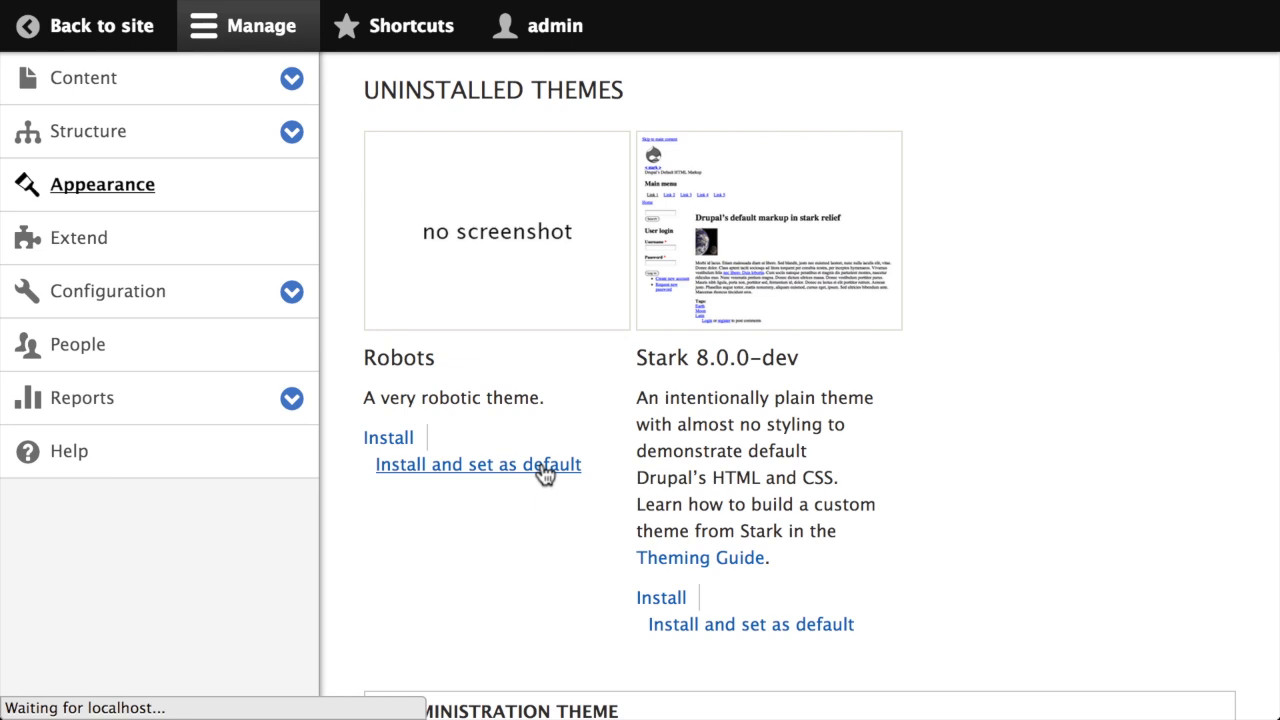
click(478, 464)
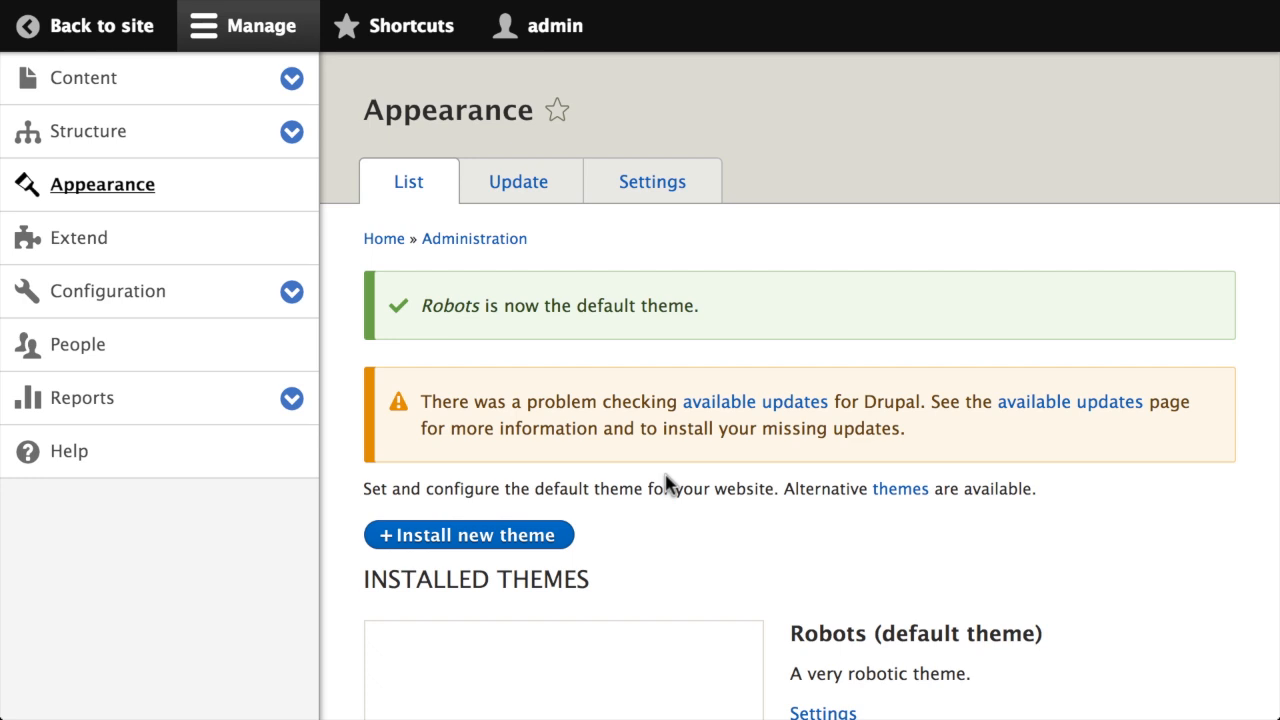
mouse_move(388, 332)
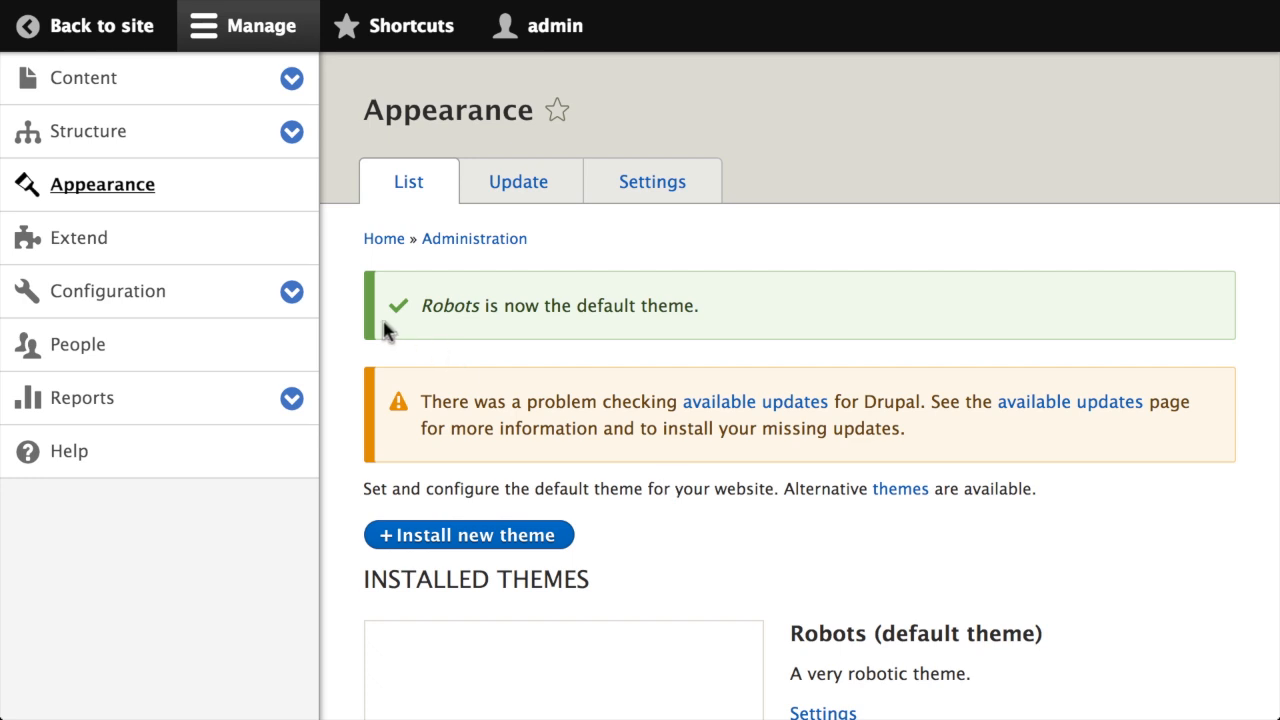
mouse_move(292, 292)
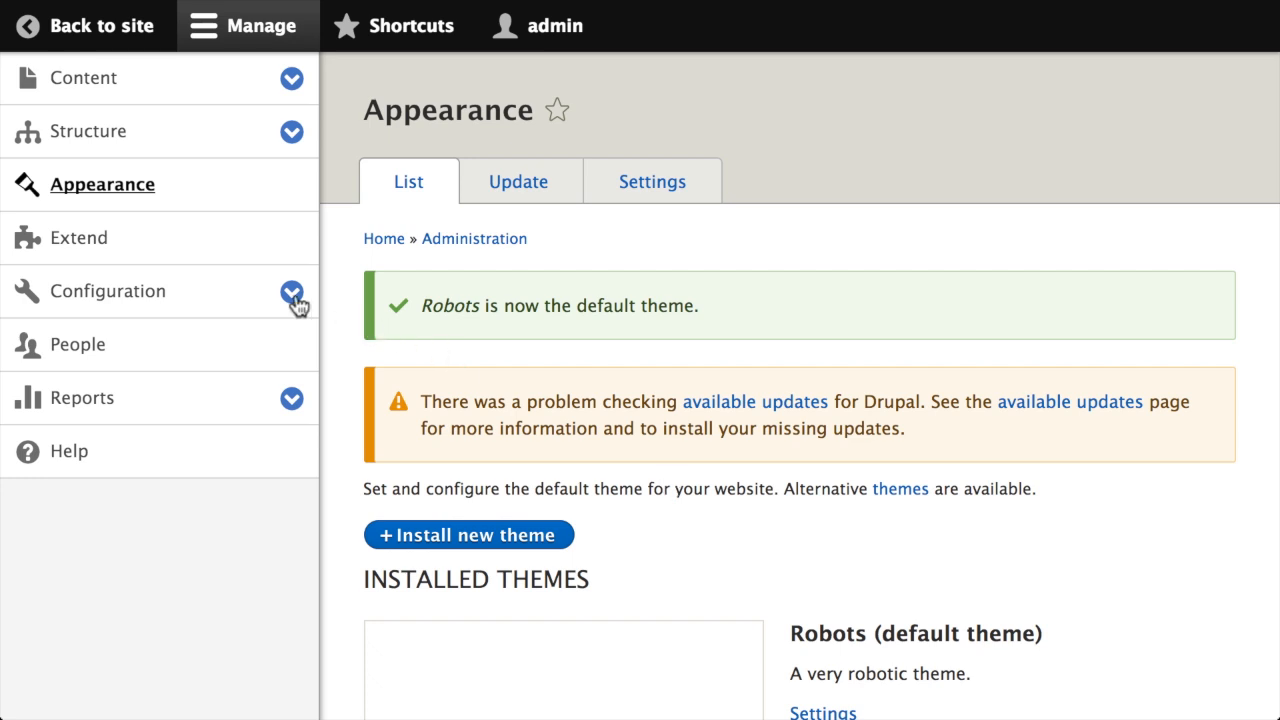
Navigate via Configuration > Media to the Image styles list showing black & white restored
click(292, 292)
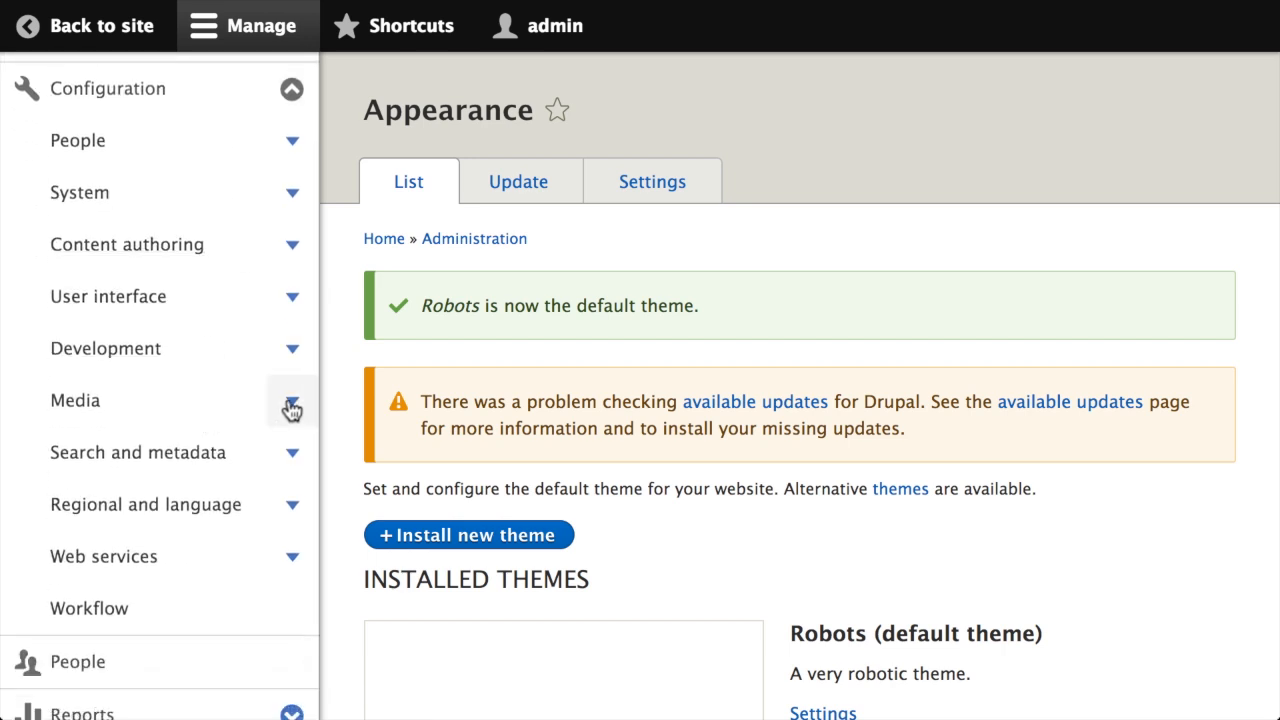
click(292, 400)
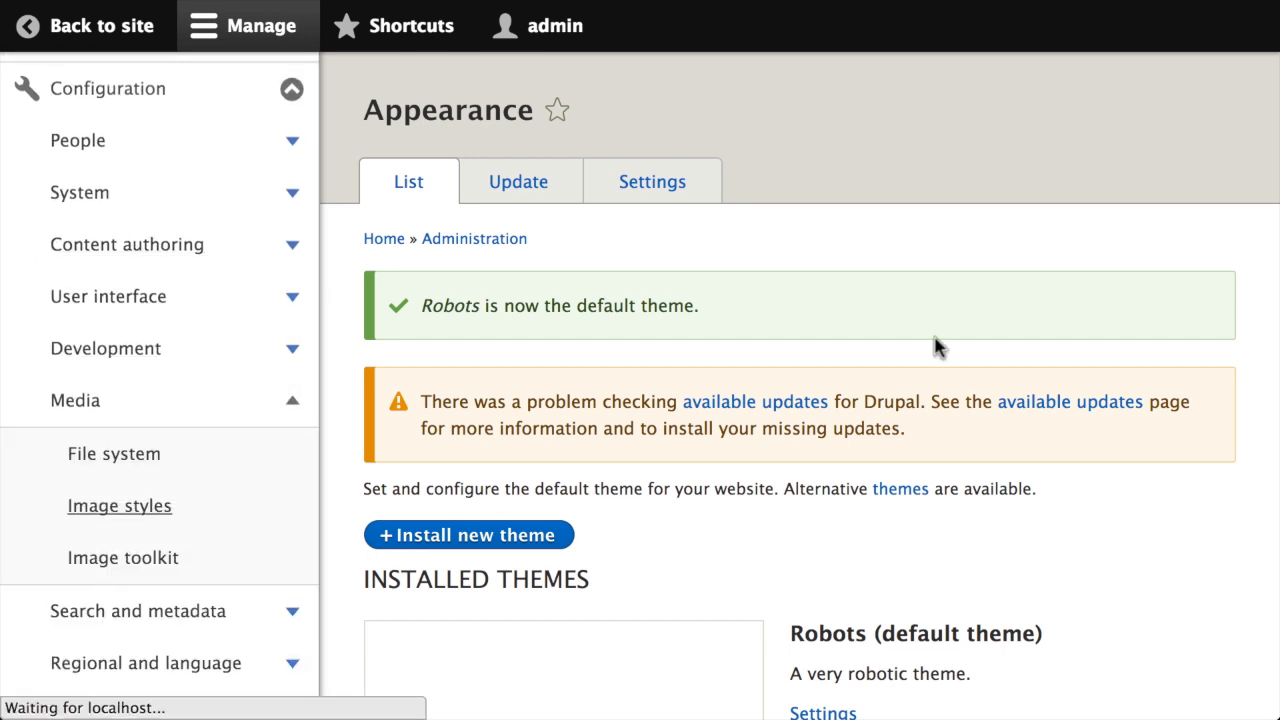
click(120, 504)
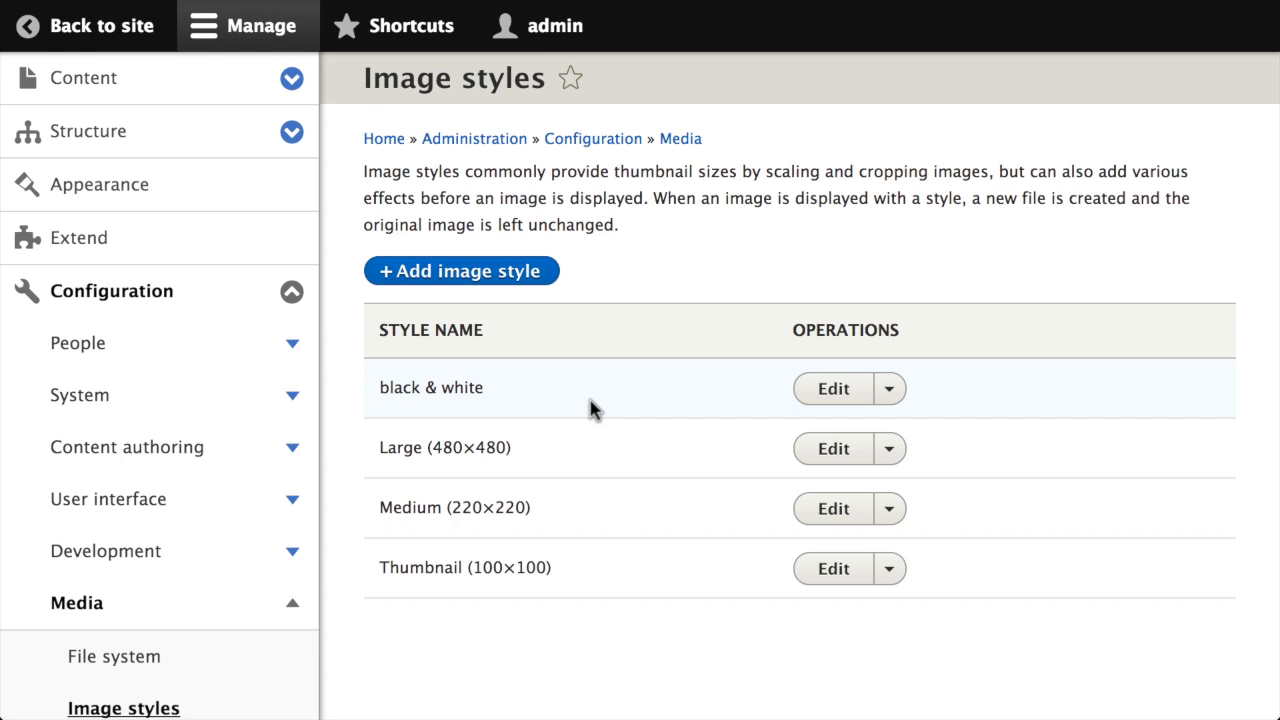
mouse_move(732, 270)
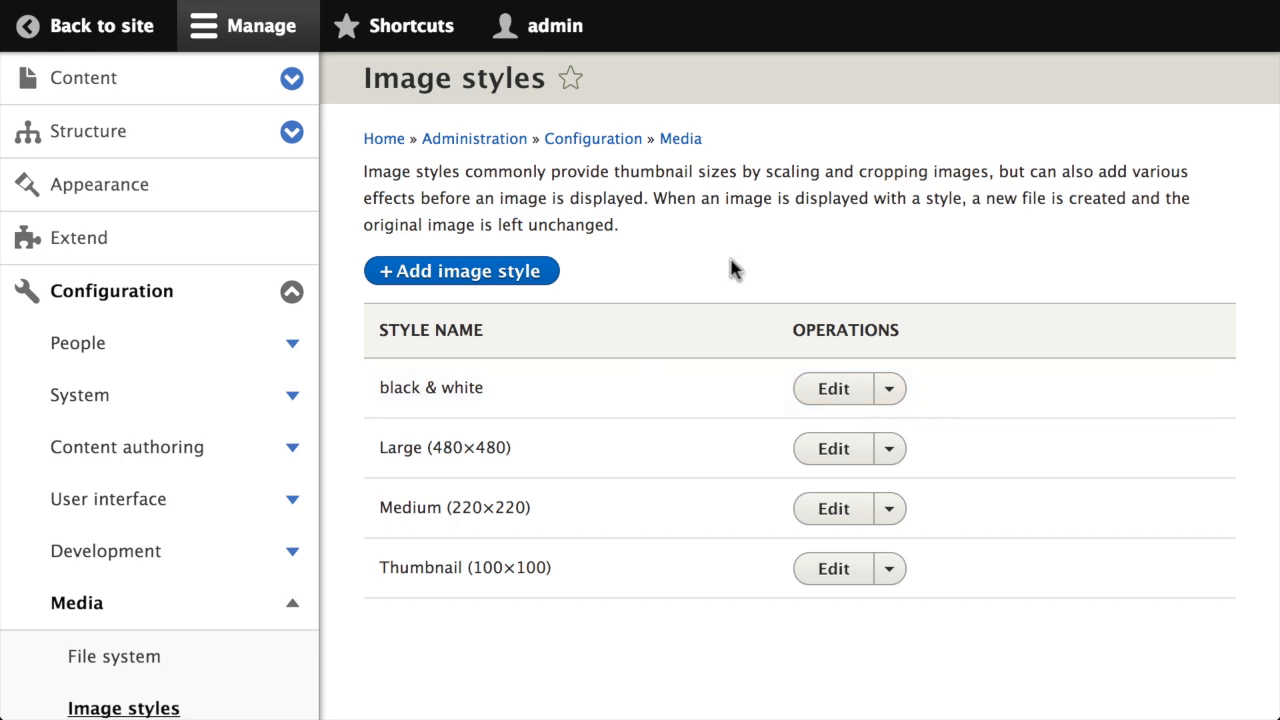